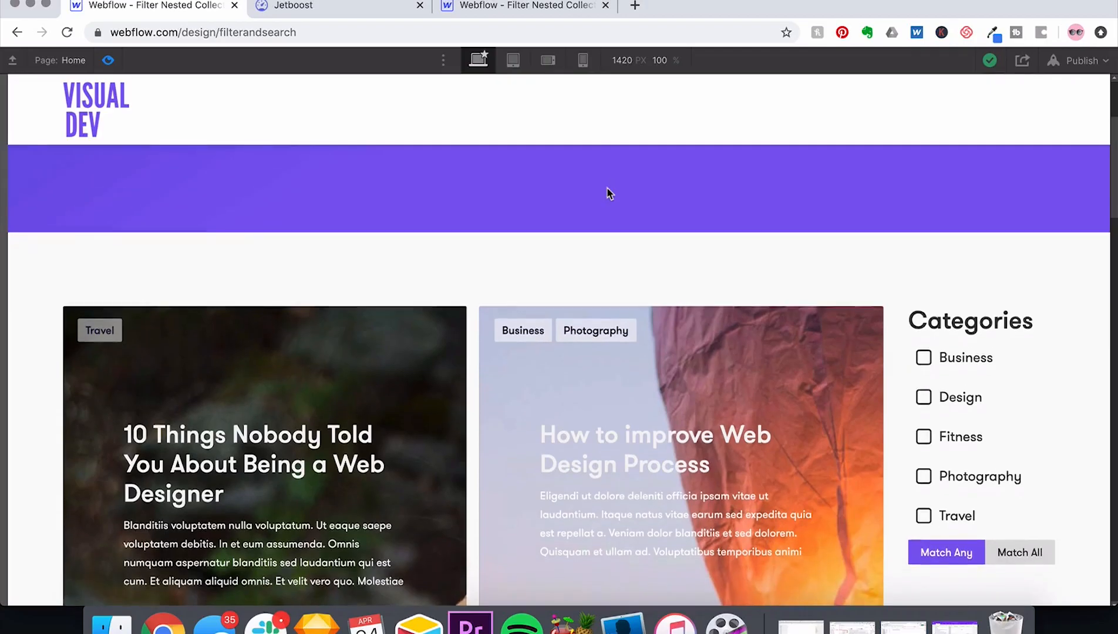
Add a Dynamic List Filter booster to the Filter Nested Collections - Cloned site.
scroll(down, 3)
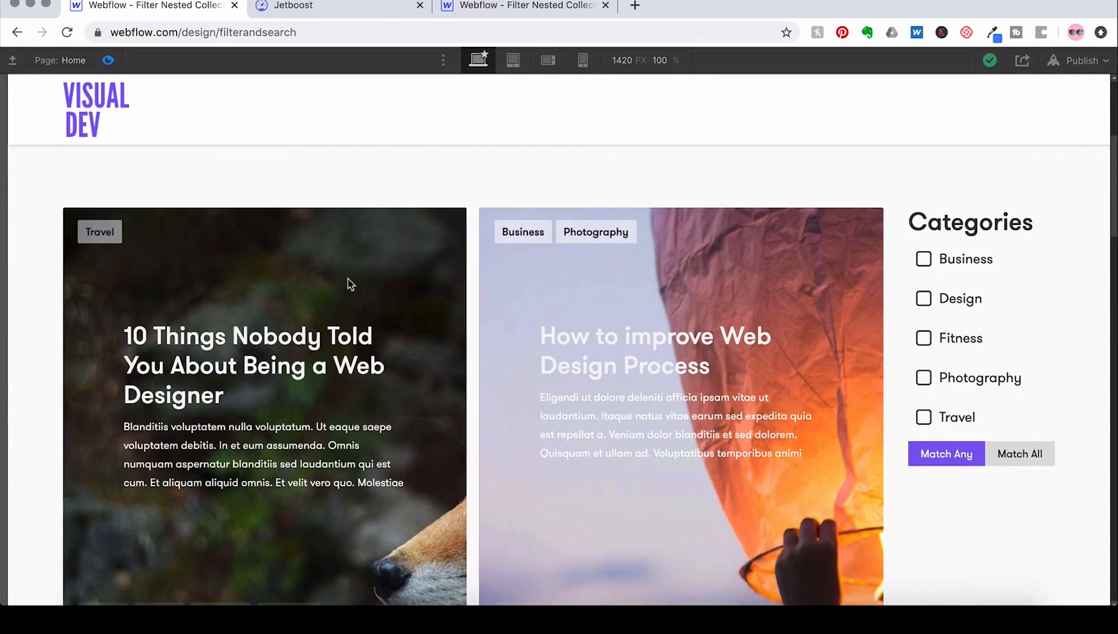
scroll(down, 3)
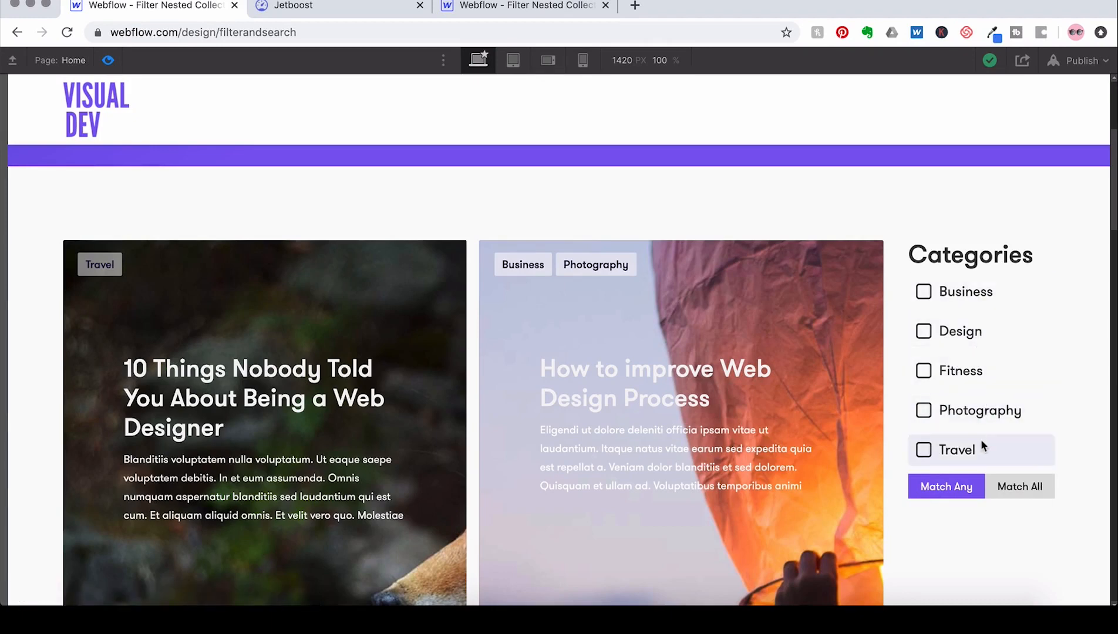
scroll(down, 3)
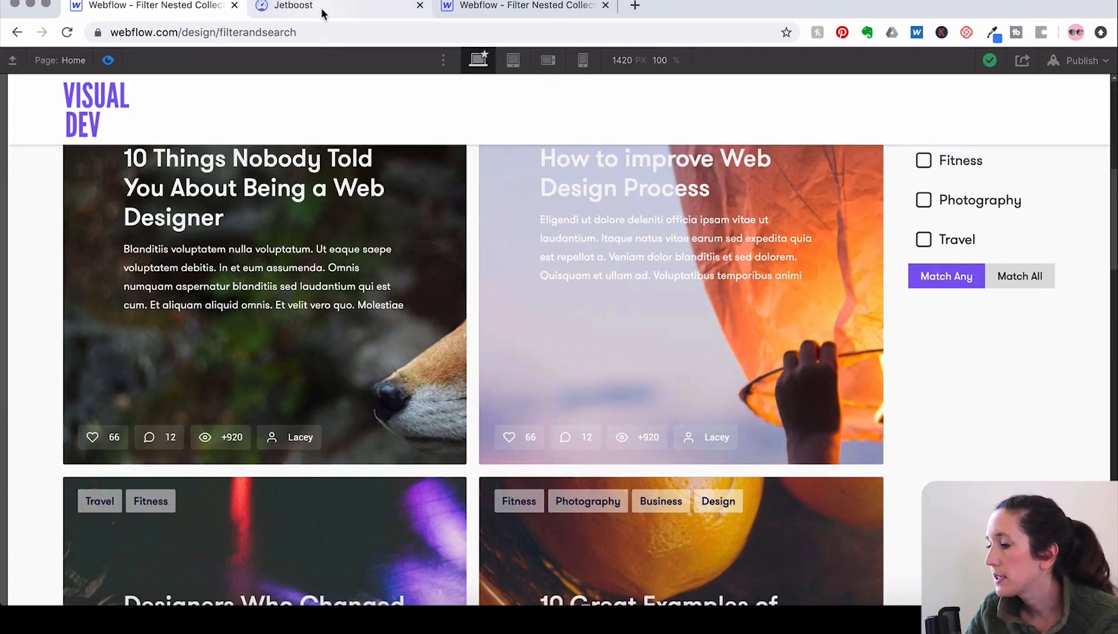
click(292, 5)
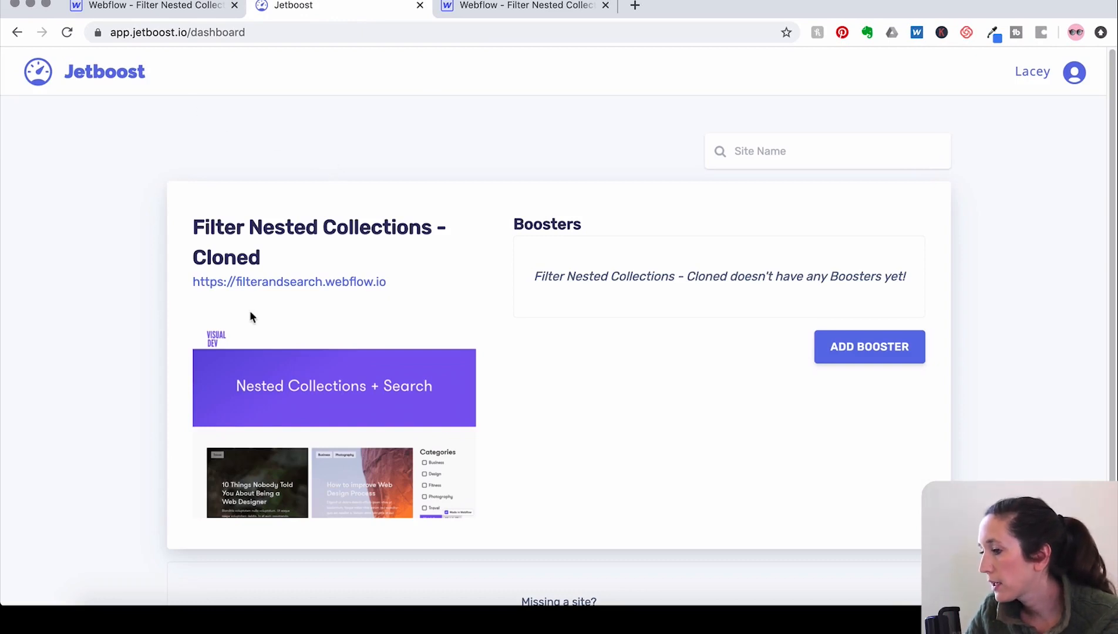
mouse_move(280, 263)
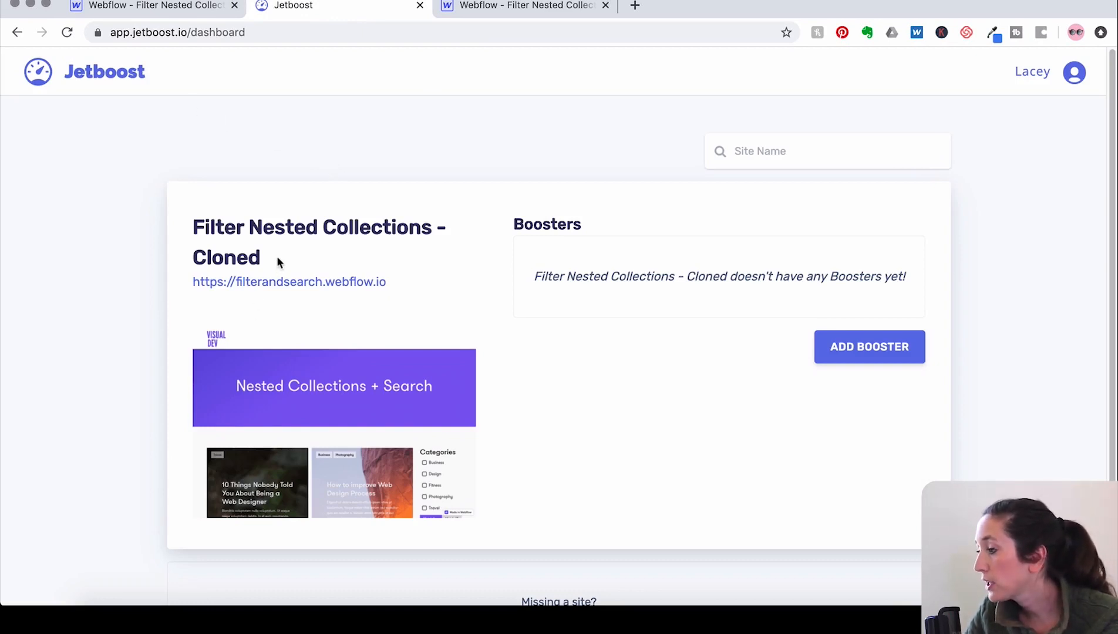
mouse_move(413, 181)
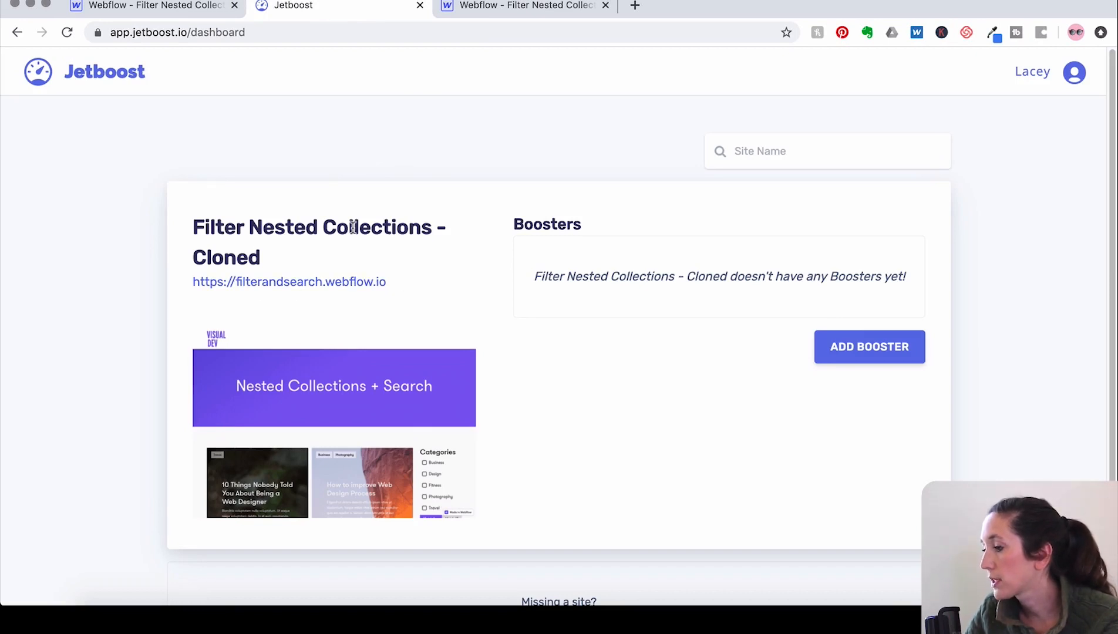
mouse_move(369, 292)
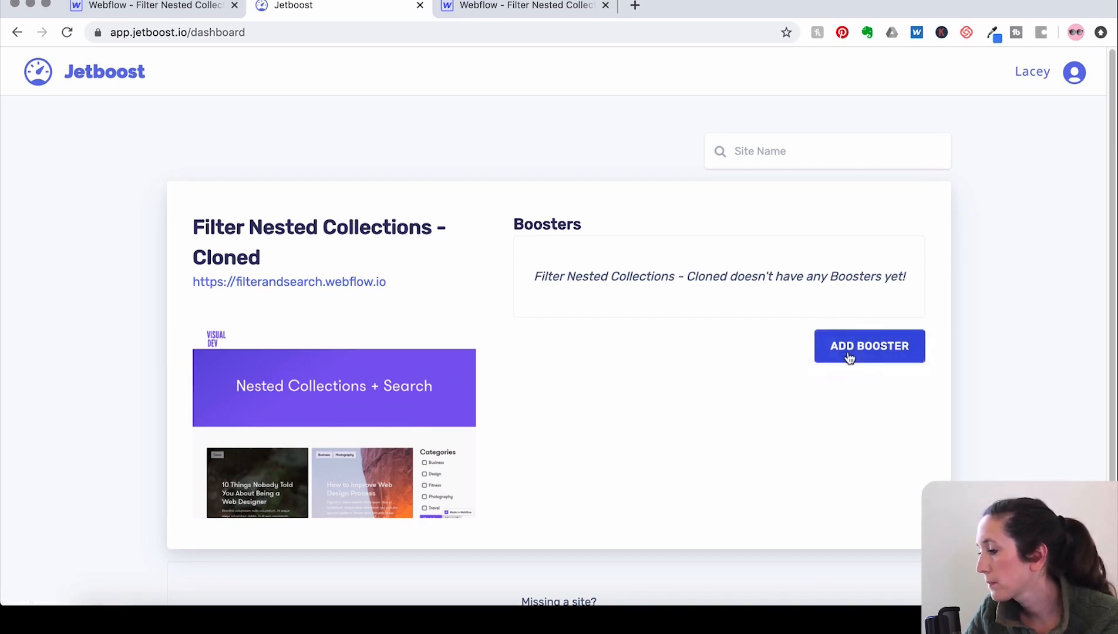
click(869, 346)
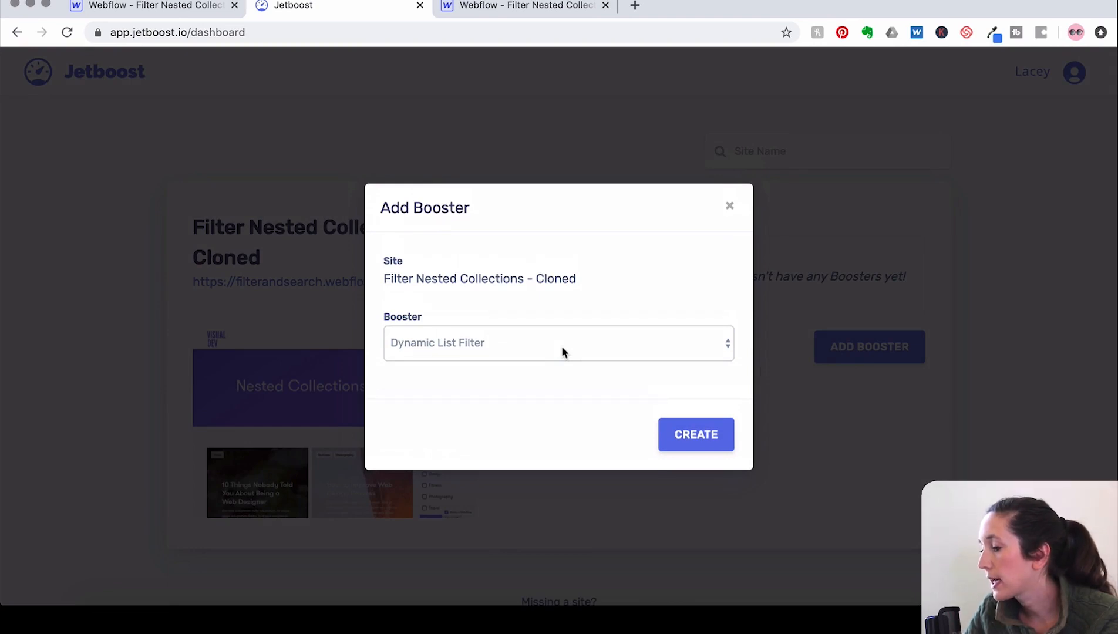
click(558, 343)
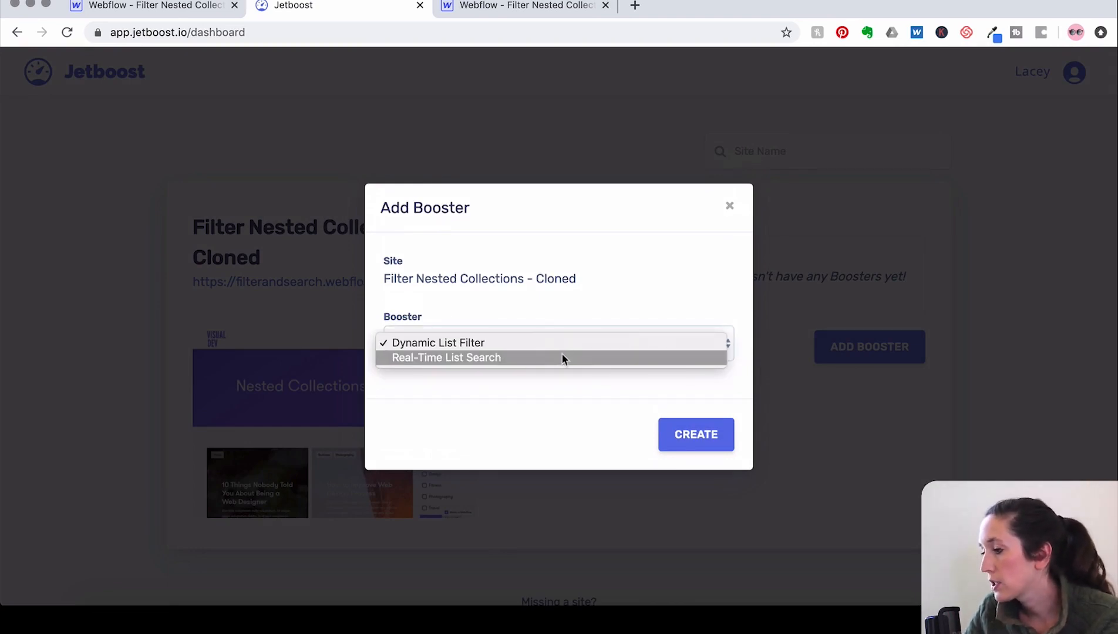
mouse_move(566, 350)
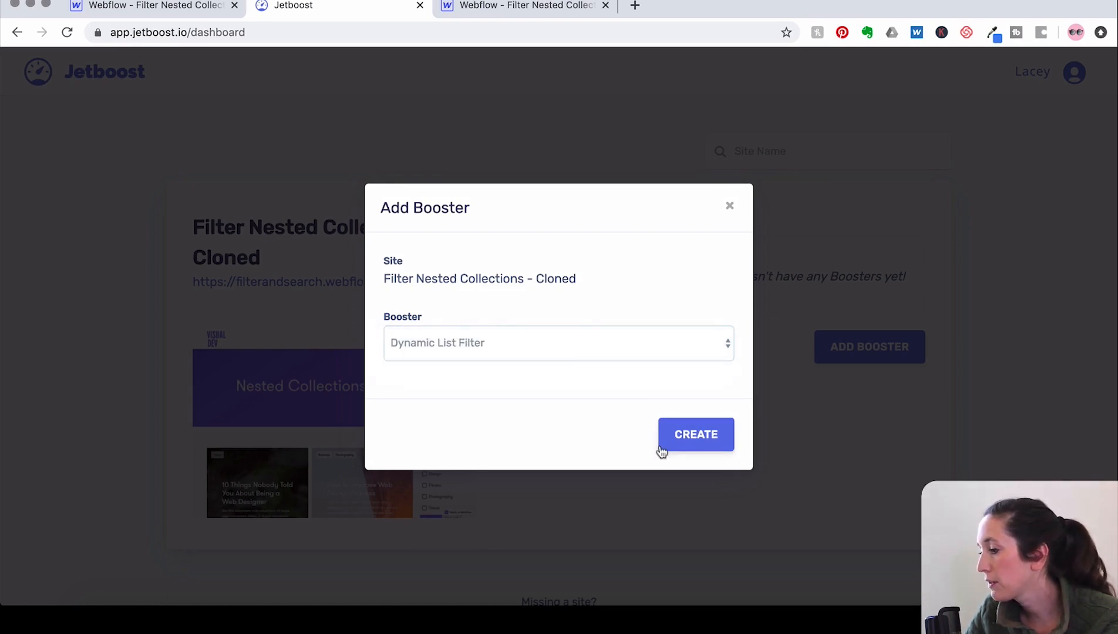
click(696, 435)
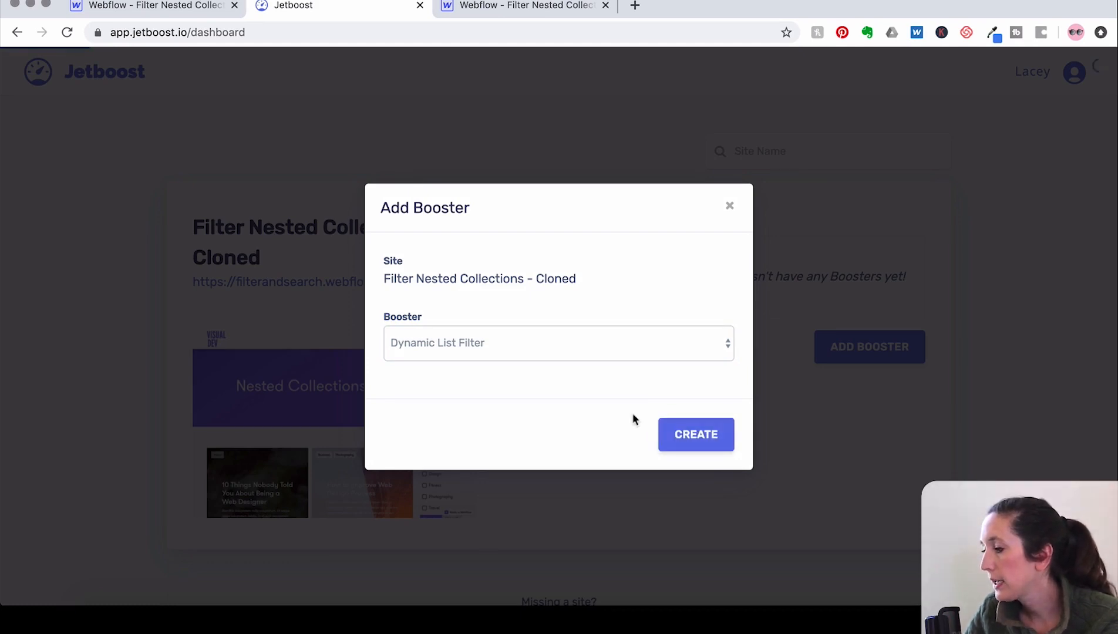
Name the new booster 'Match Any'.
click(696, 435)
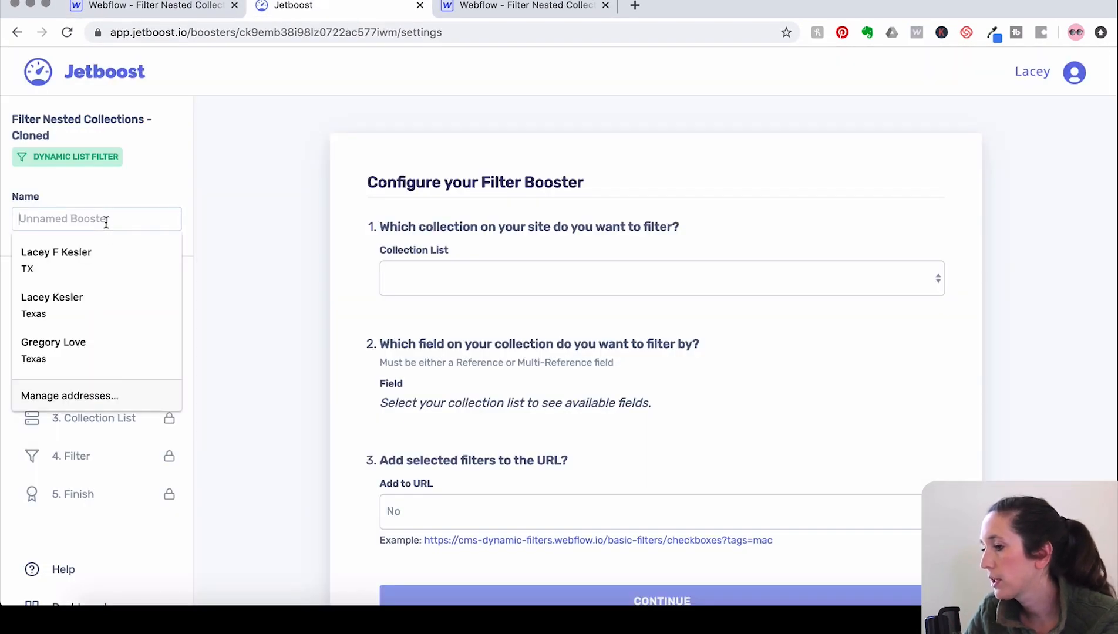
text(MAtc)
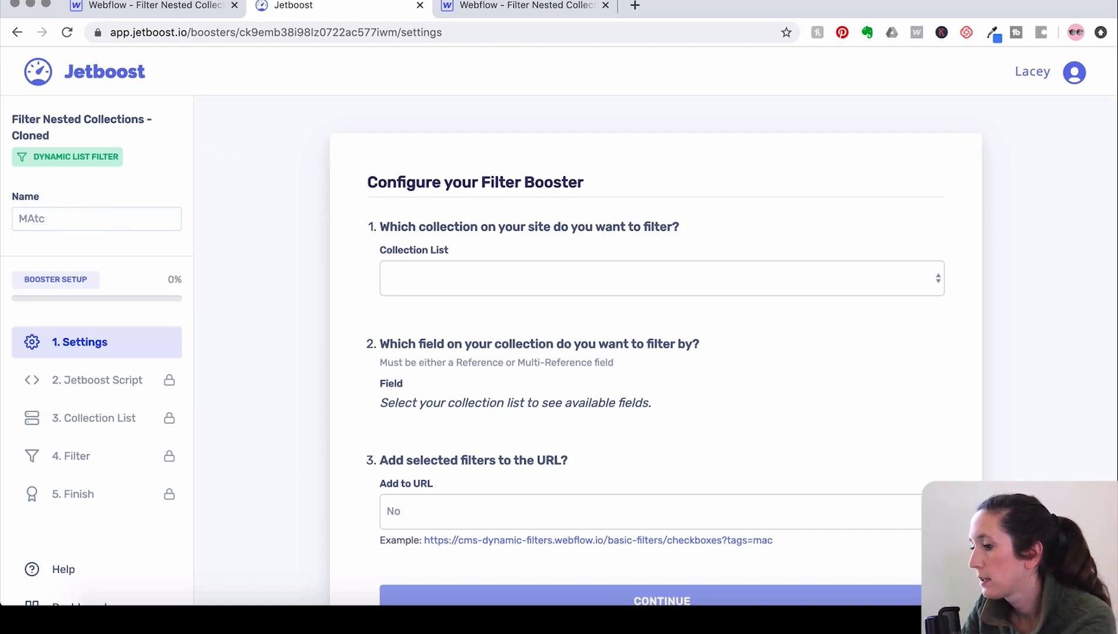
text(Match Any)
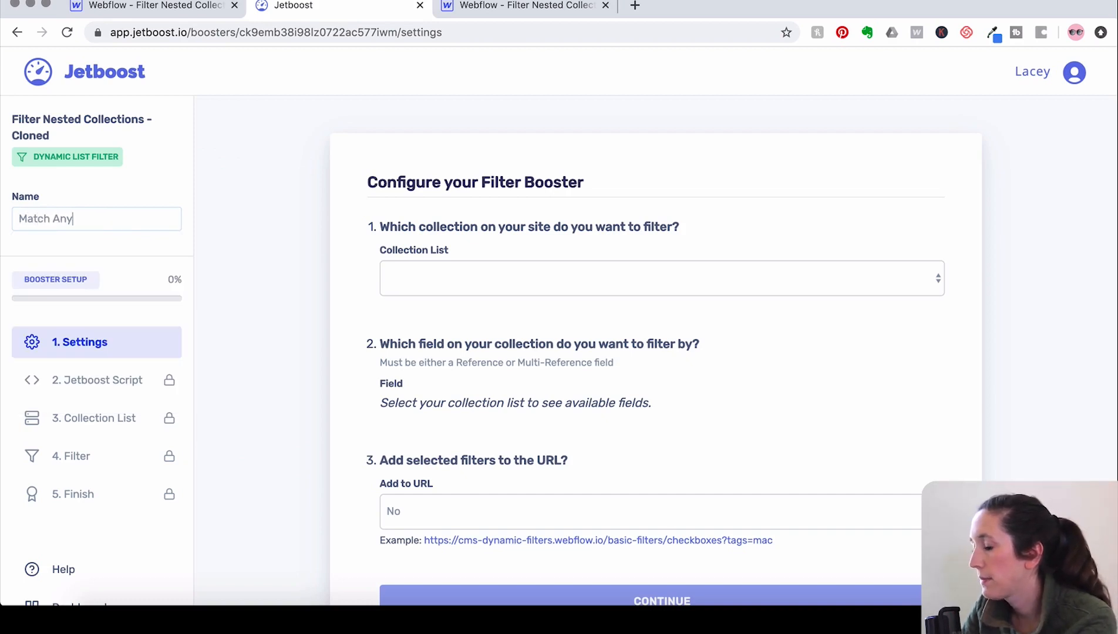
scroll(down, 3)
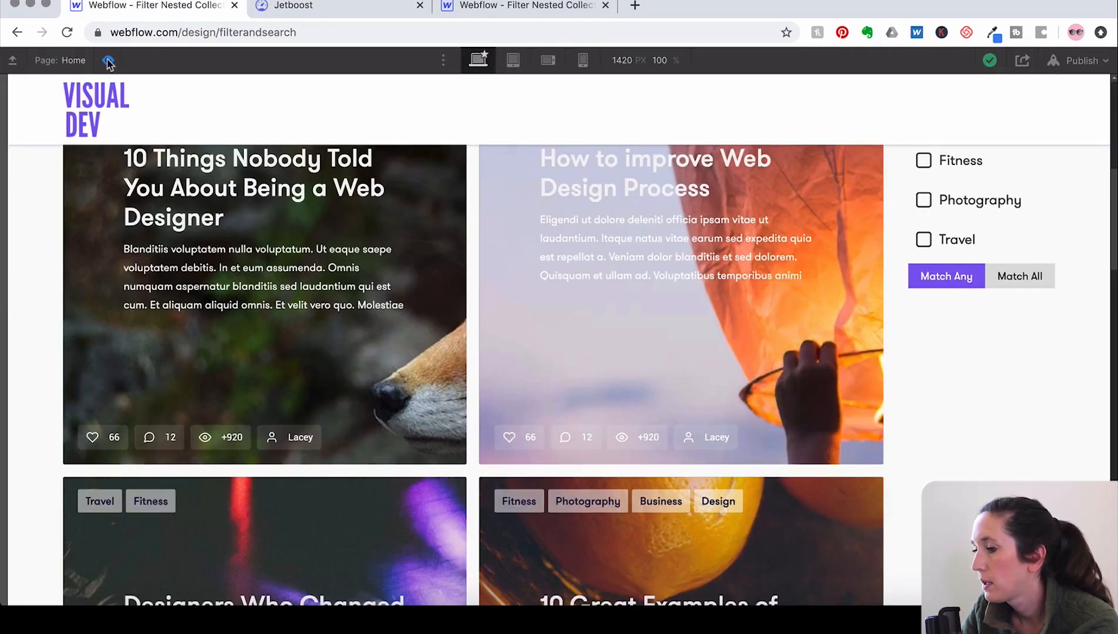
click(108, 60)
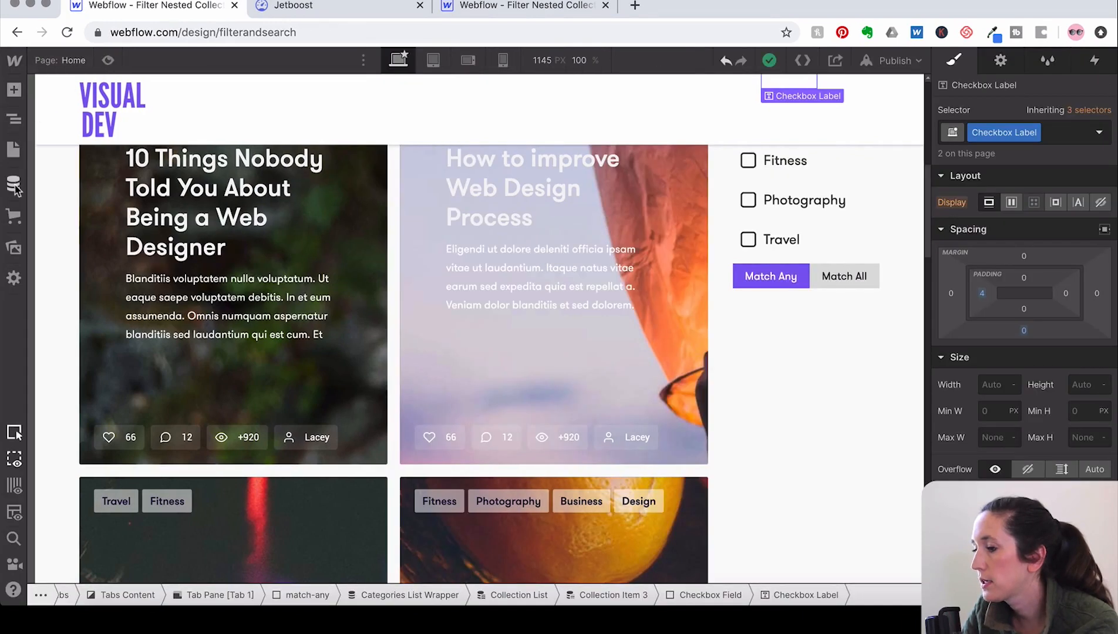
click(13, 186)
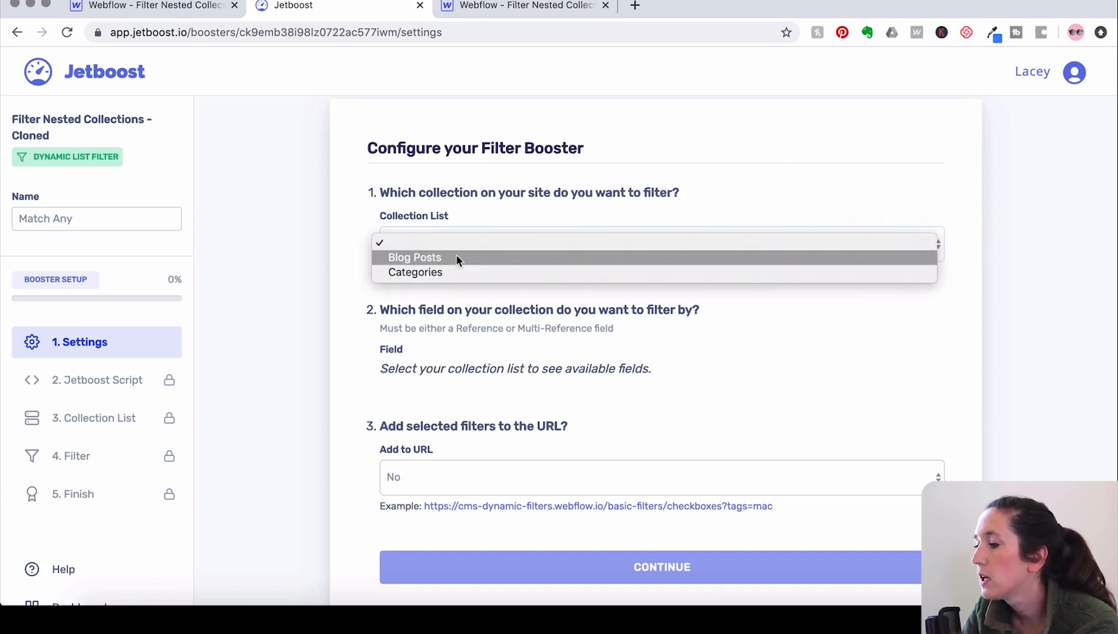
Filter Blog Posts by Categories with multiple selections allowed and Any match strategy.
click(413, 257)
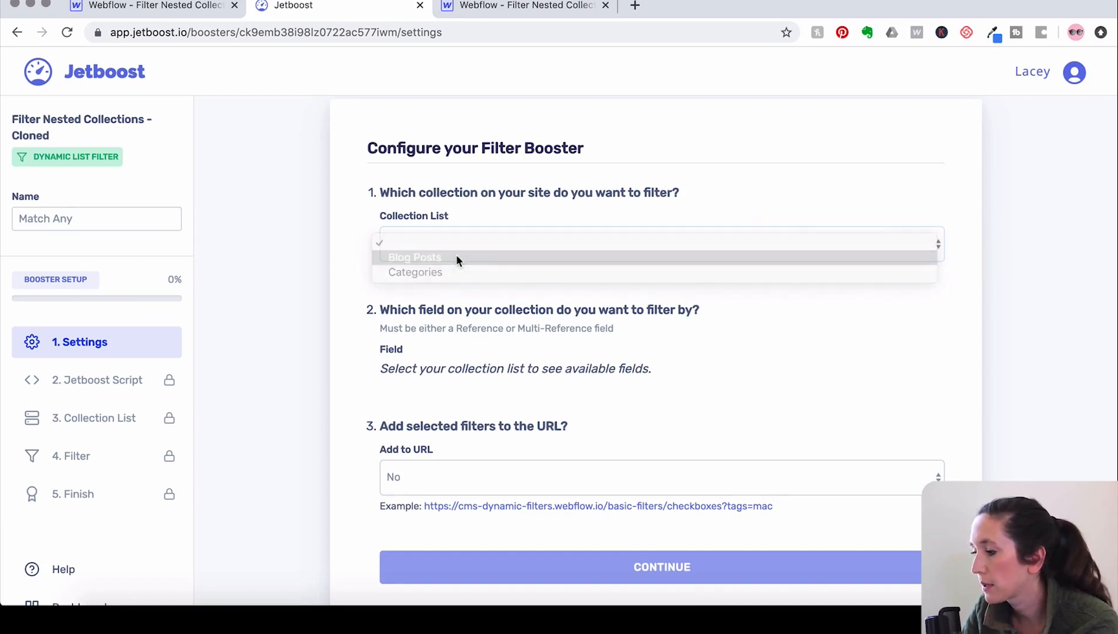
click(414, 257)
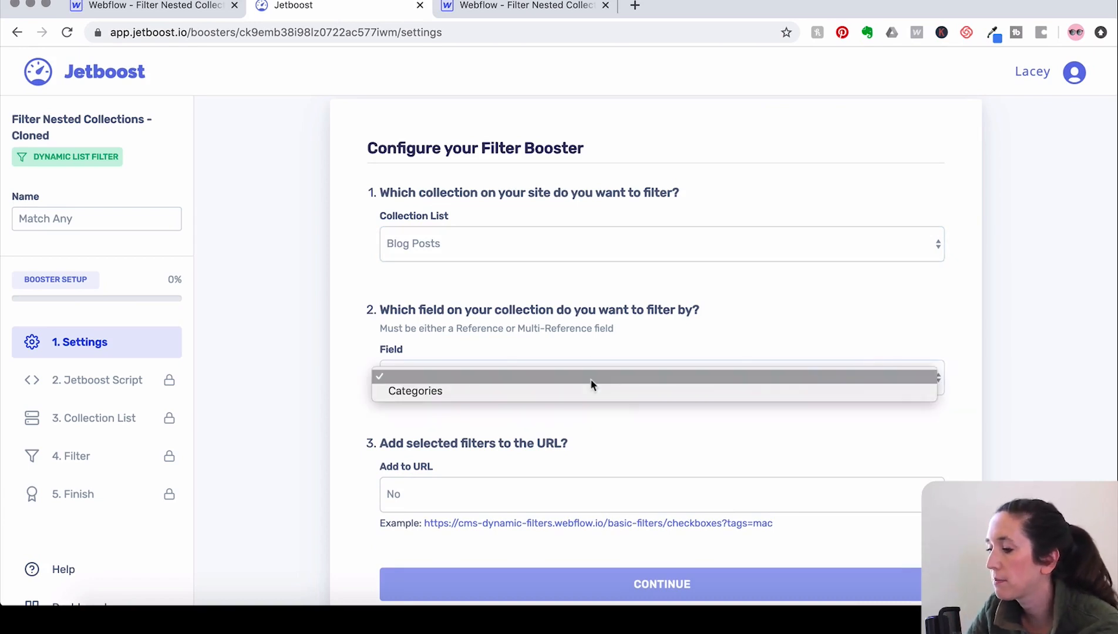
click(415, 391)
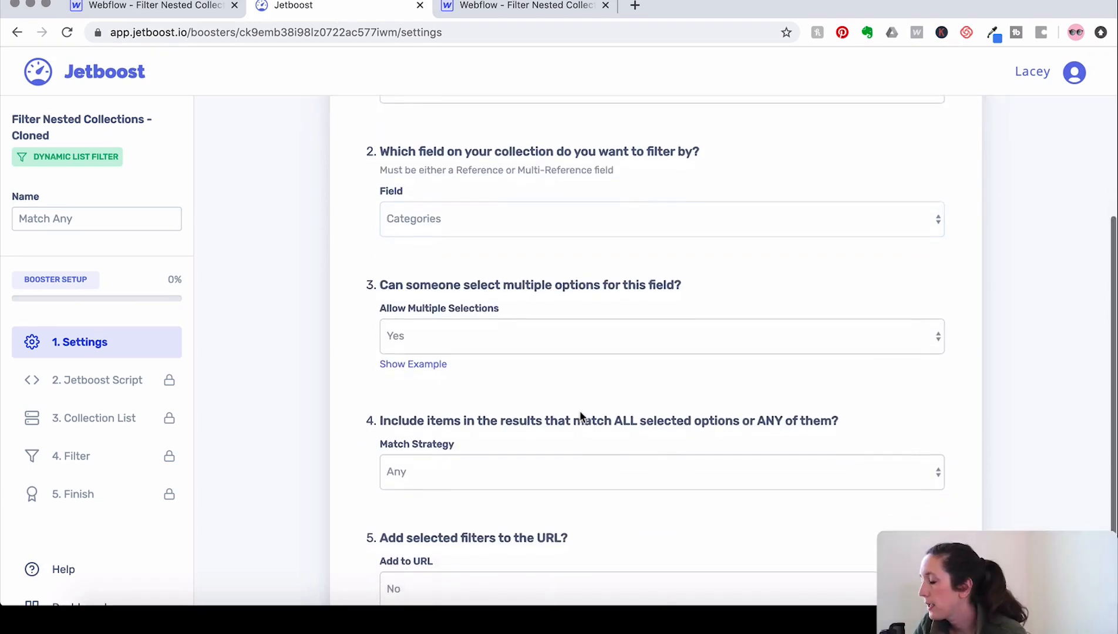
scroll(down, 3)
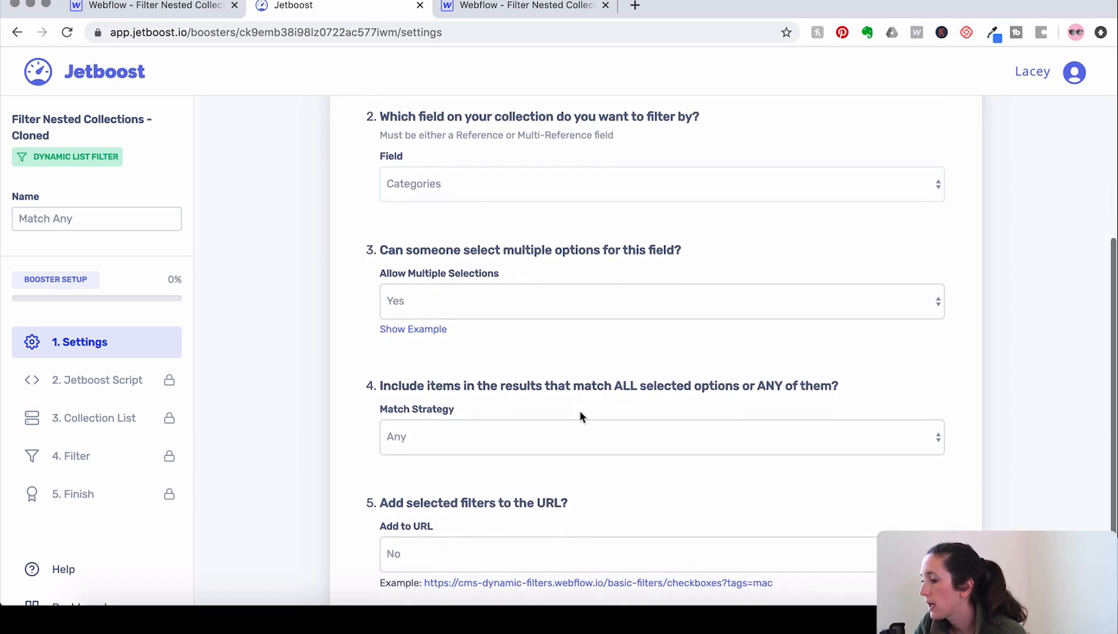
mouse_move(562, 277)
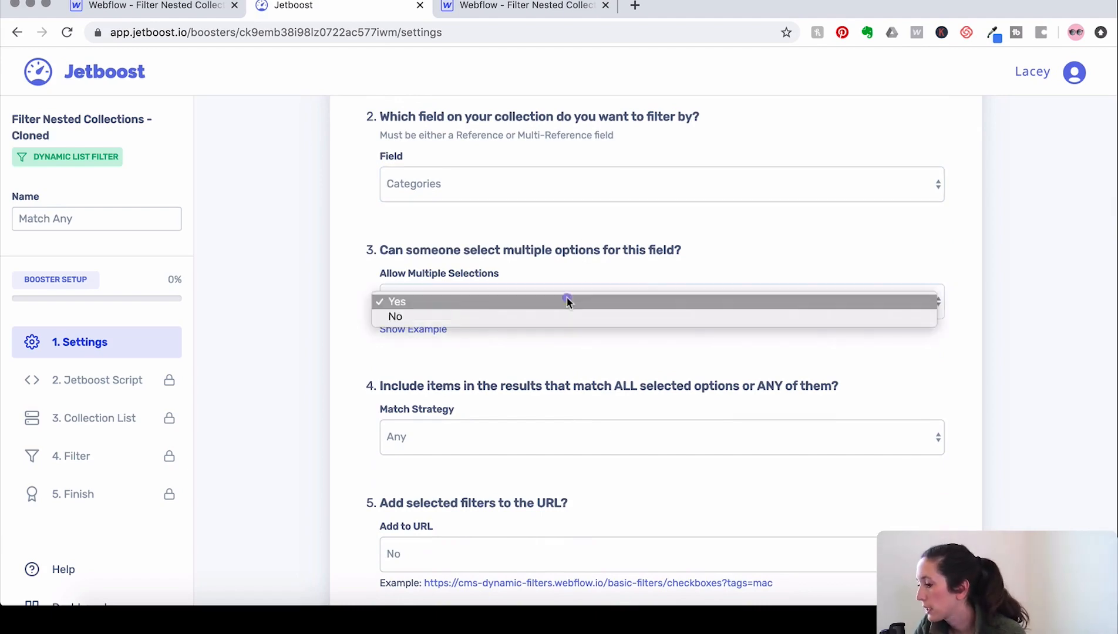
click(397, 302)
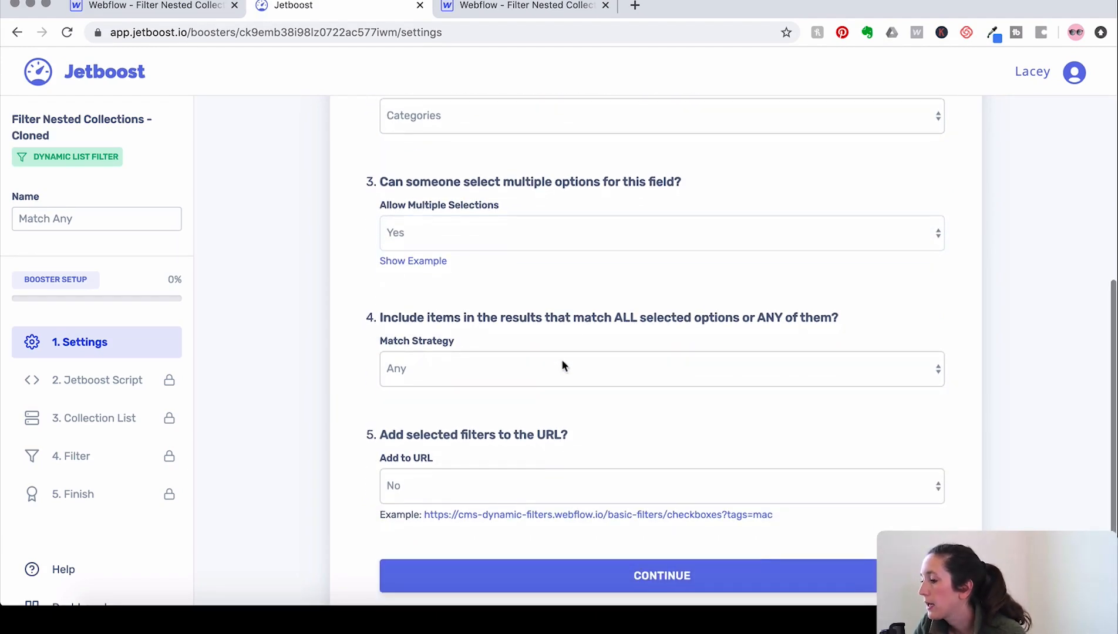
click(521, 6)
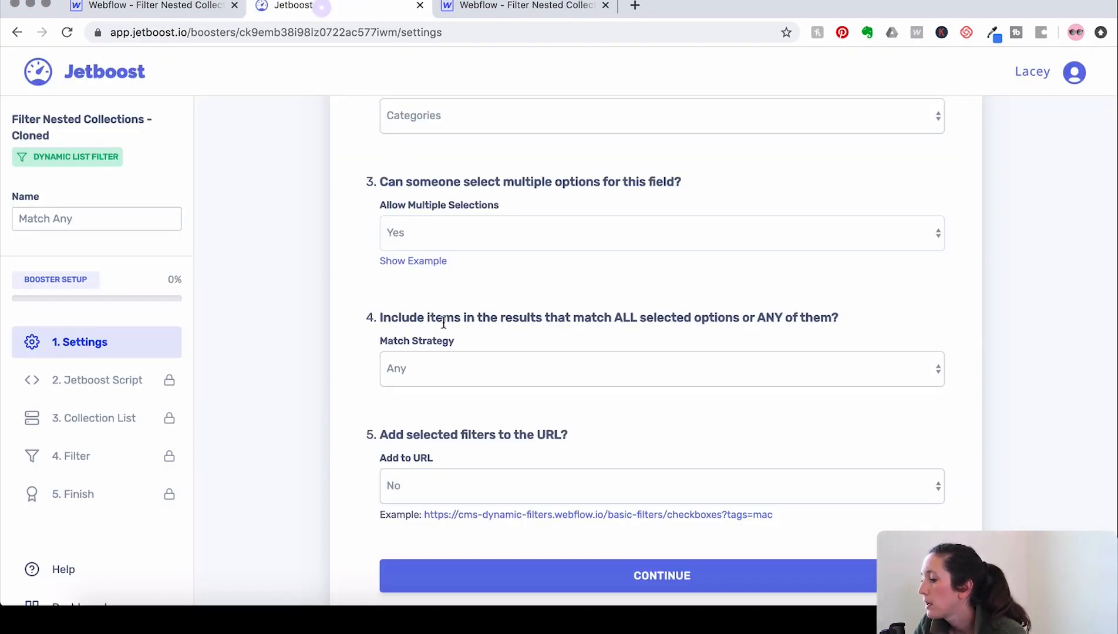
scroll(down, 3)
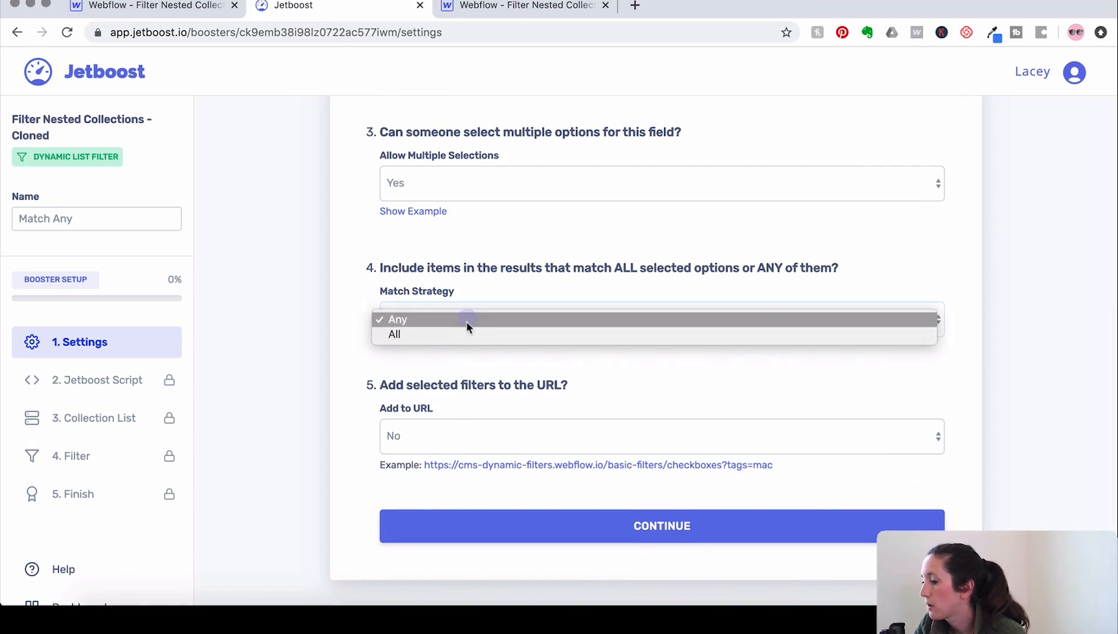
click(397, 319)
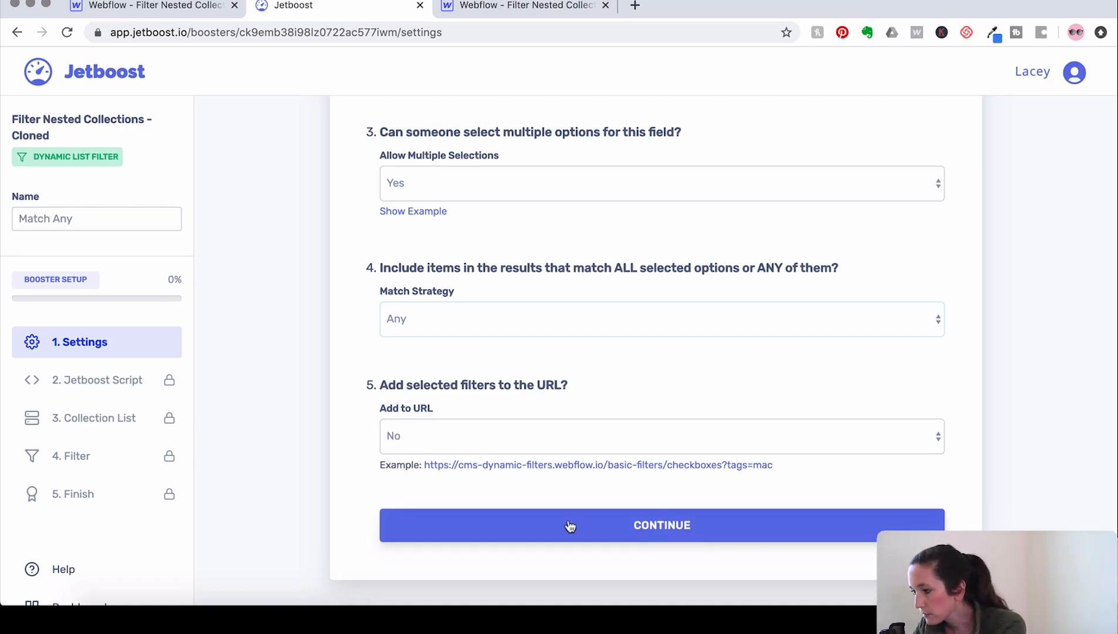
Save the booster settings, copy the Jetboost script and go to the site's Custom Code settings.
click(570, 527)
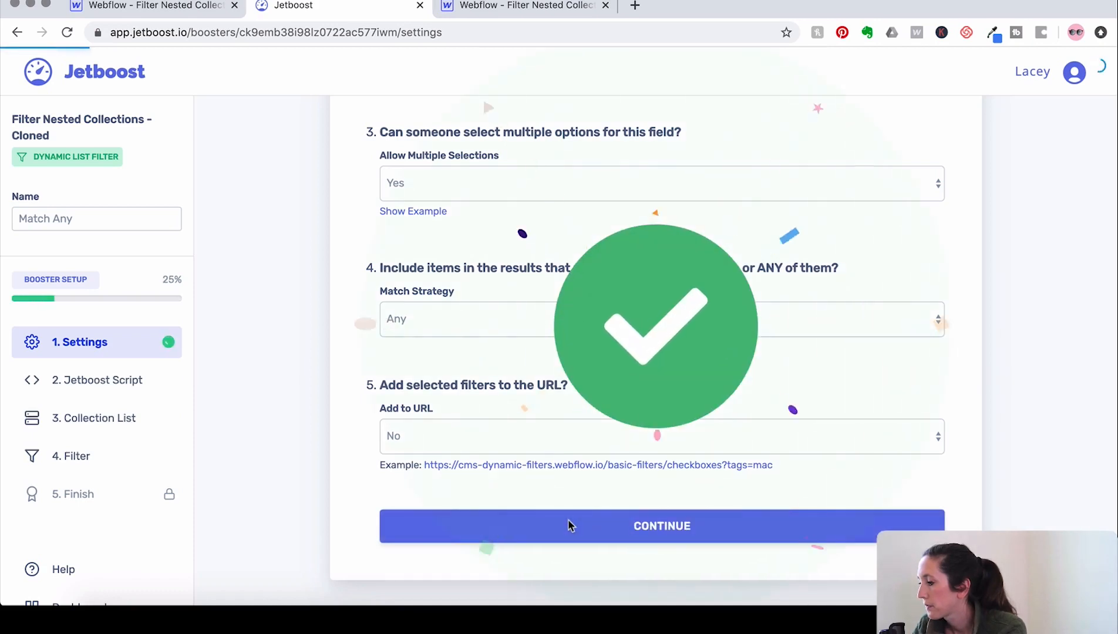
click(662, 526)
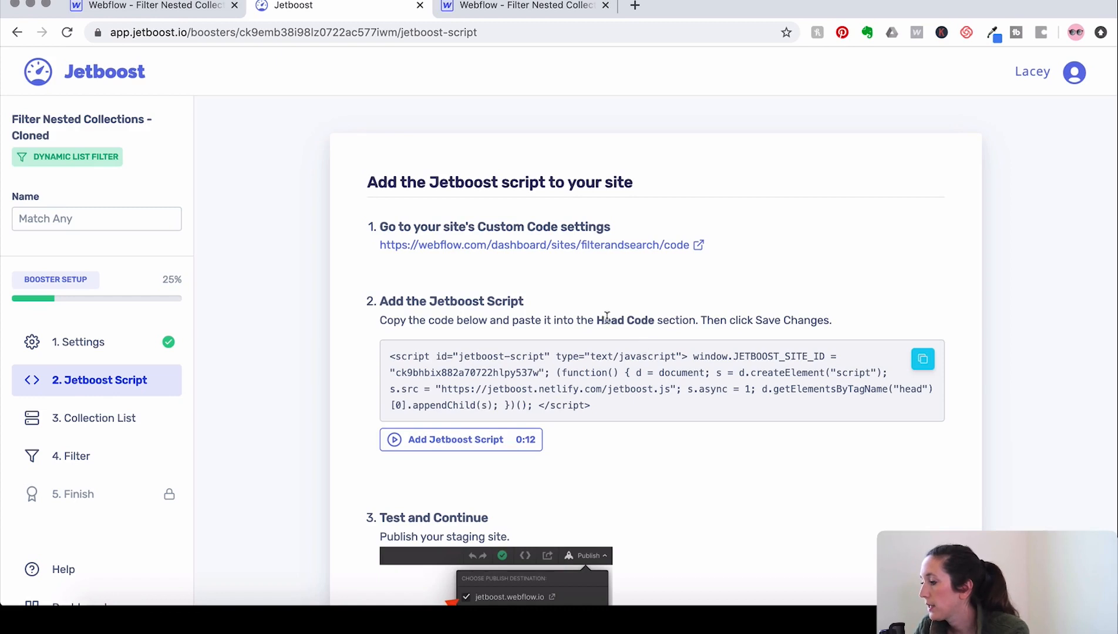
mouse_move(662, 337)
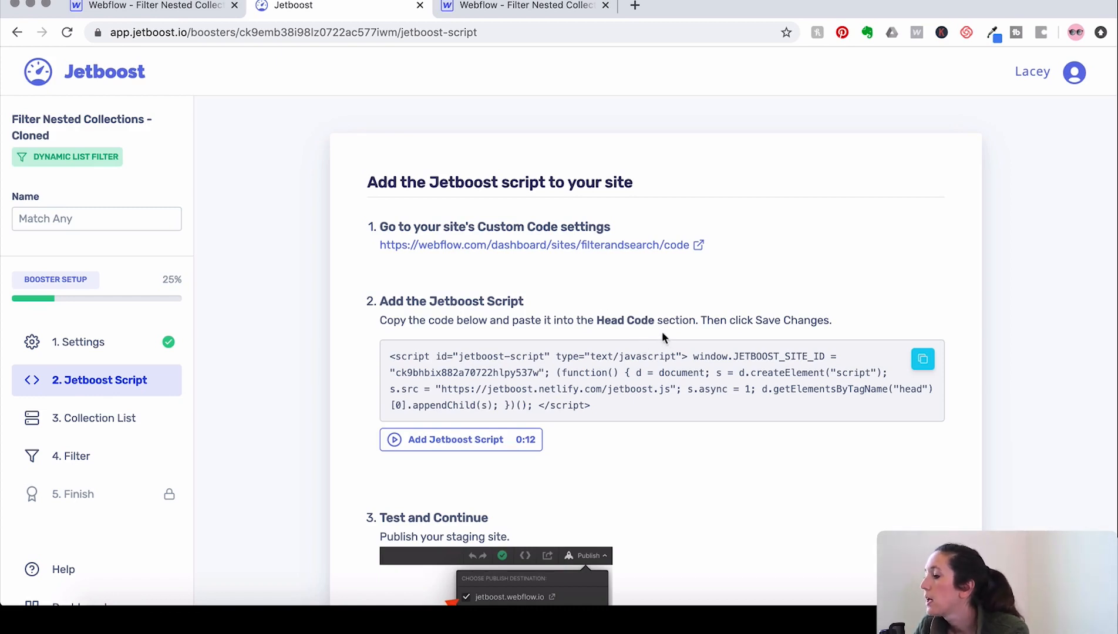
click(923, 360)
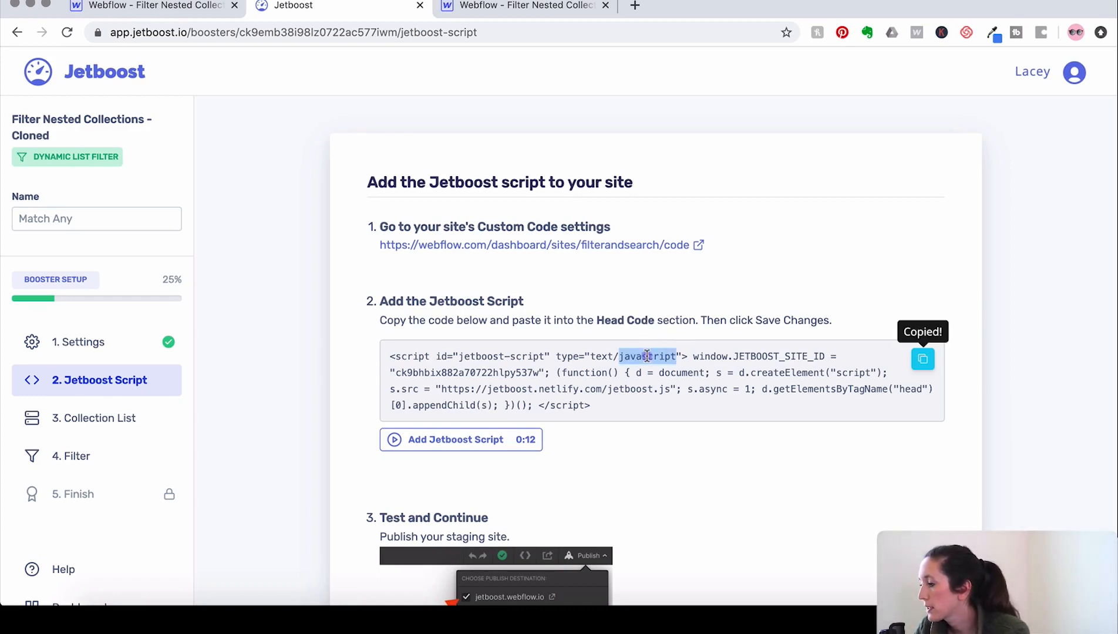
mouse_move(636, 267)
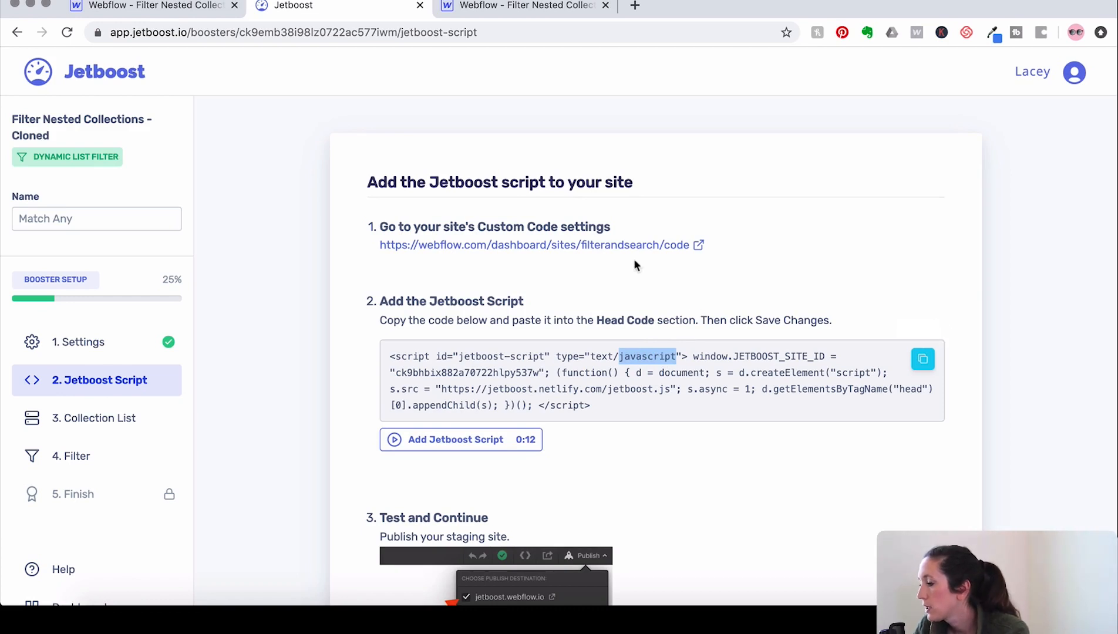
click(557, 246)
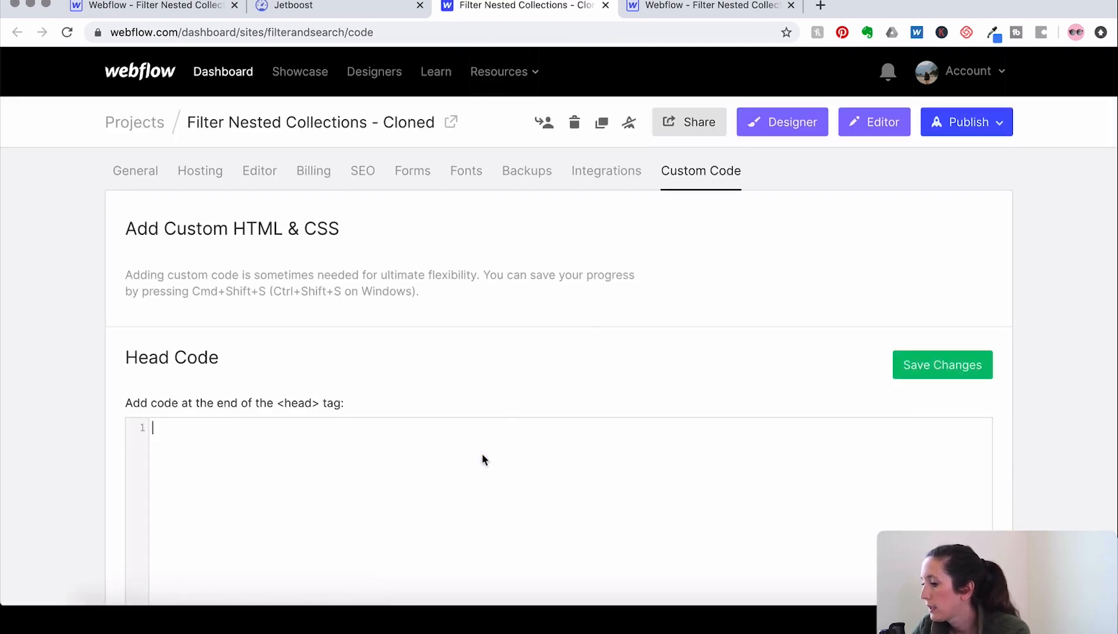
Paste the Jetboost script into the head code, save it and publish to filterandsearch.webflow.io.
click(943, 366)
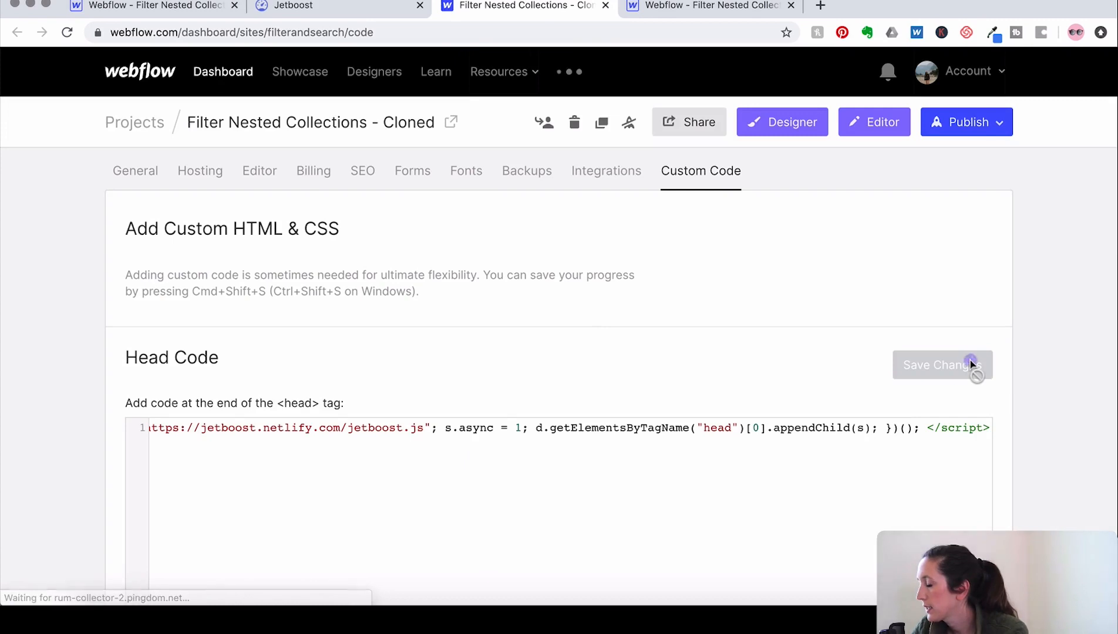
click(968, 366)
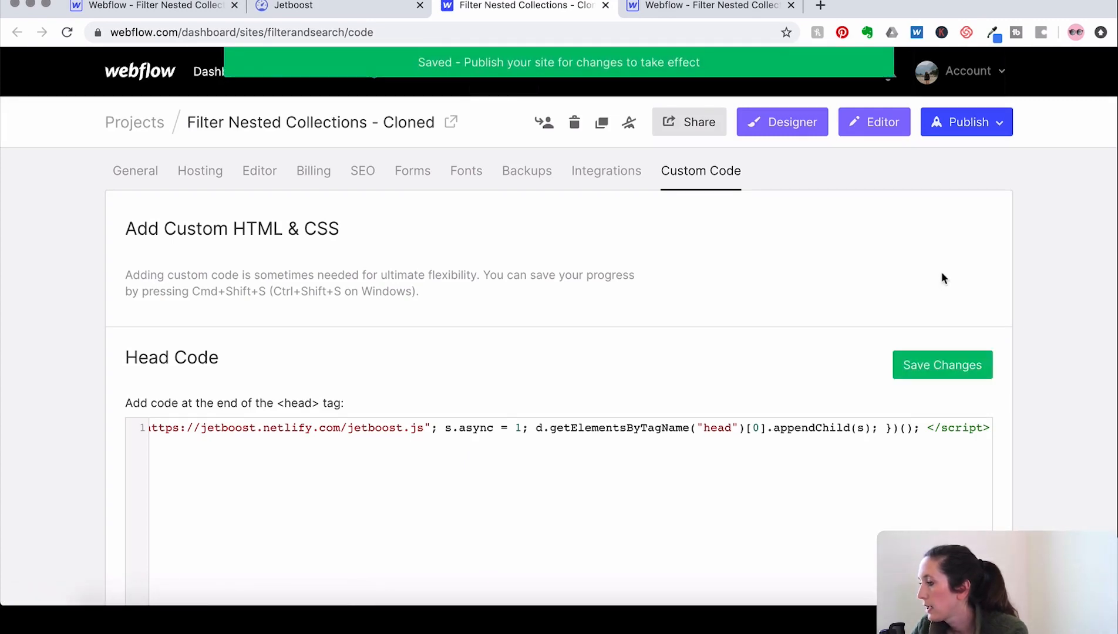
click(966, 122)
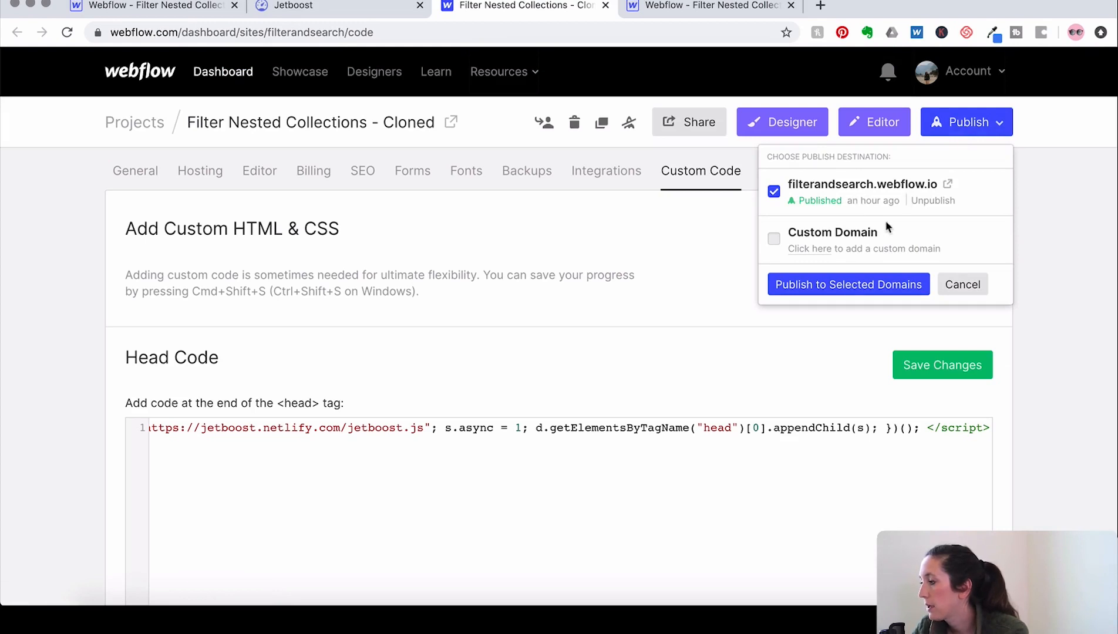
click(849, 284)
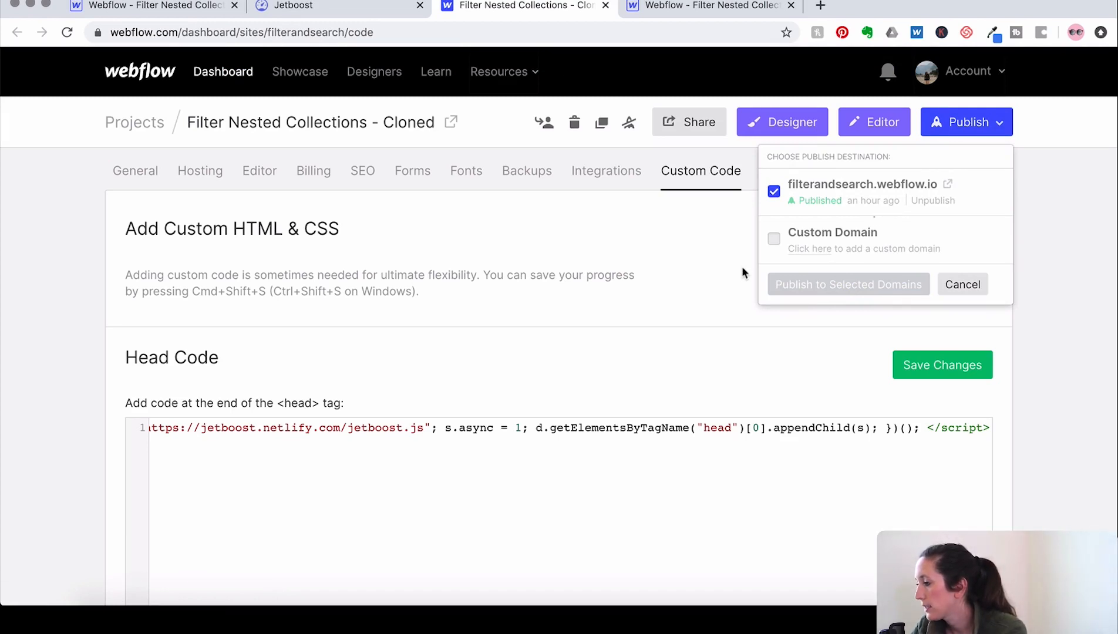
click(848, 285)
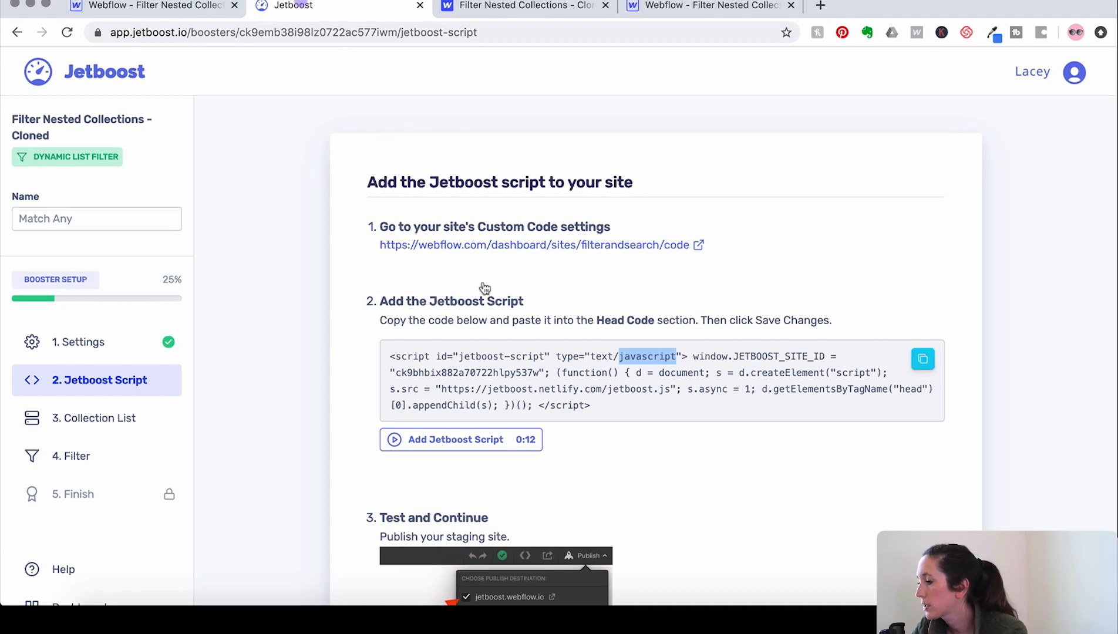
Run Test and Continue on the script step and copy the collection list wrapper class.
scroll(down, 3)
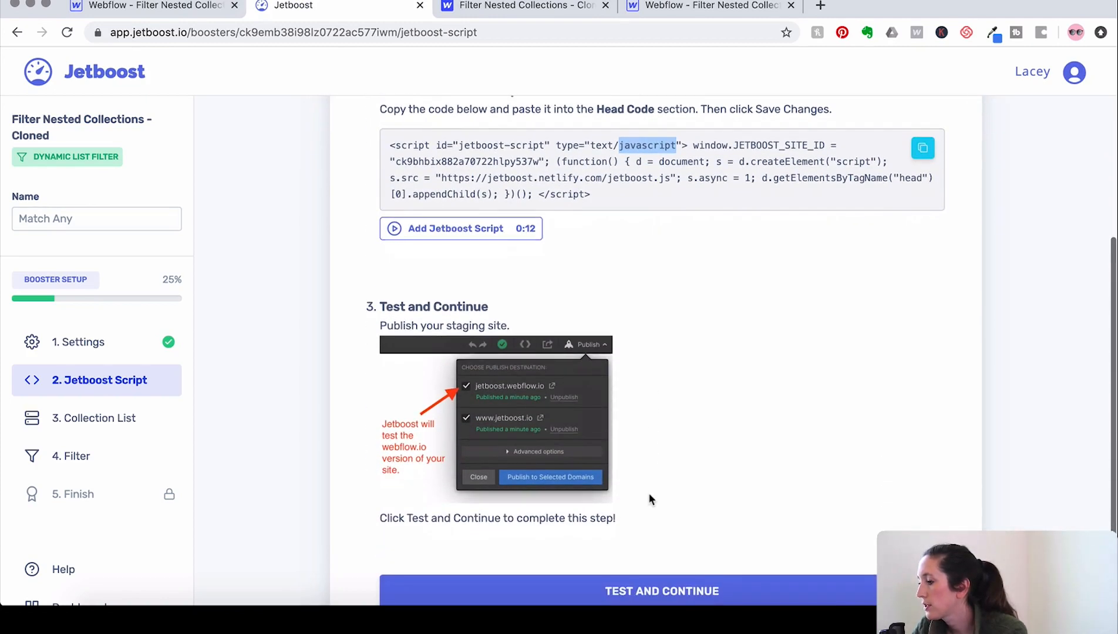
scroll(down, 3)
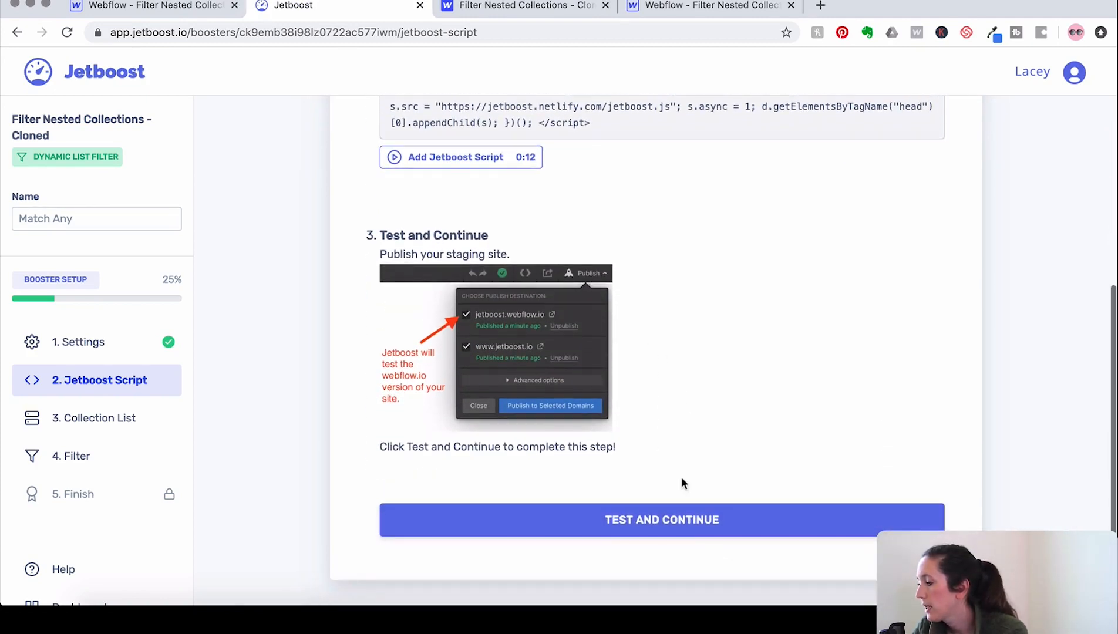
click(662, 520)
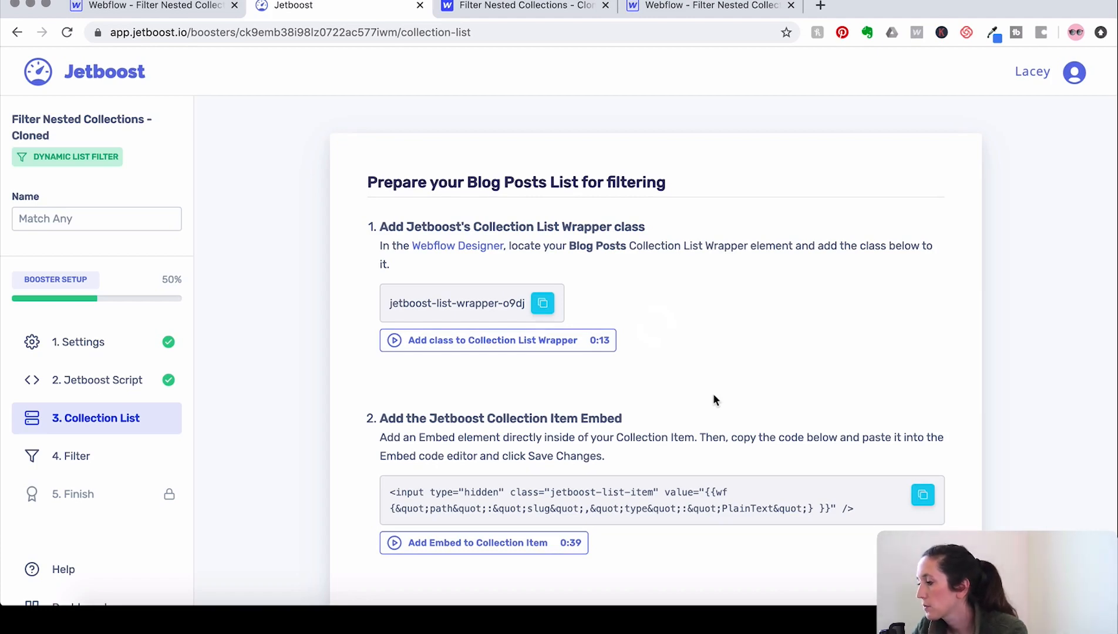
scroll(down, 3)
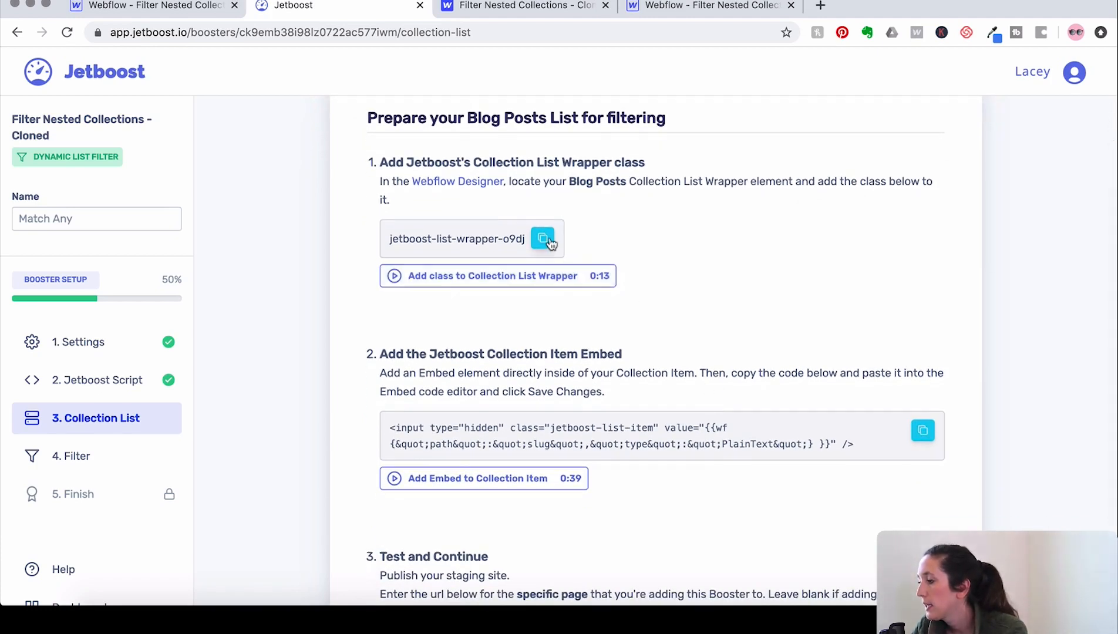
mouse_move(543, 238)
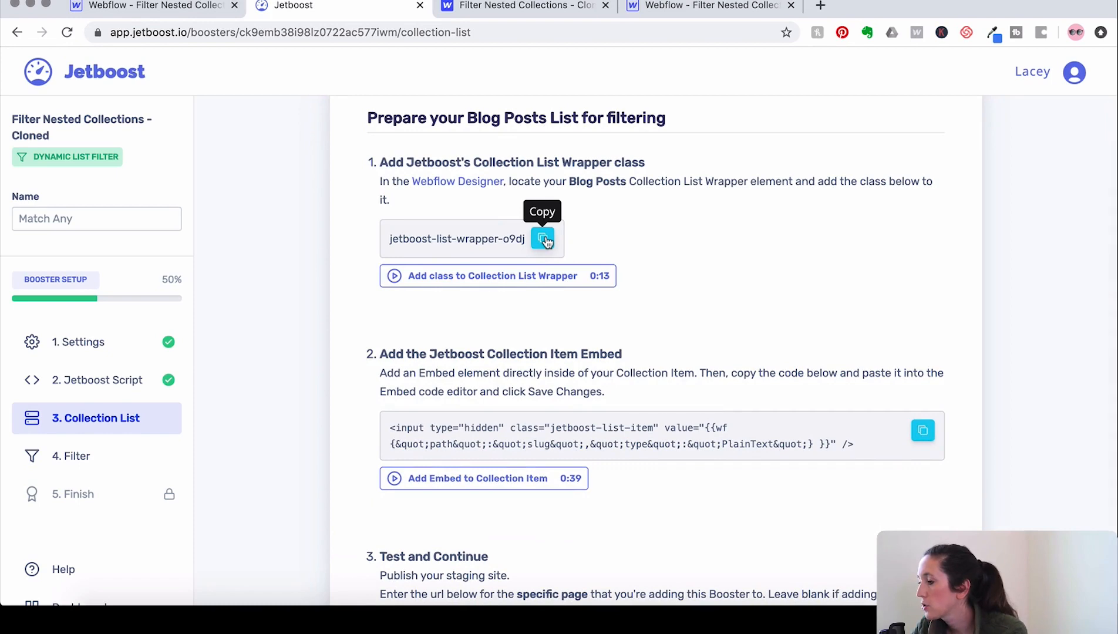
click(150, 6)
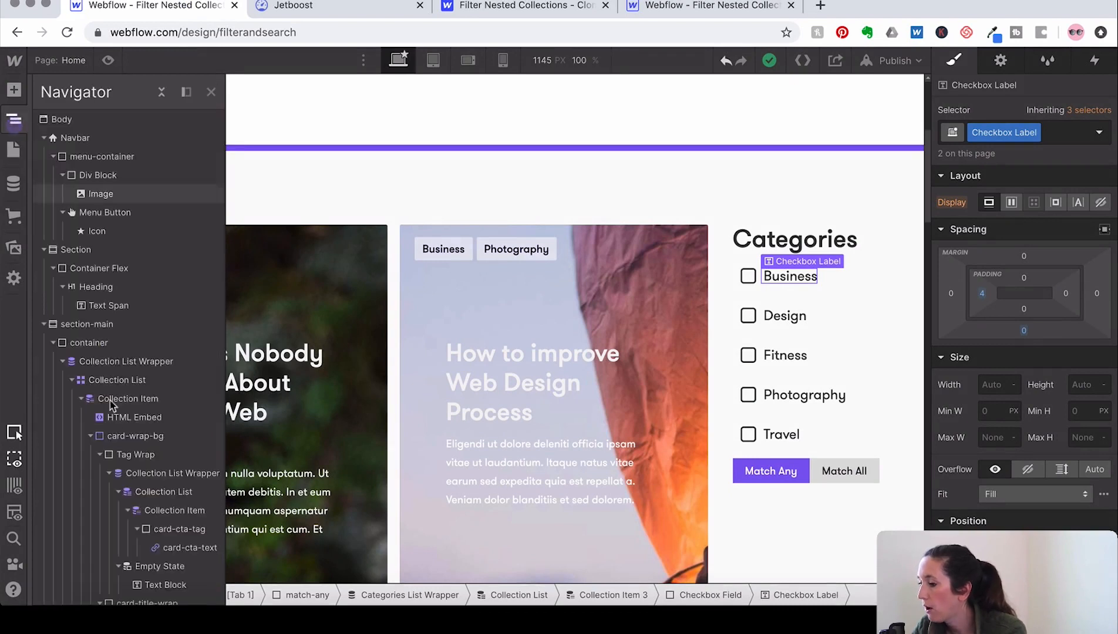
Give the outer Collection List Wrapper the class jetboost-list-wrapper-o9dj.
scroll(down, 3)
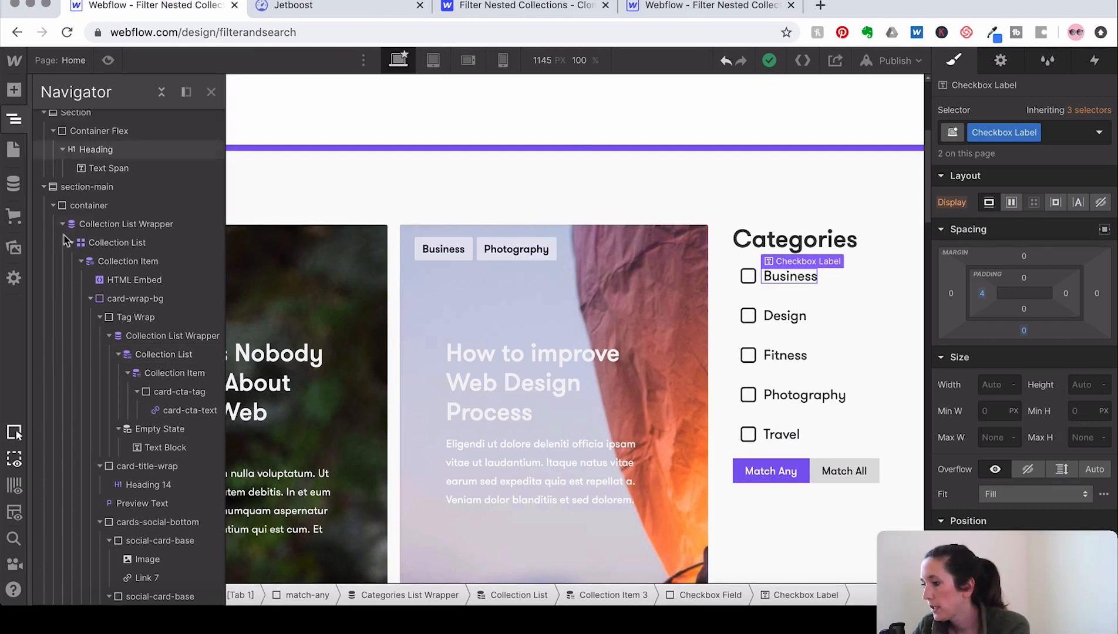
scroll(down, 3)
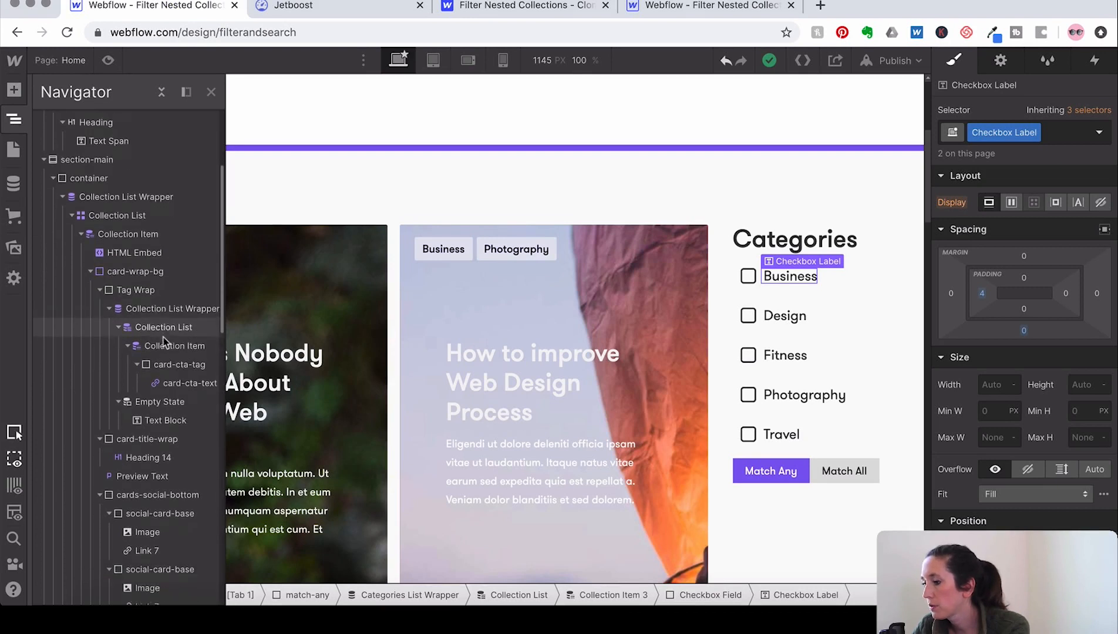
scroll(down, 3)
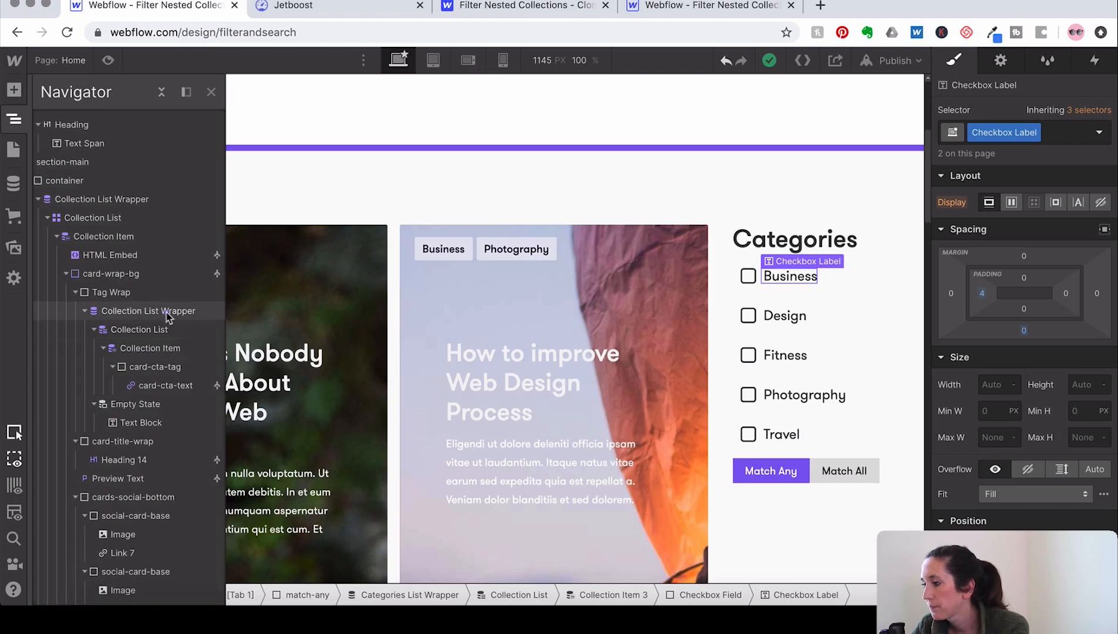
click(99, 199)
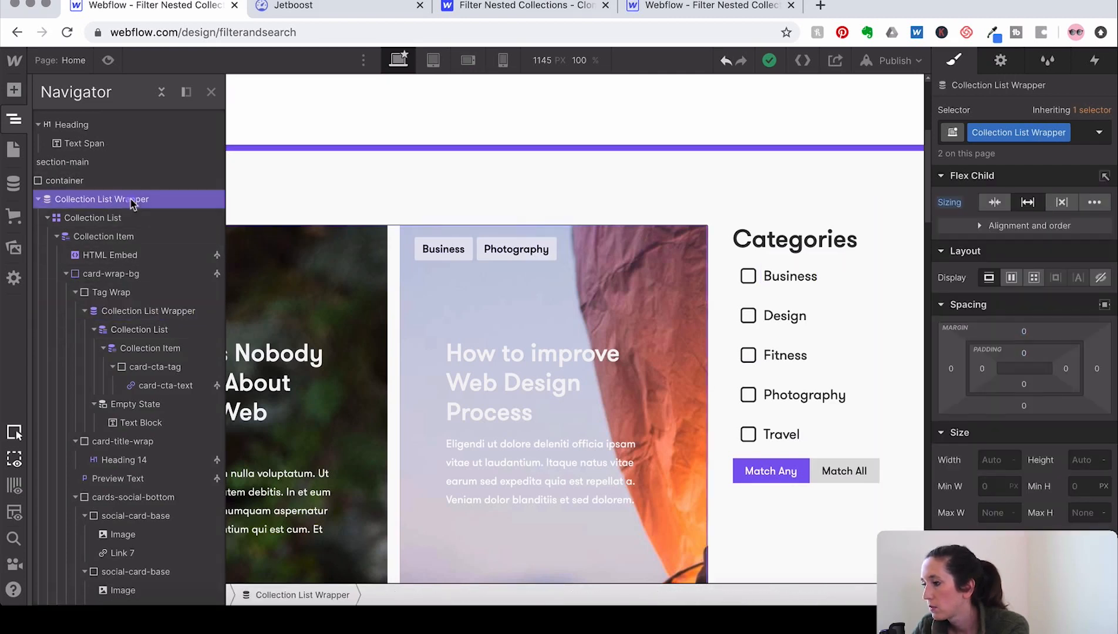
click(1099, 133)
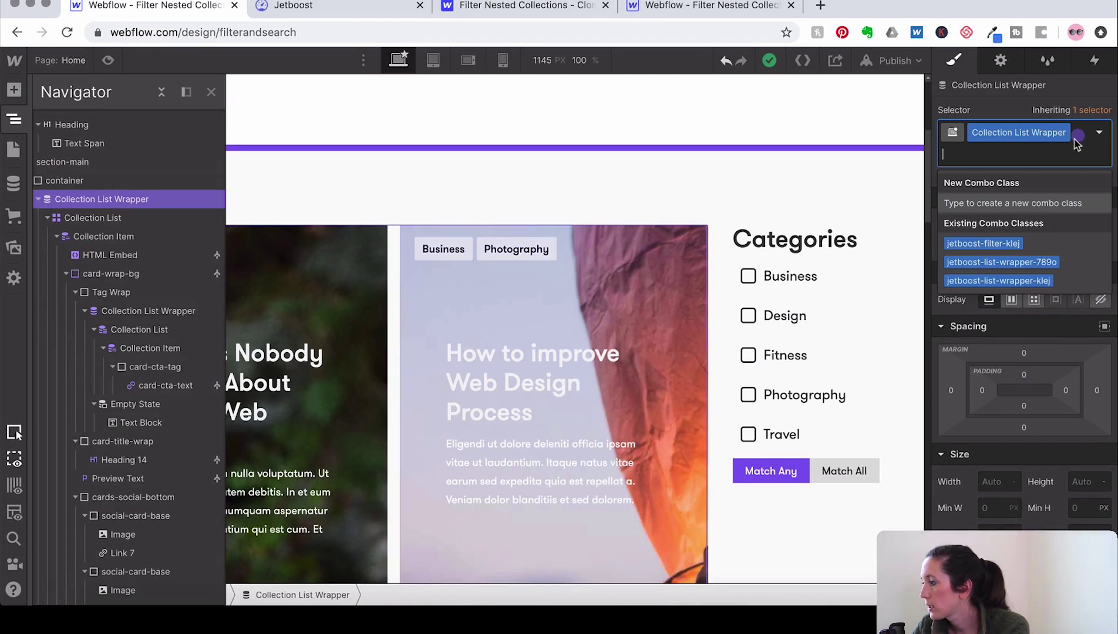
text(jetboost-list-wrapper-o9dj)
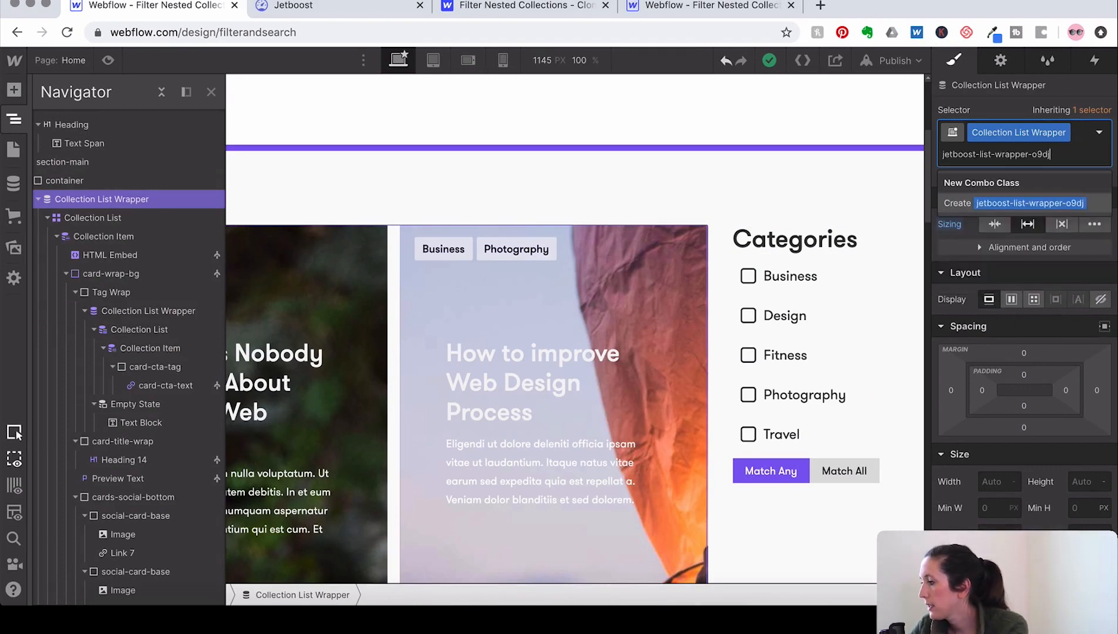
click(295, 4)
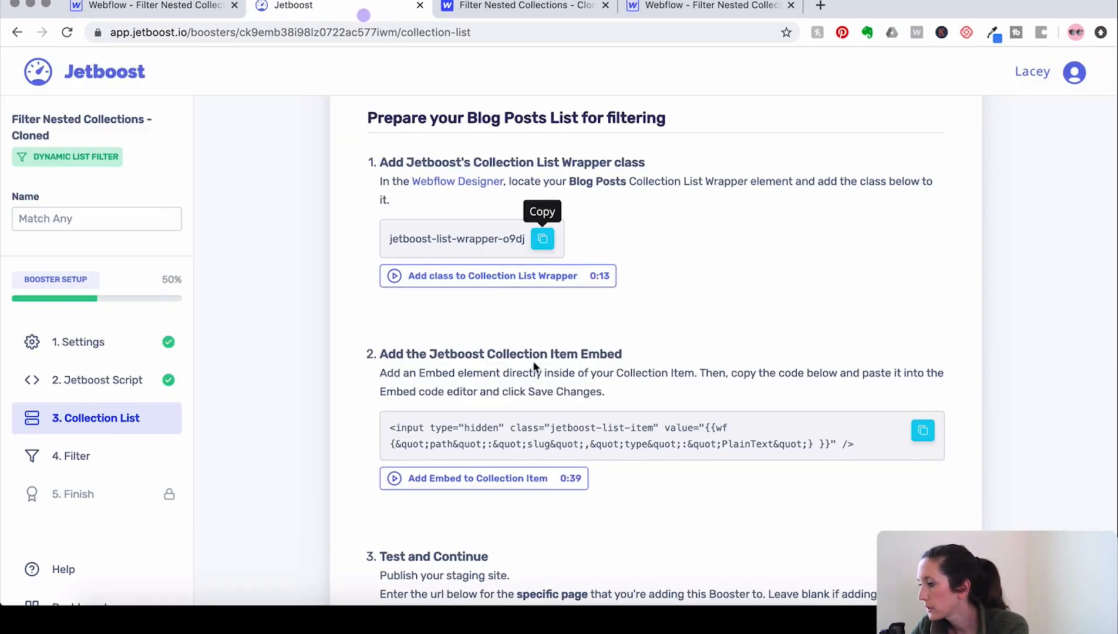
click(922, 430)
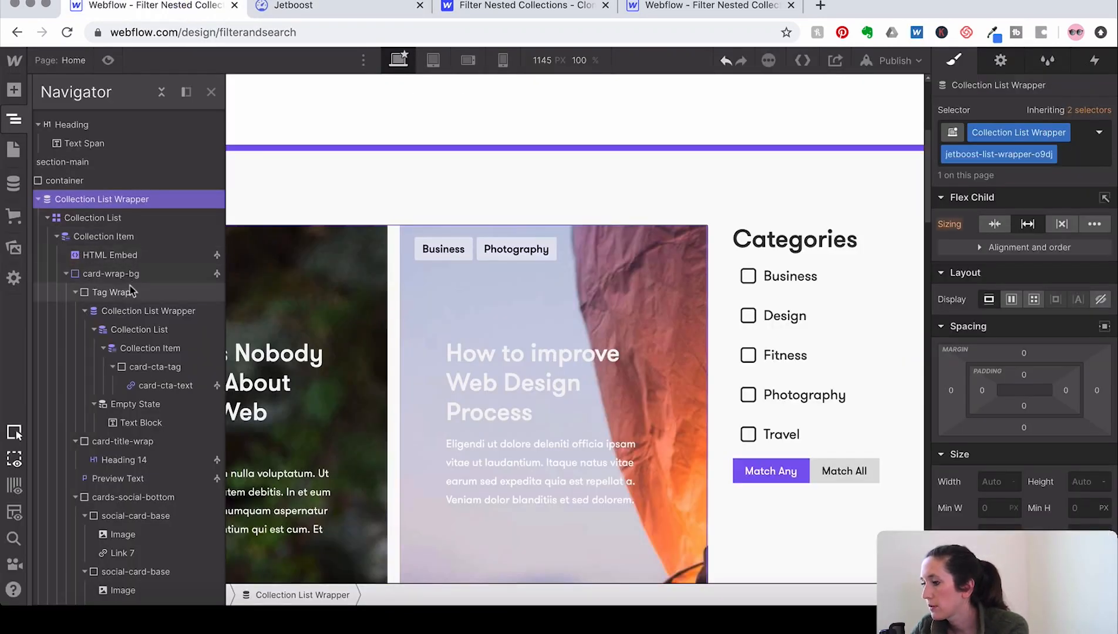
Replace the Collection Item's old HTML Embed with a new Embed element.
click(103, 236)
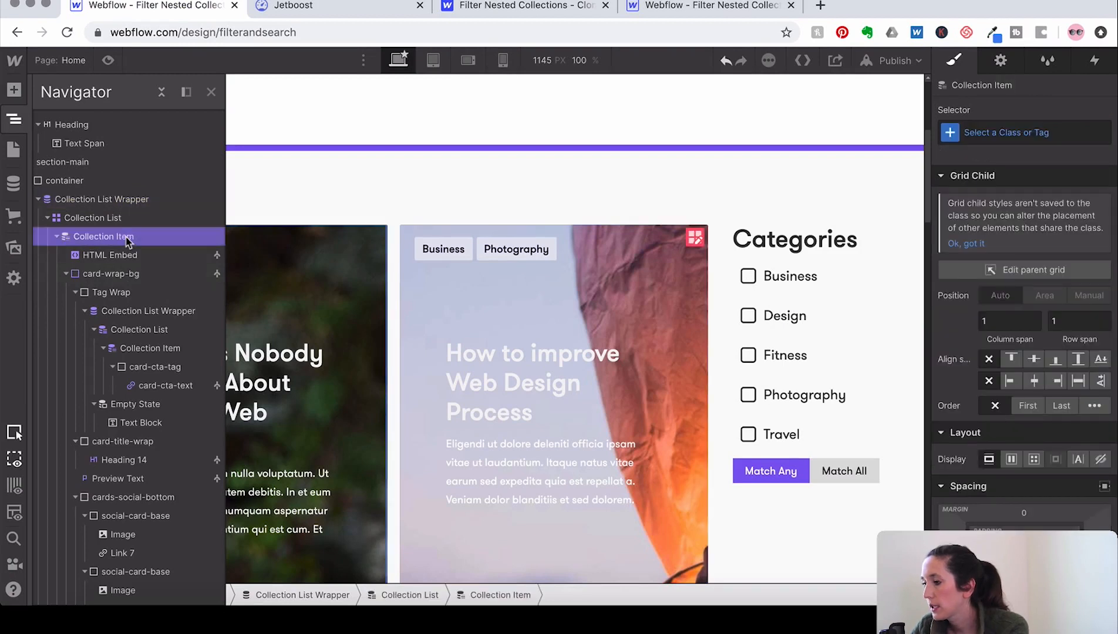
click(111, 255)
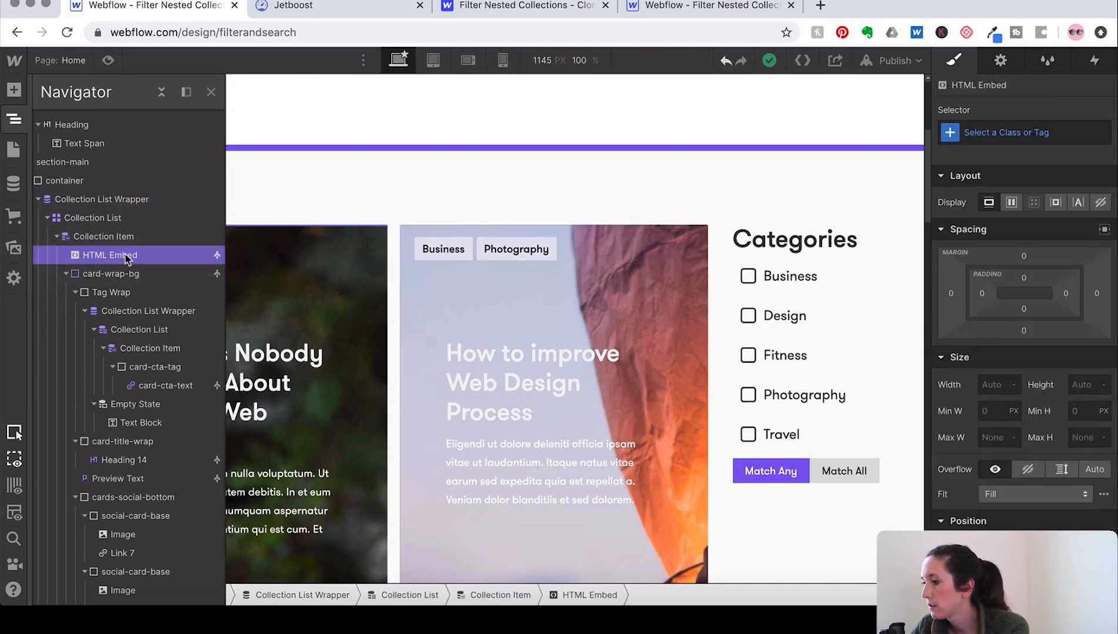
click(102, 236)
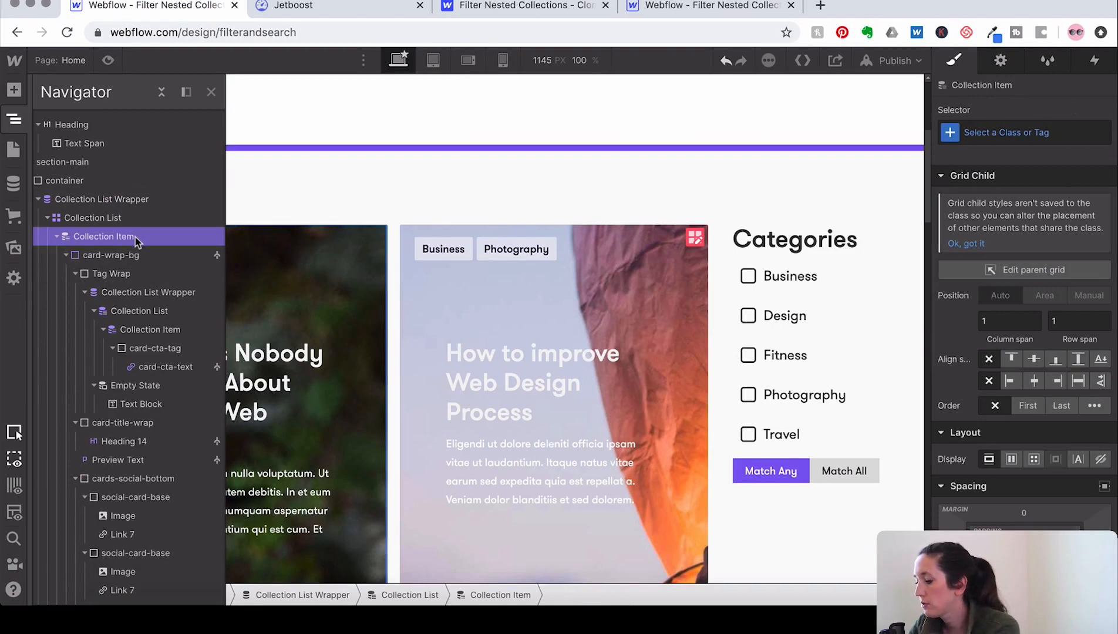
text(embed)
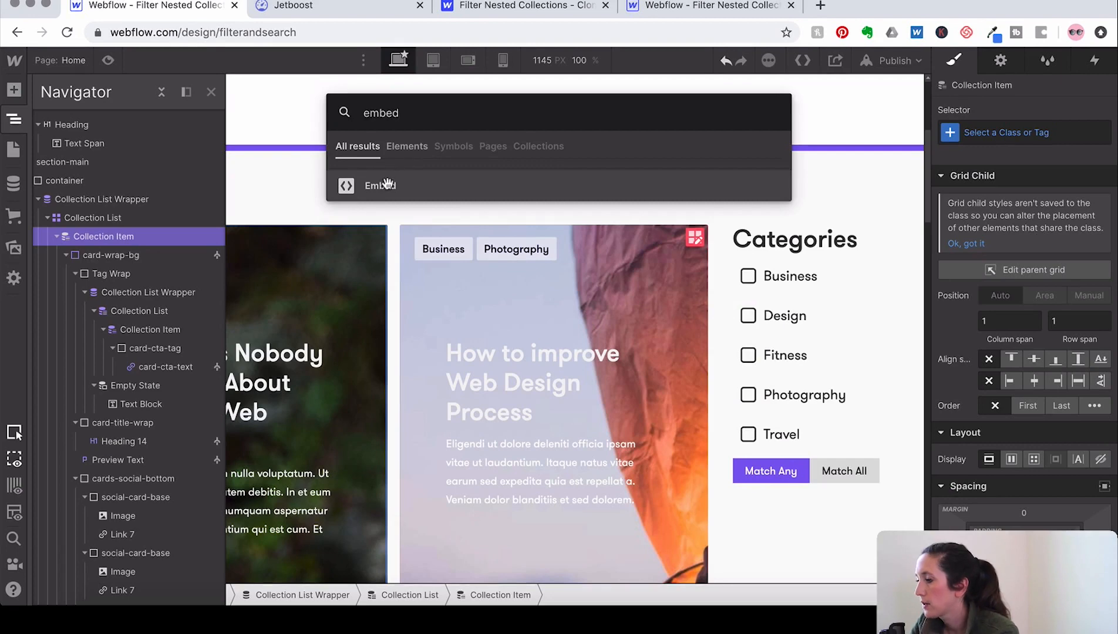
click(380, 185)
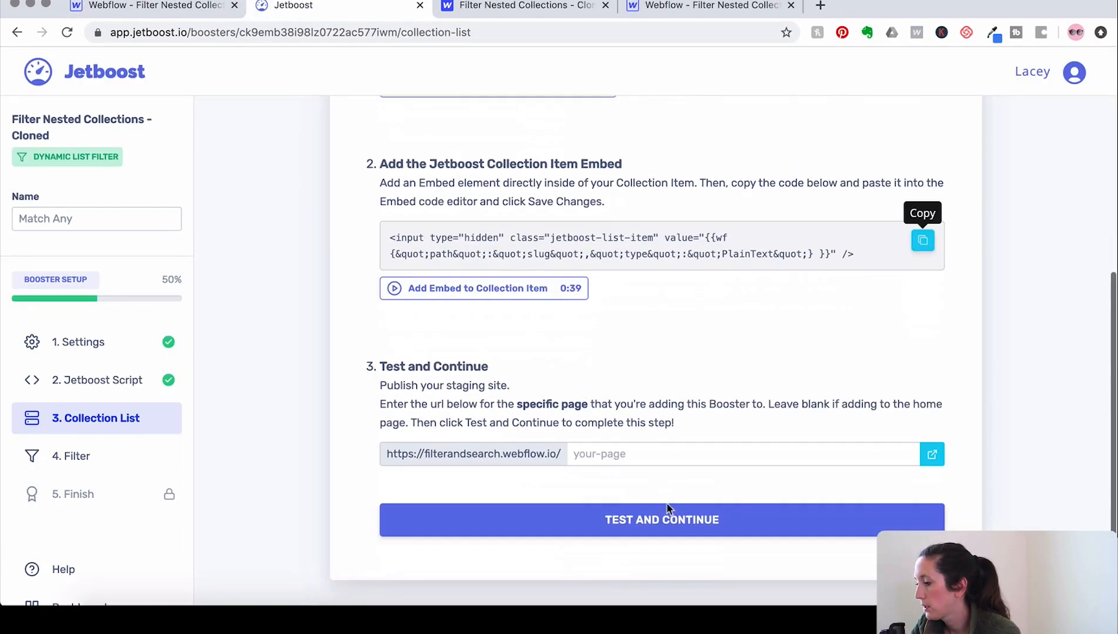
Run the collection list test, see the wrapper class and embed errors, and recopy the class.
click(663, 520)
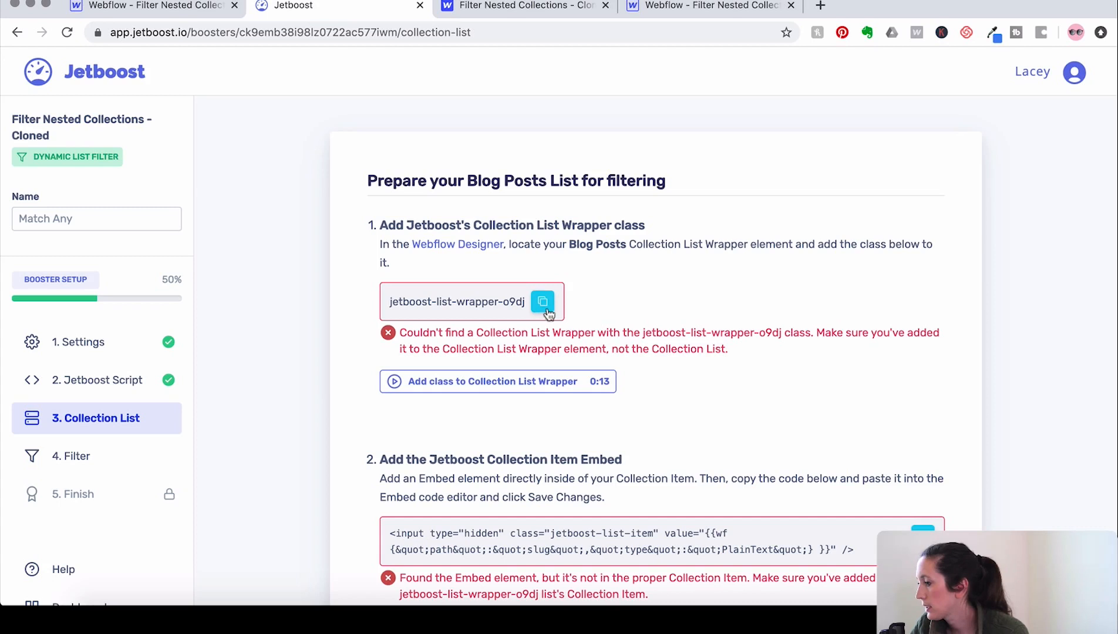
mouse_move(543, 302)
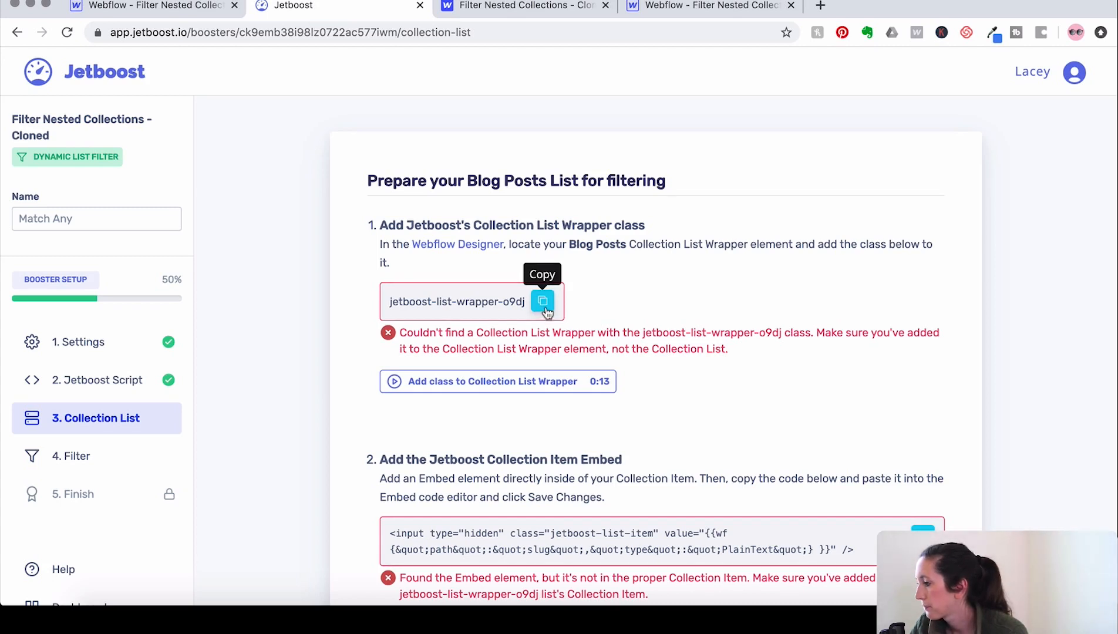
click(543, 302)
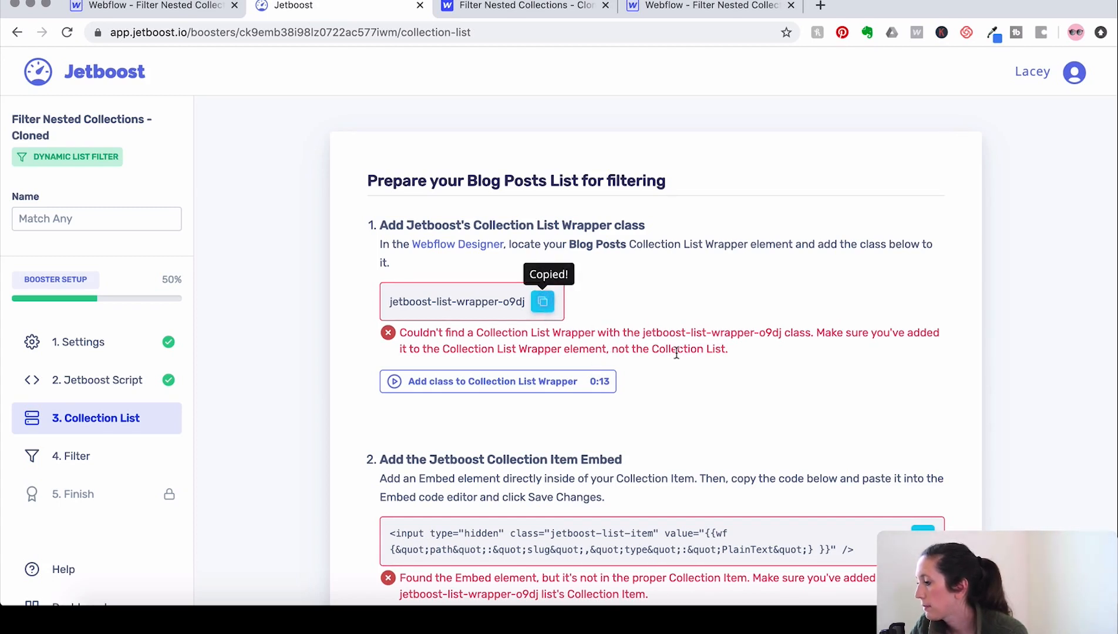
click(153, 7)
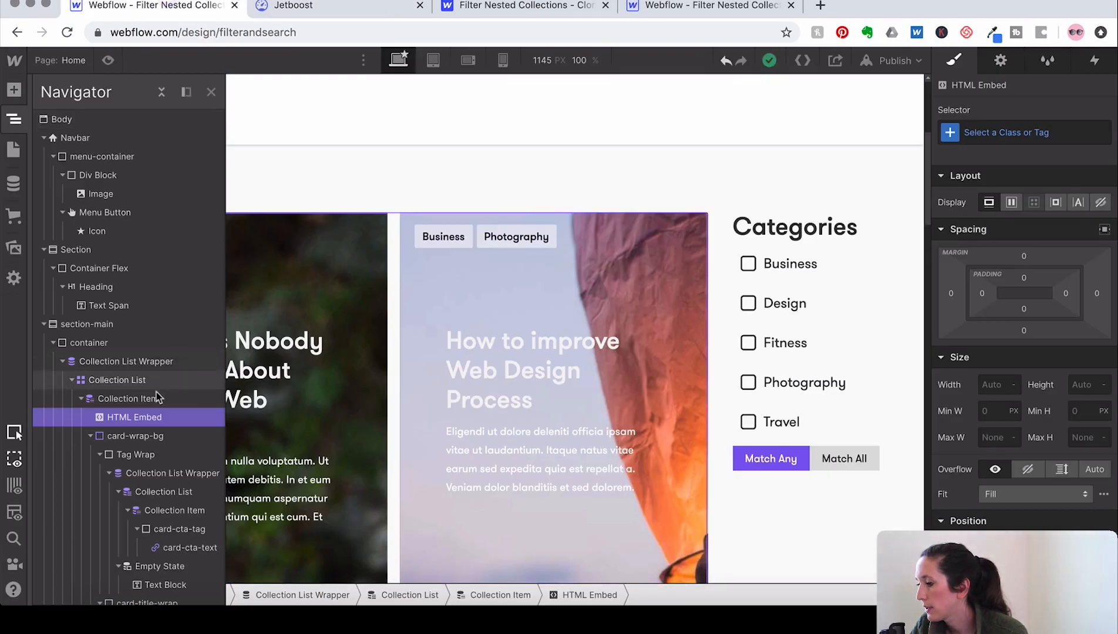
Tag the blog posts wrapper with the Jetboost class and paste the item code into its HTML Embed.
click(126, 361)
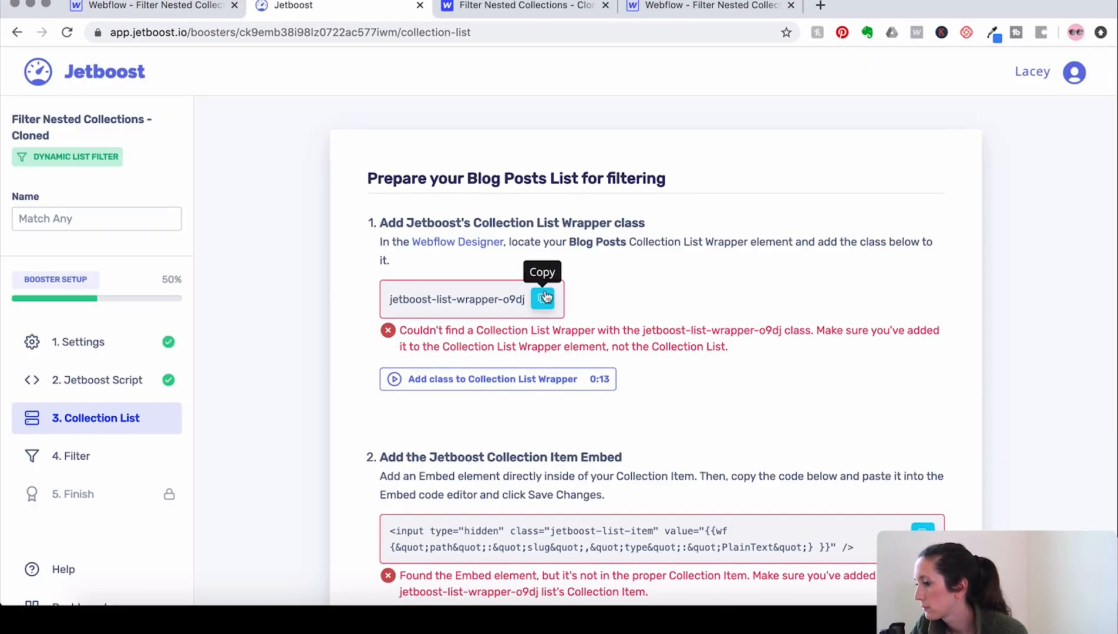
mouse_move(188, 7)
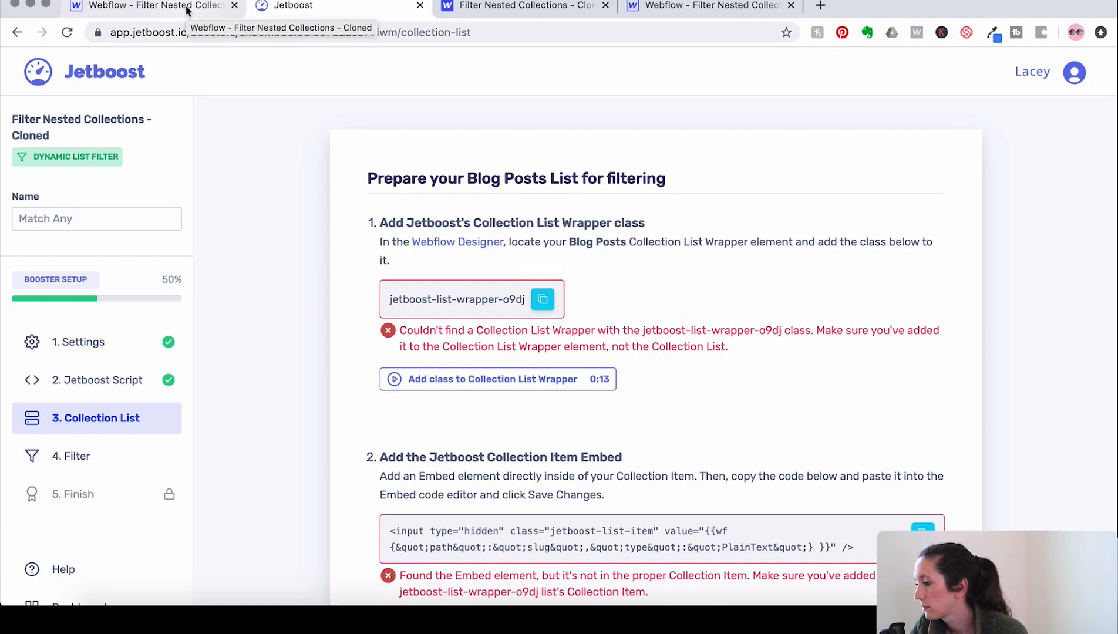
scroll(down, 3)
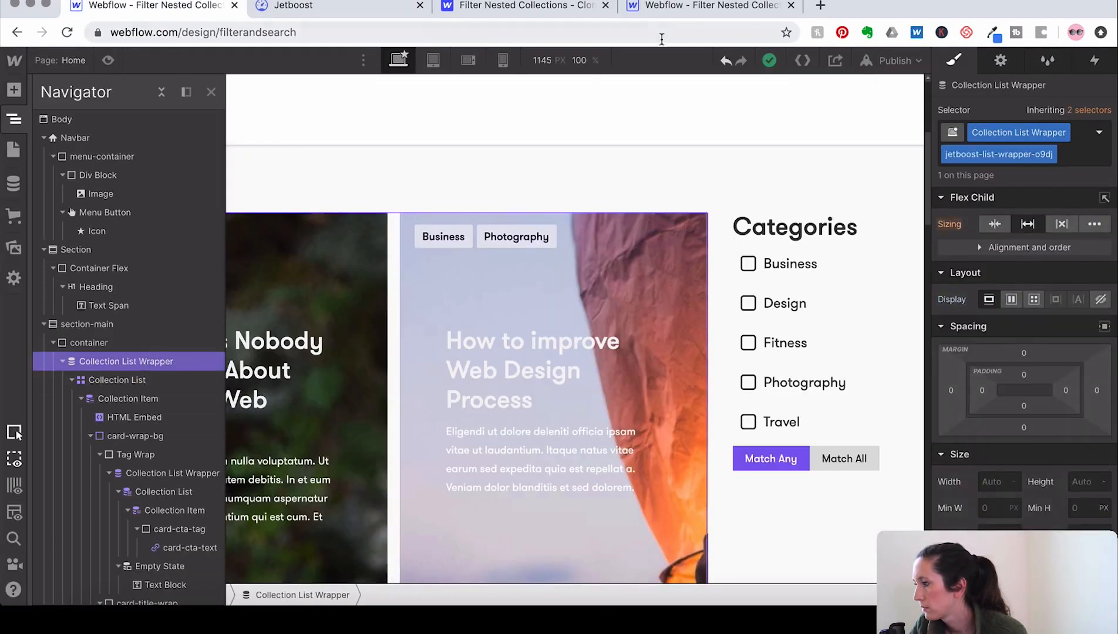
mouse_move(171, 126)
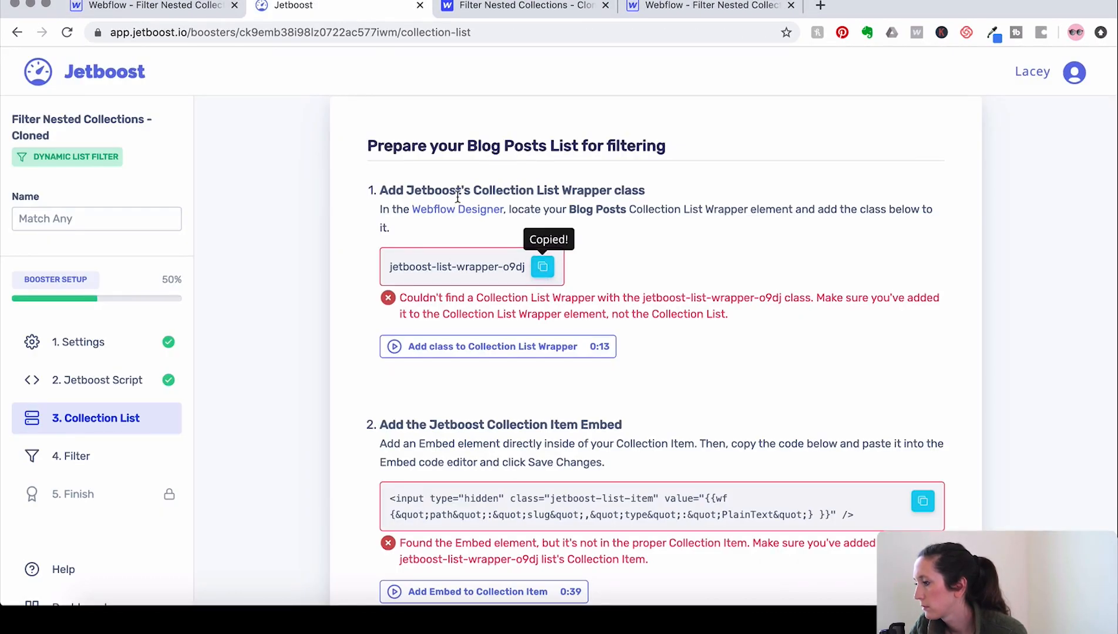
mouse_move(489, 388)
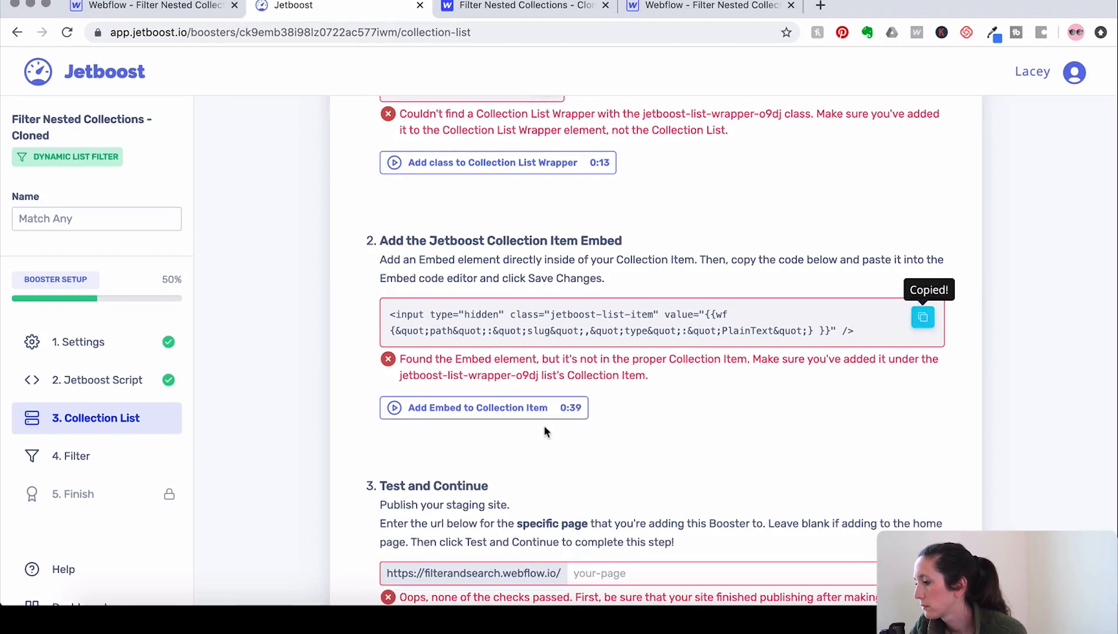
scroll(down, 3)
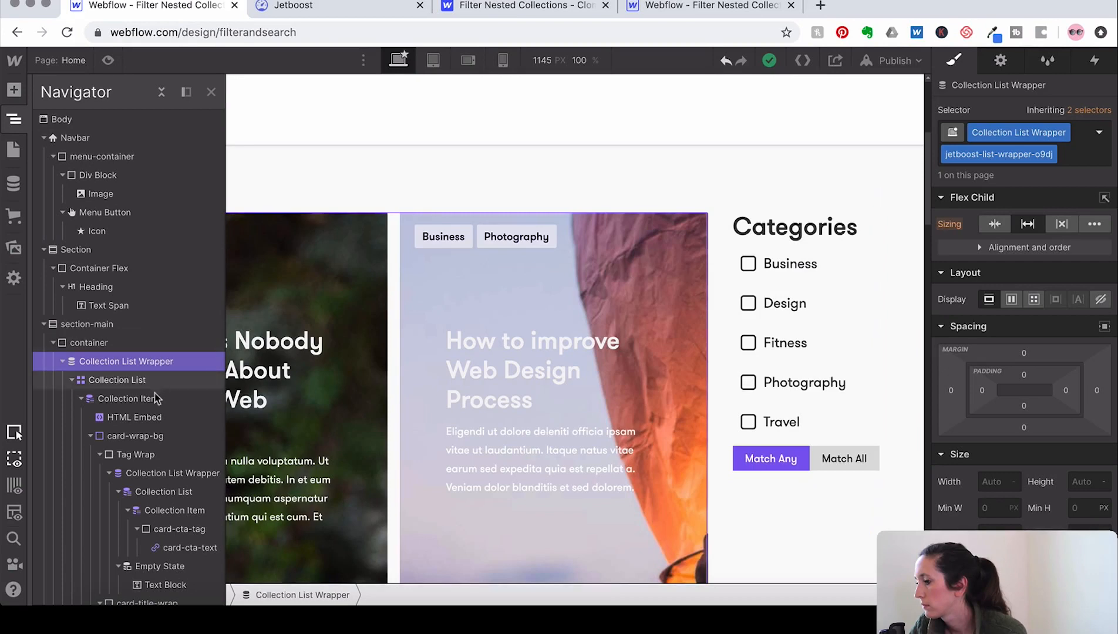
double_click(134, 417)
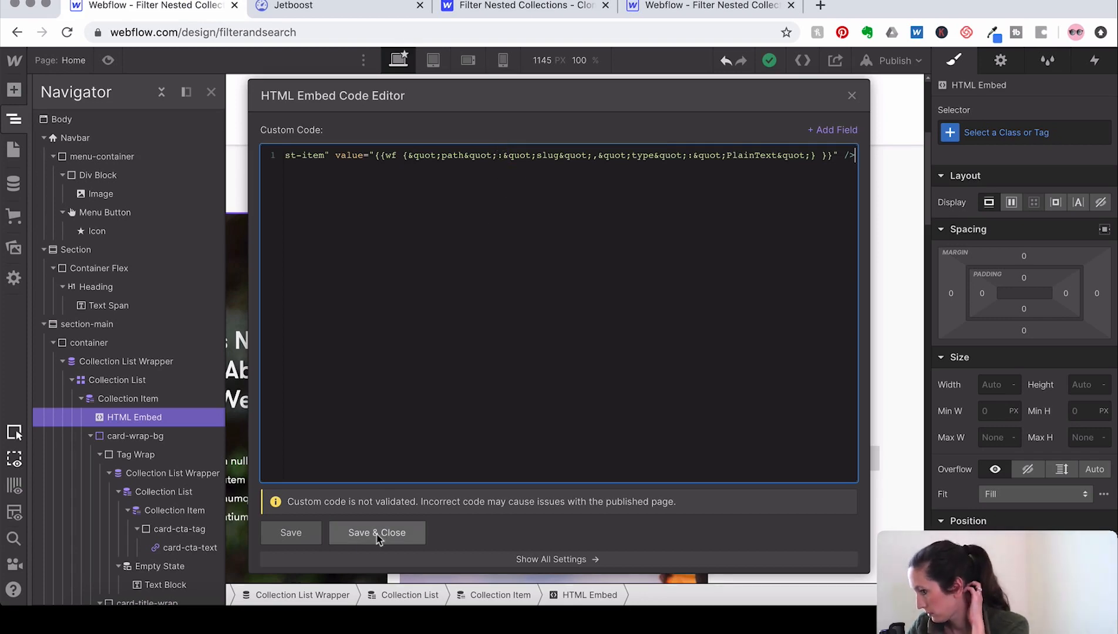
click(297, 7)
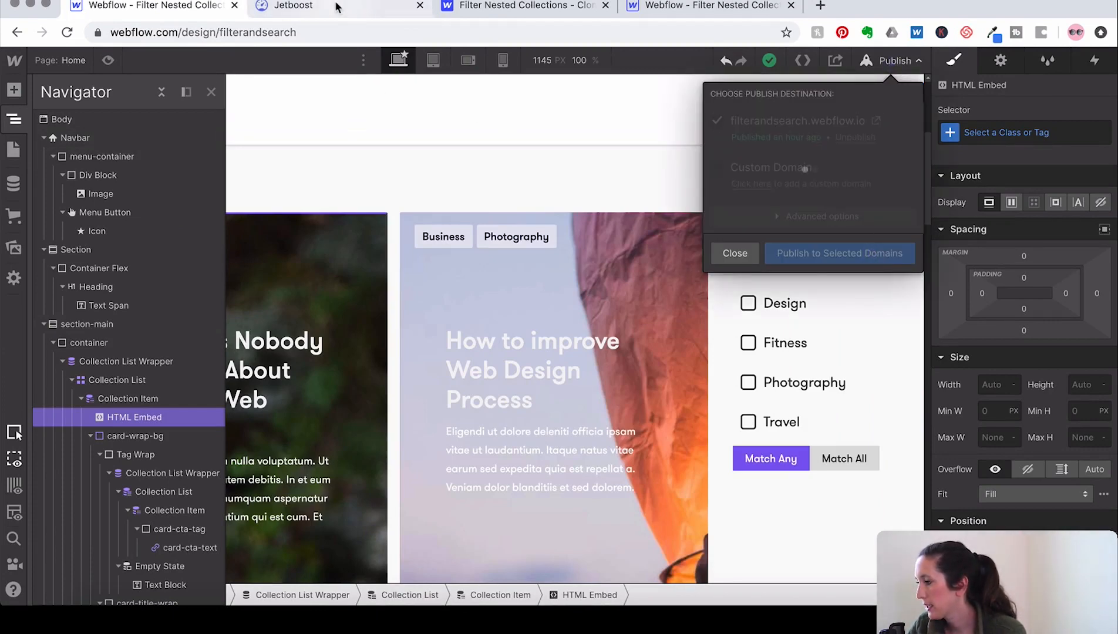
Publish the updated site to filterandsearch.webflow.io and rerun Jetboost's collection list test.
click(290, 5)
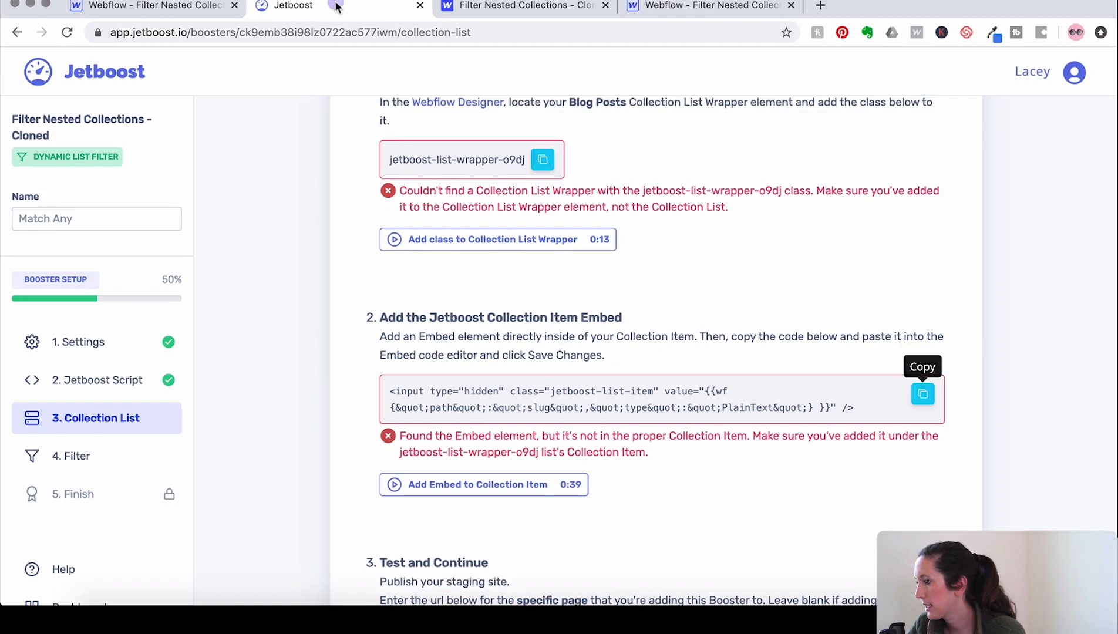
click(304, 5)
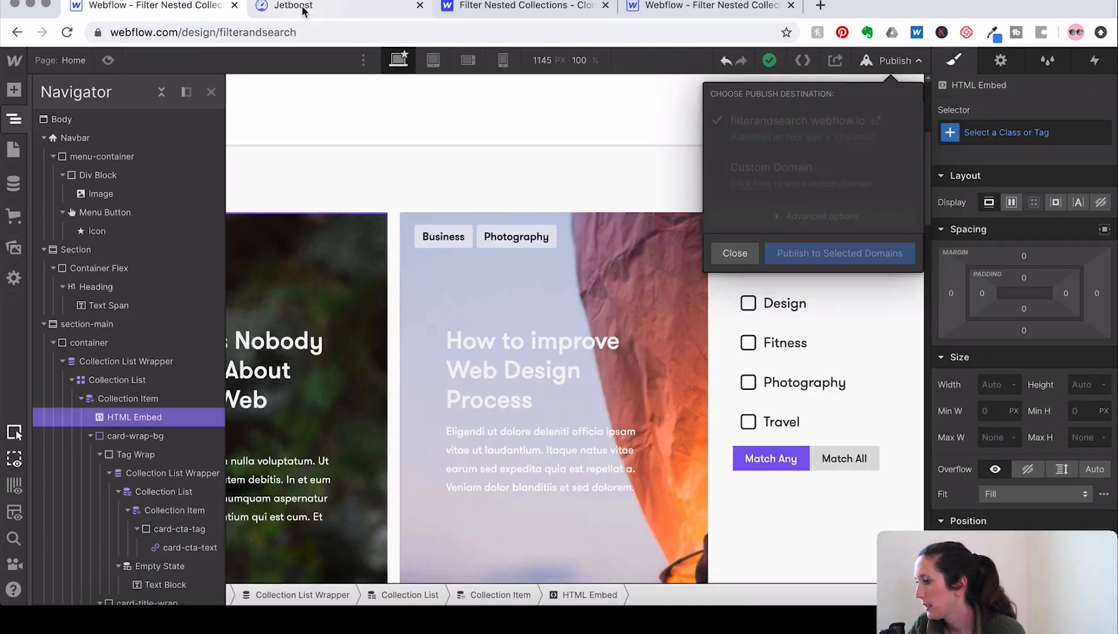
mouse_move(305, 5)
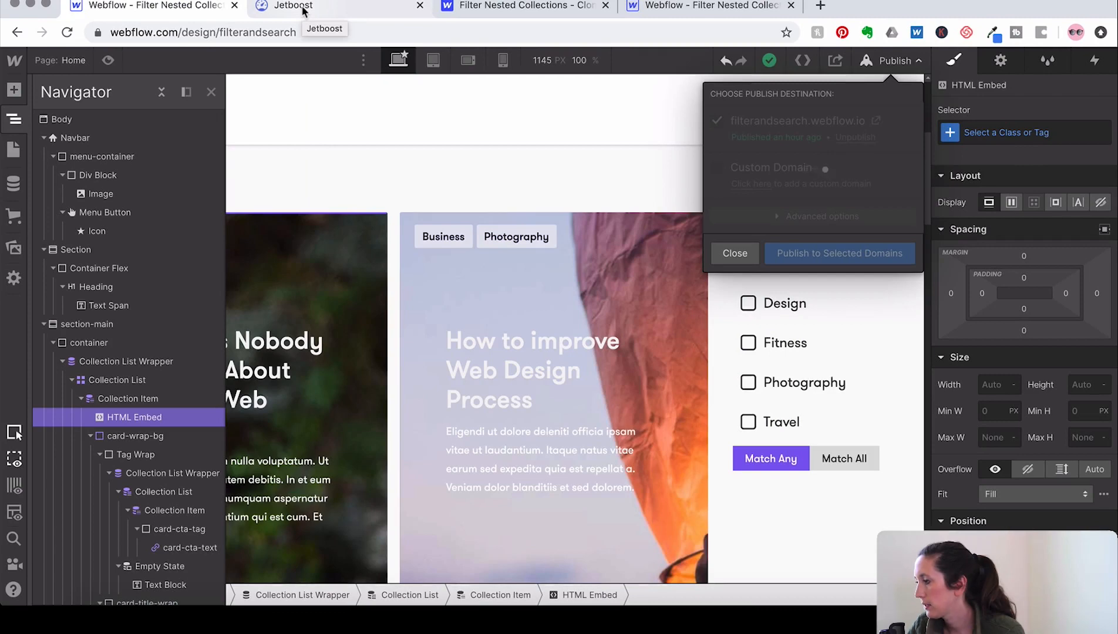
click(295, 6)
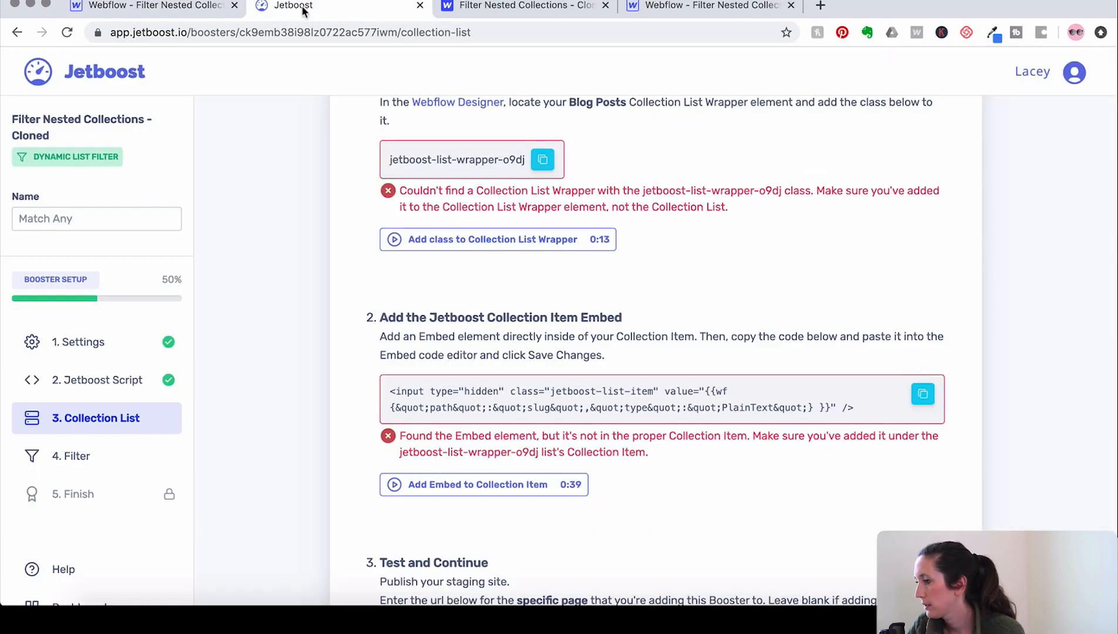
click(147, 7)
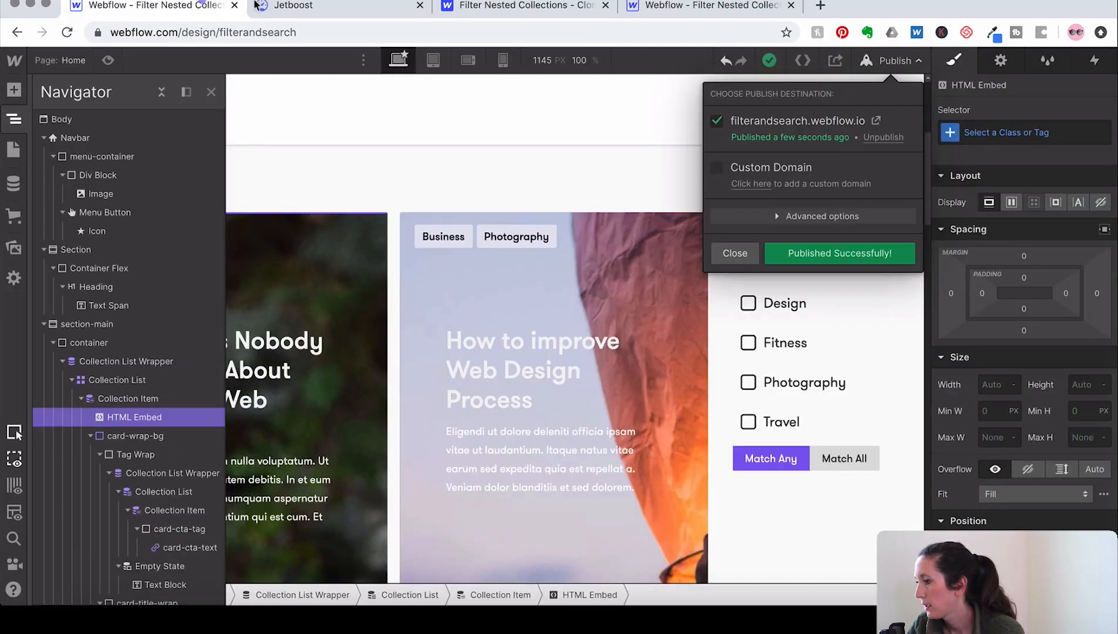
click(294, 6)
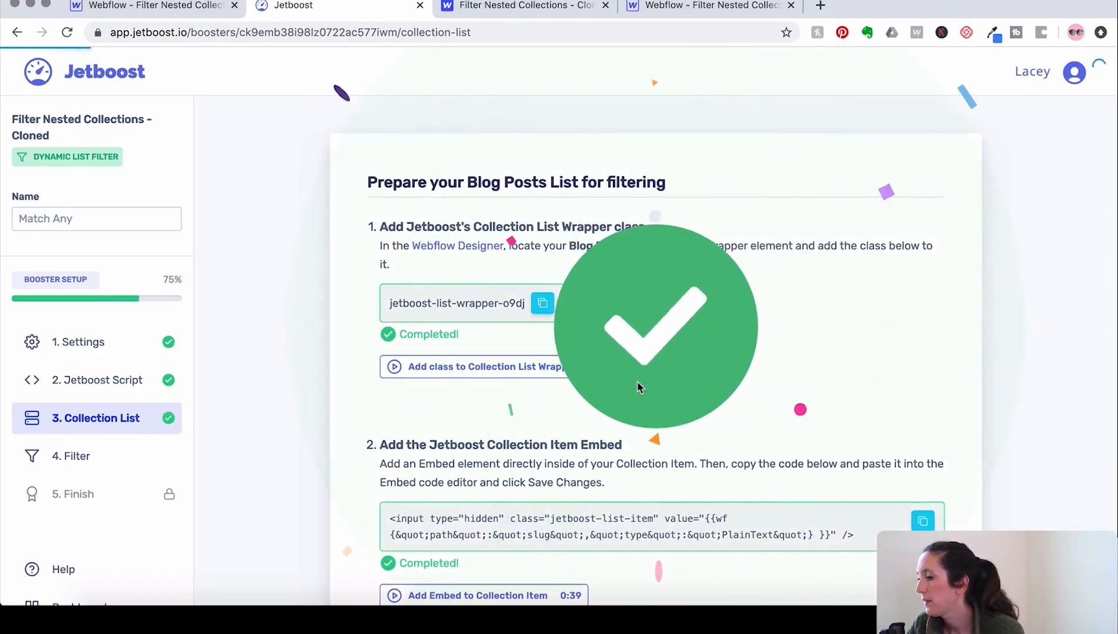
Set the filter element type to Checkbox and copy the jetboost-filter-o9dj class.
click(72, 457)
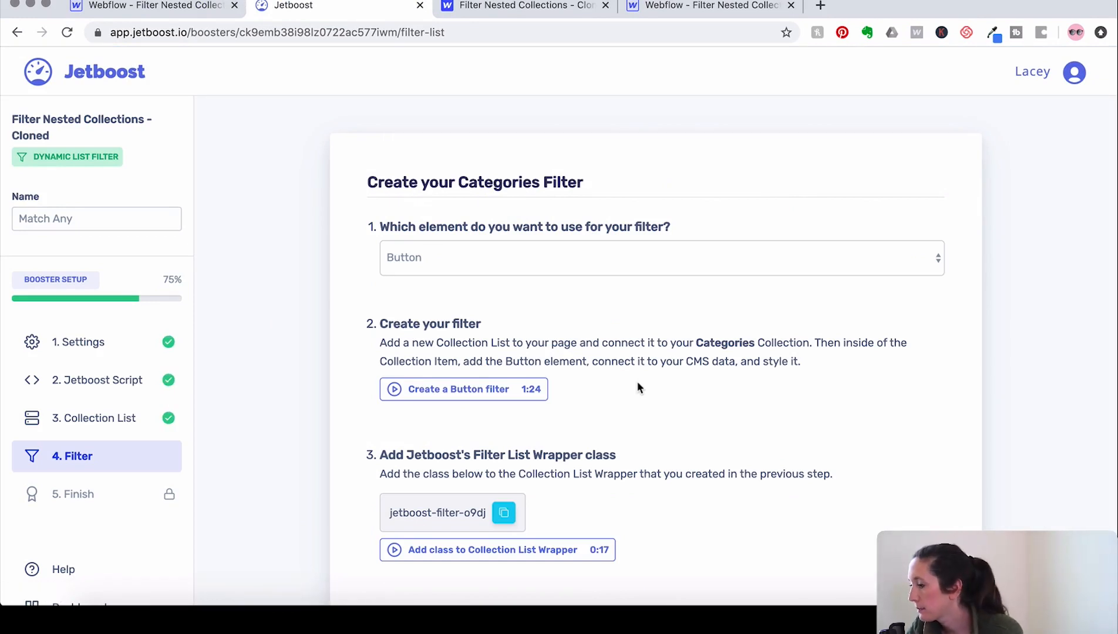
mouse_move(648, 255)
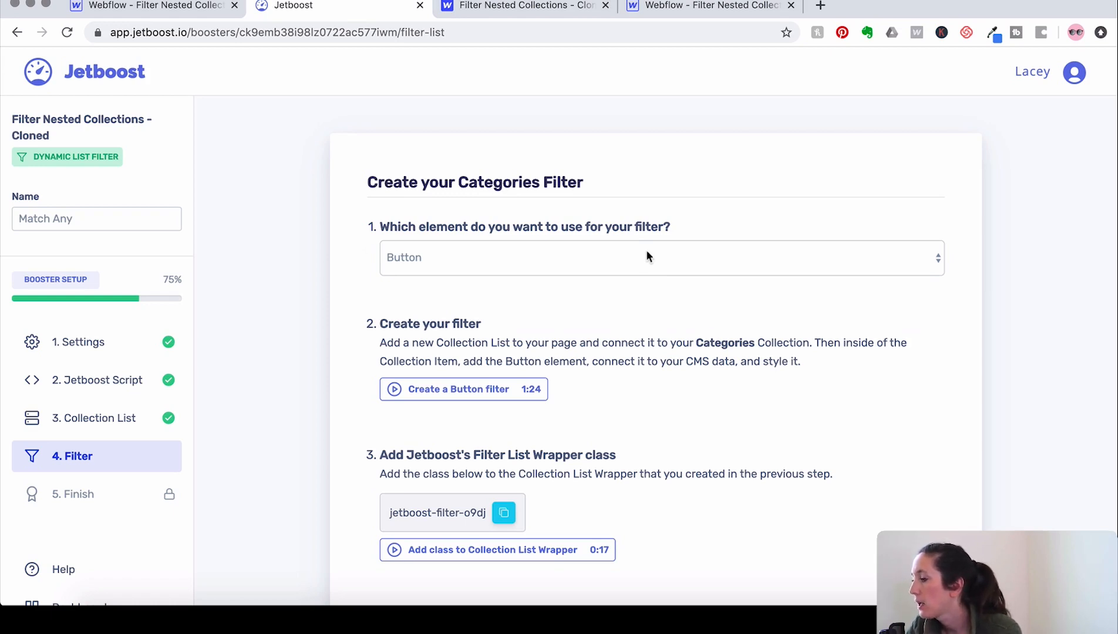
click(648, 258)
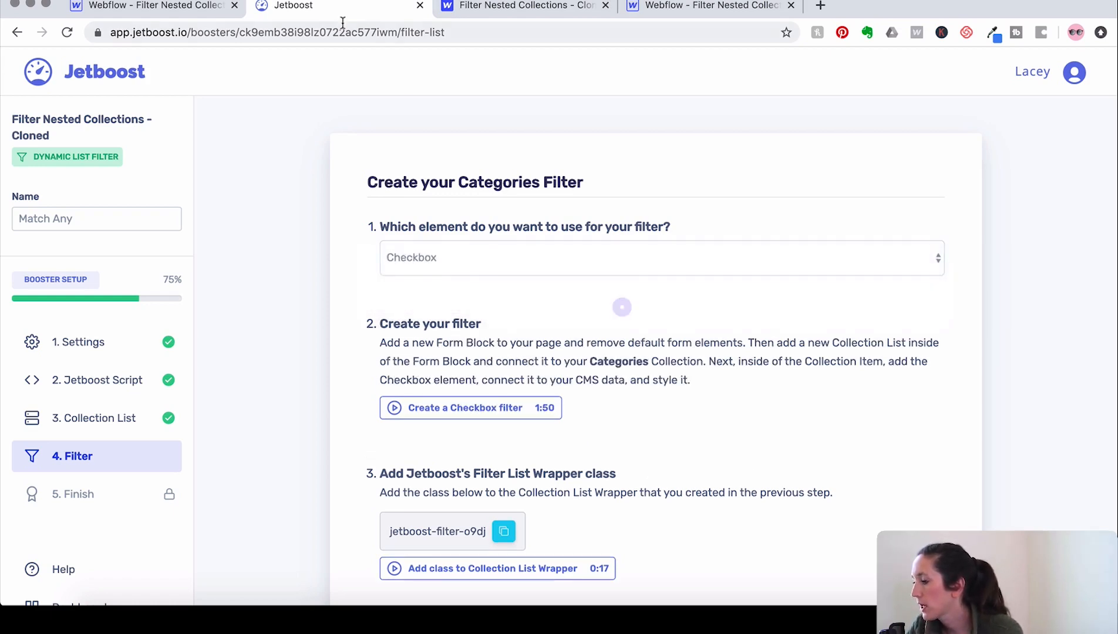
click(709, 5)
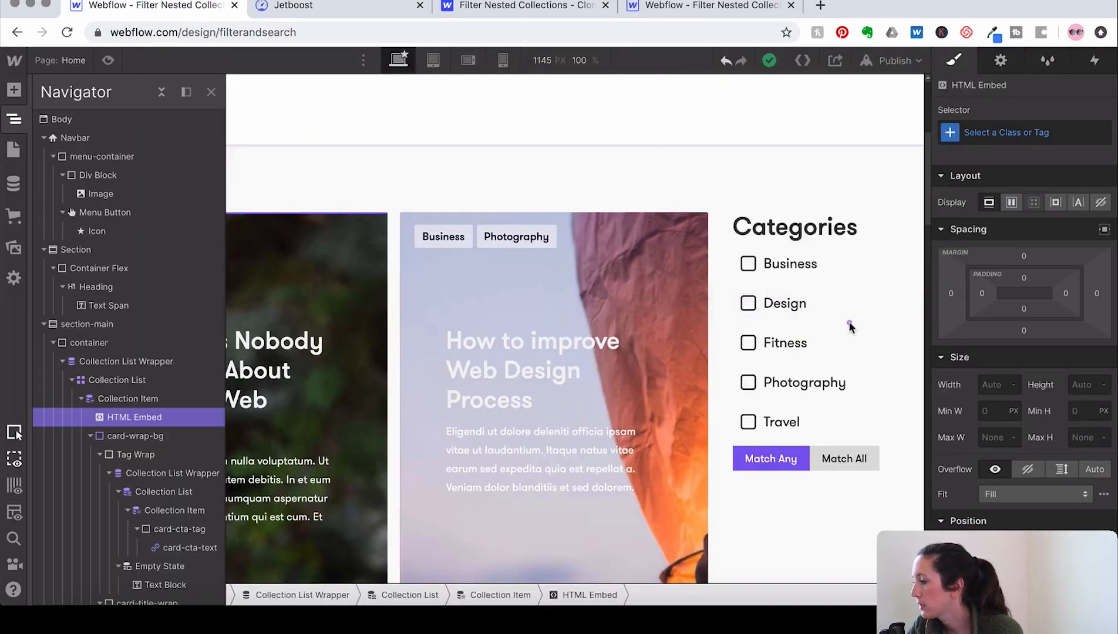
click(289, 6)
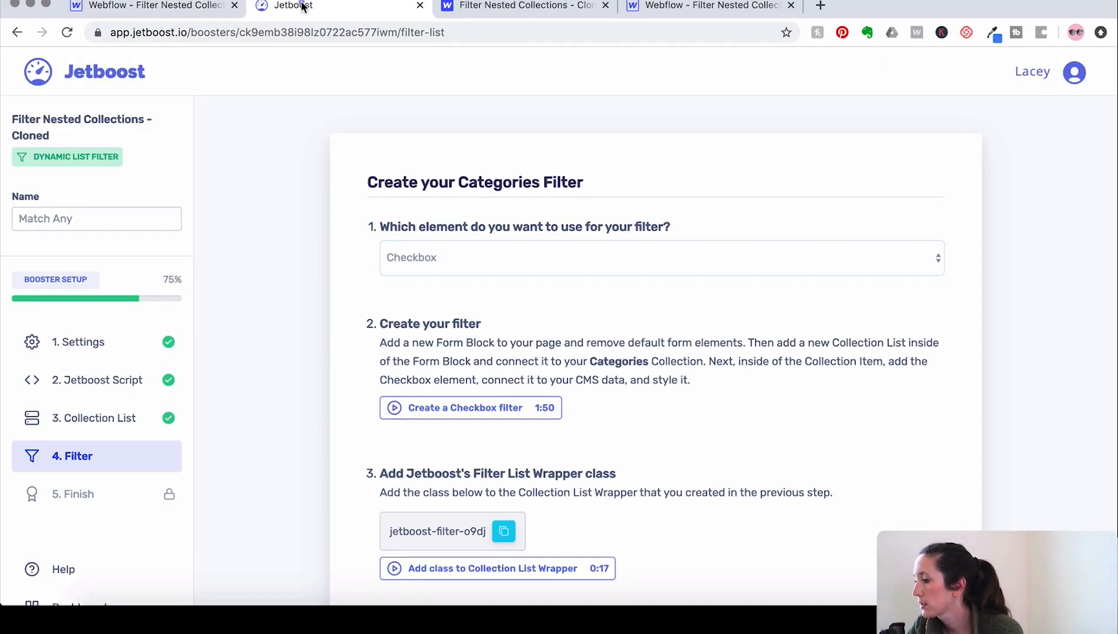
scroll(down, 3)
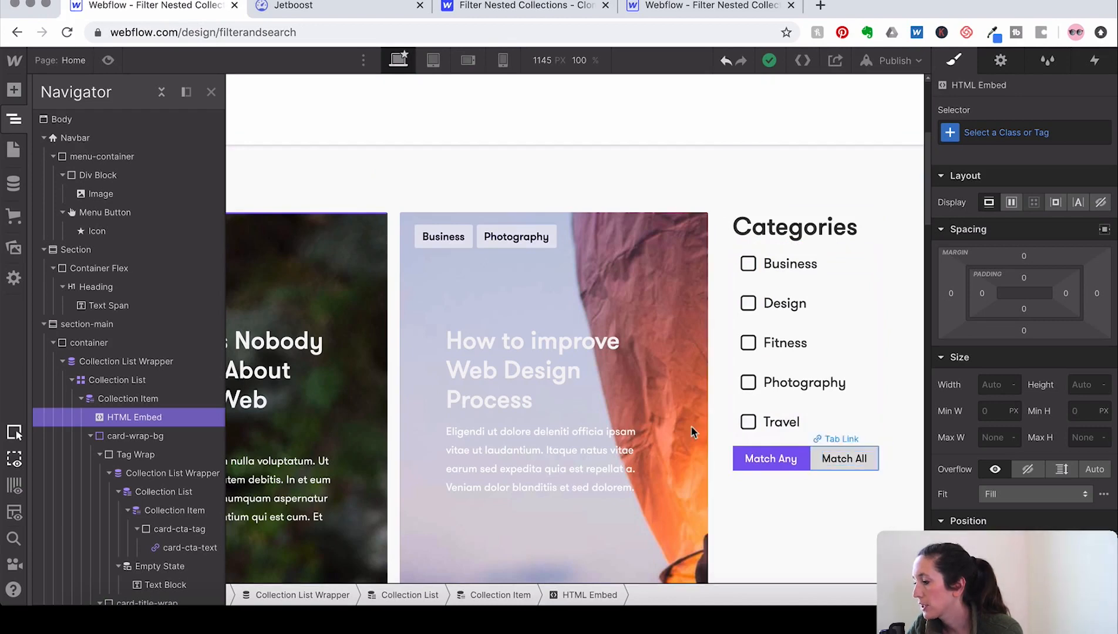
click(294, 5)
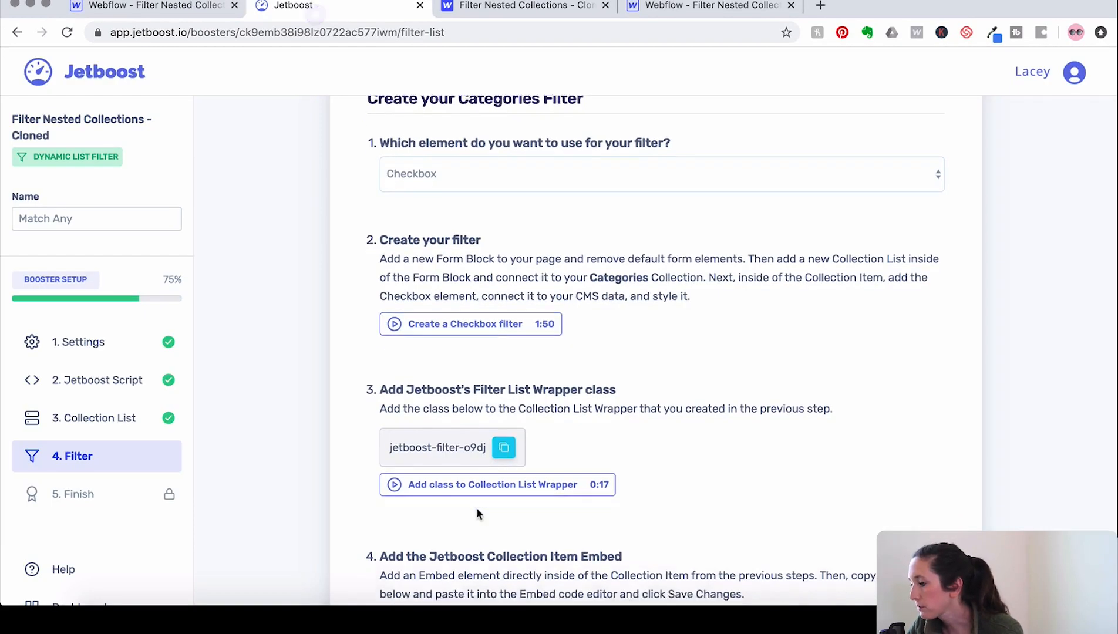
scroll(down, 3)
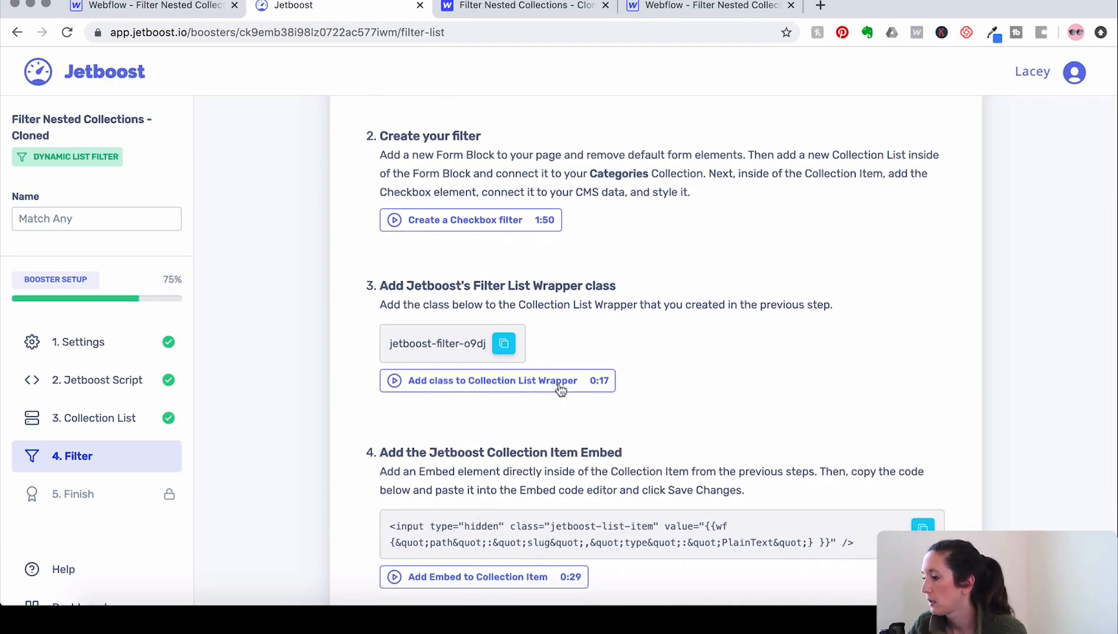
click(504, 343)
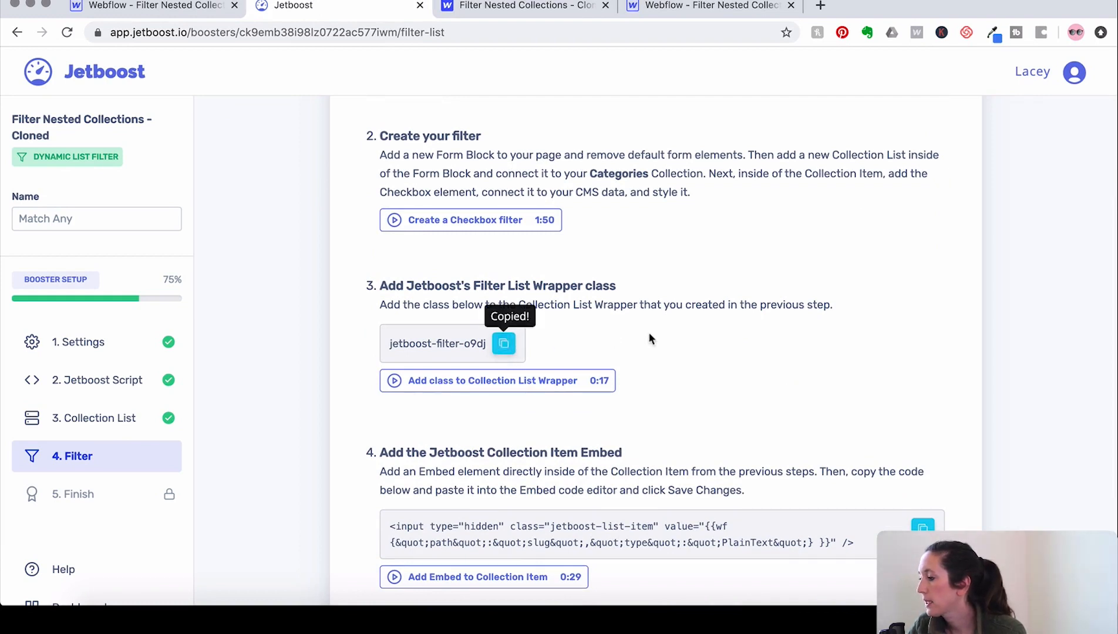
mouse_move(474, 280)
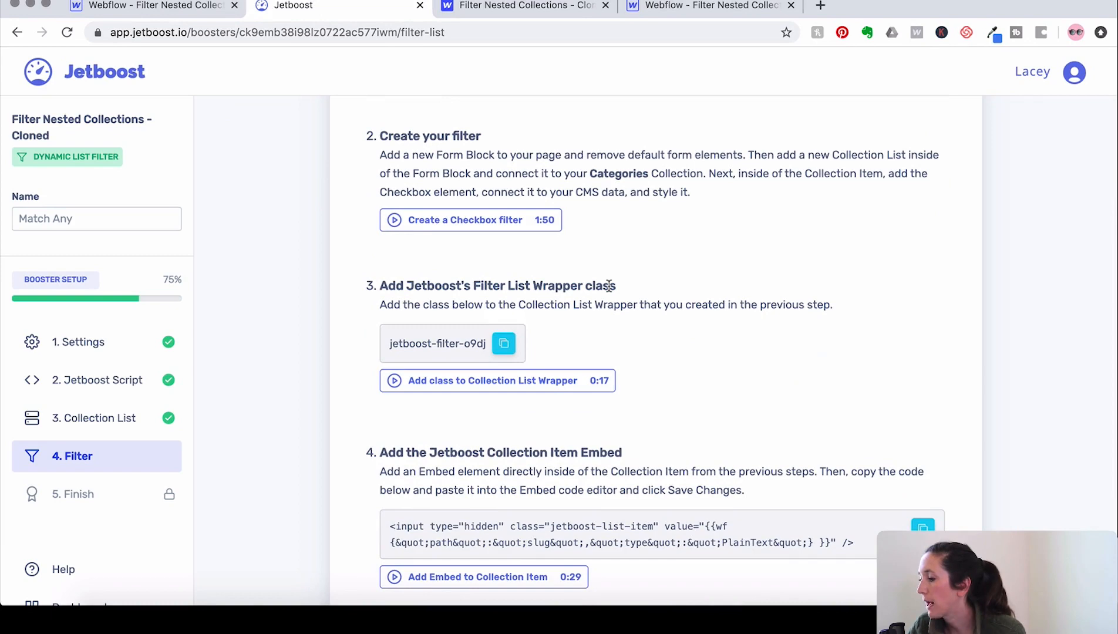
mouse_move(445, 333)
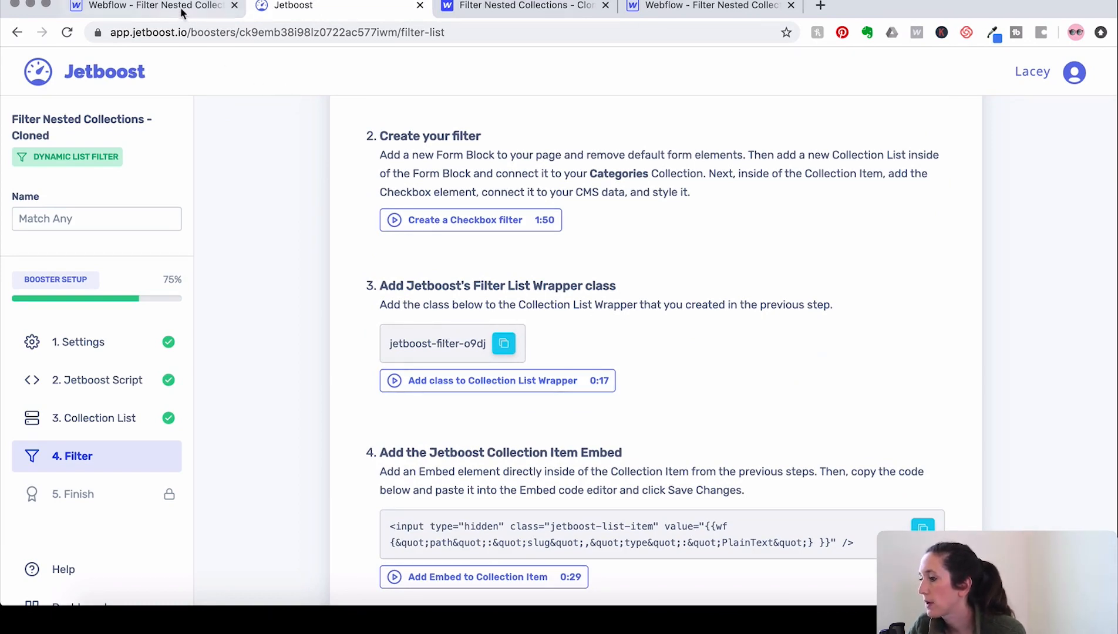
Give the match-any Categories List Wrapper the jetboost-filter-o9dj class and copy Jetboost's item embed code.
click(147, 5)
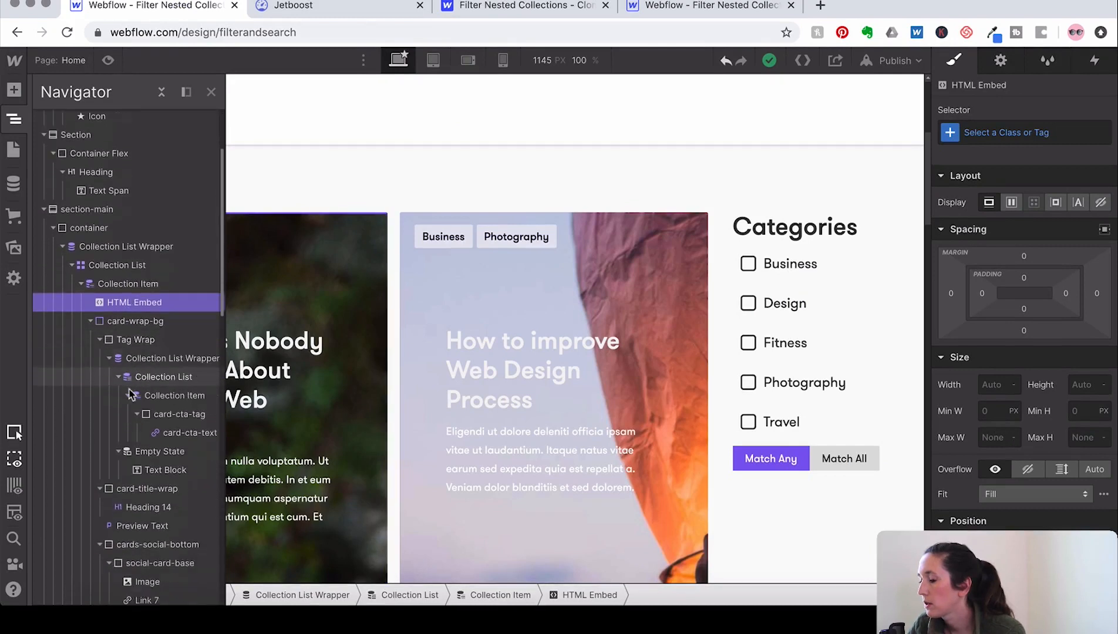
scroll(down, 3)
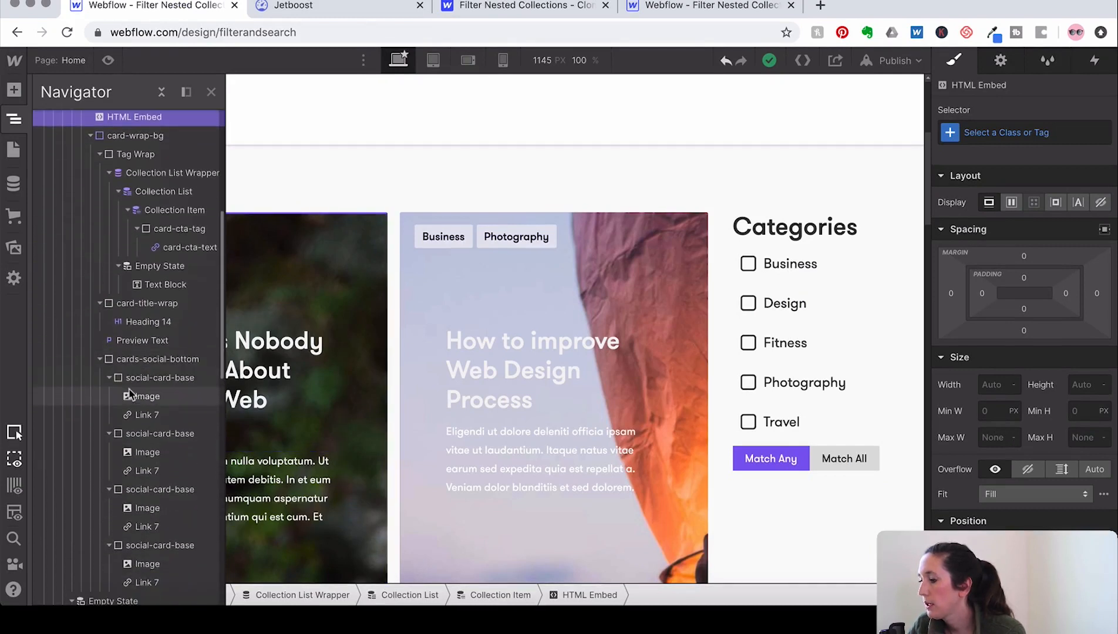
scroll(down, 3)
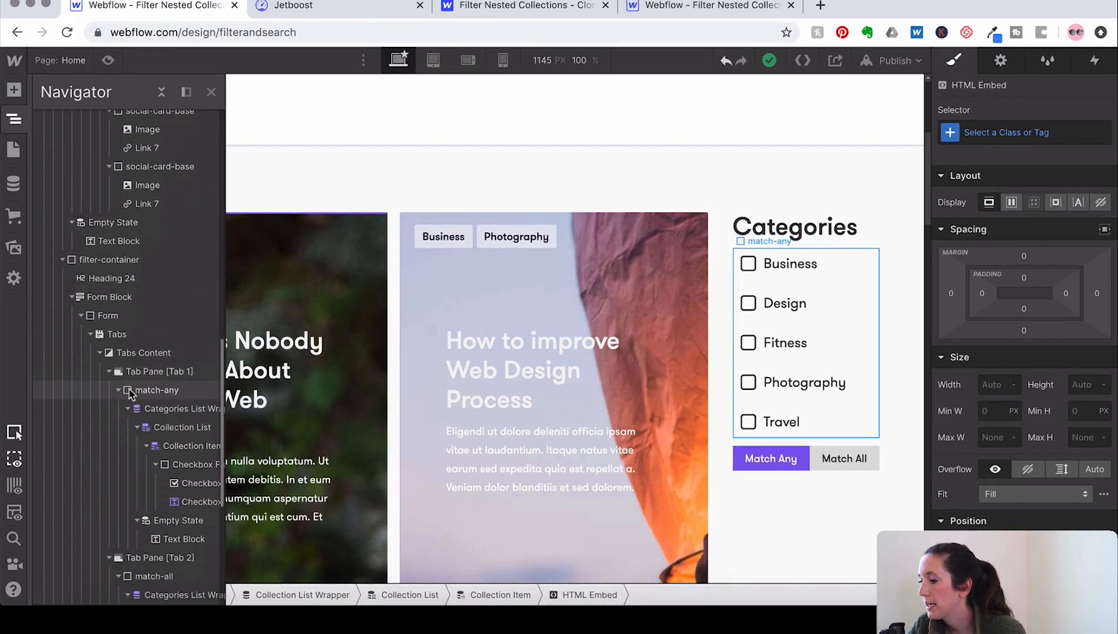
click(181, 408)
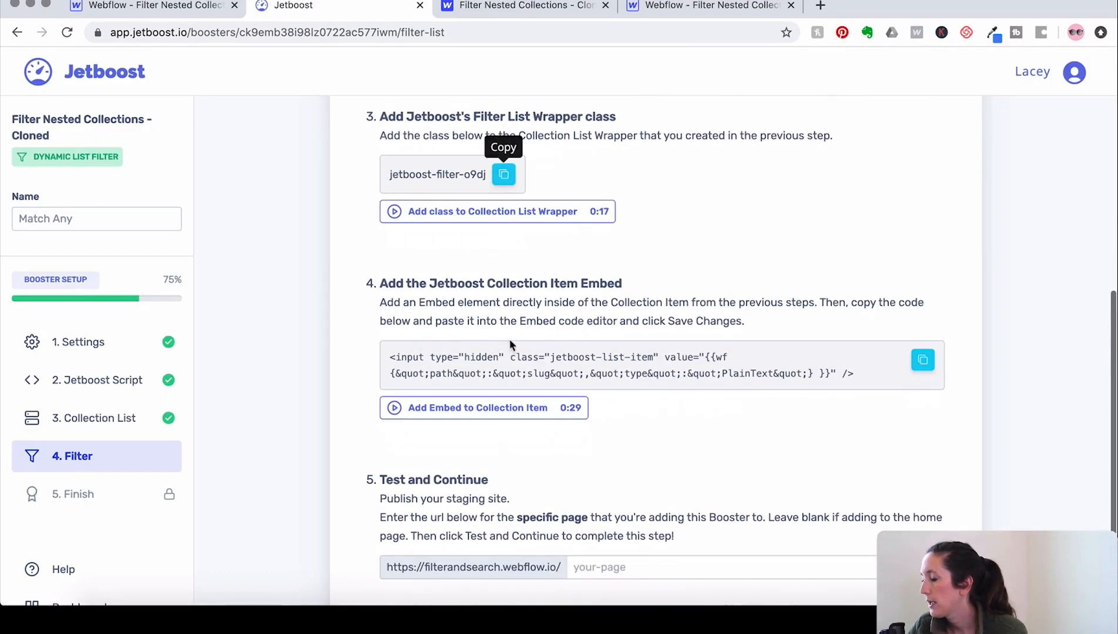
click(923, 361)
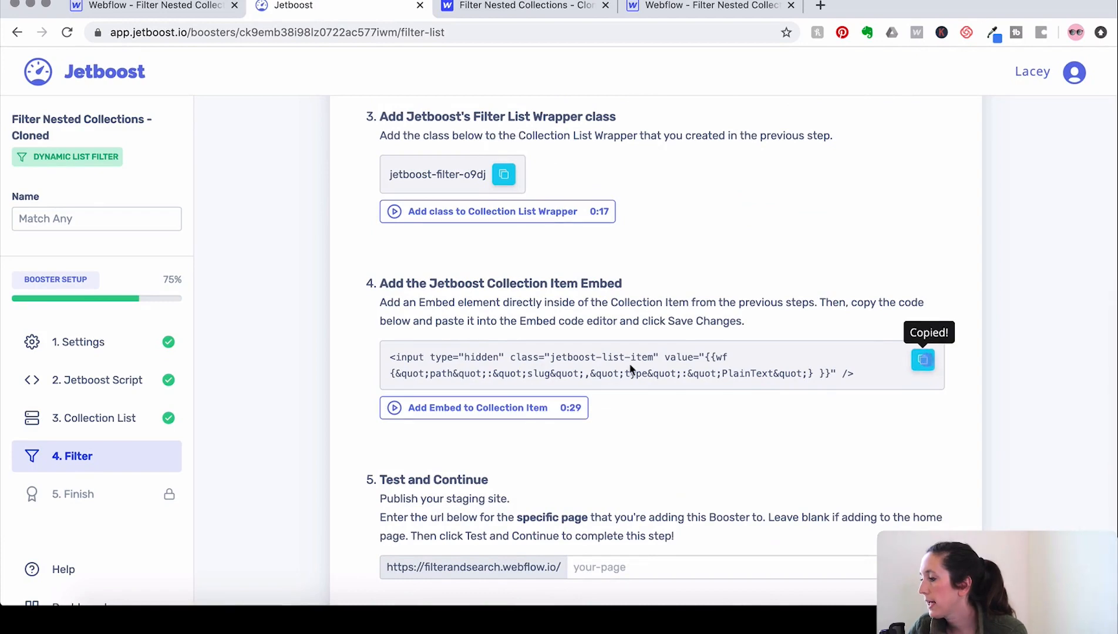
mouse_move(605, 292)
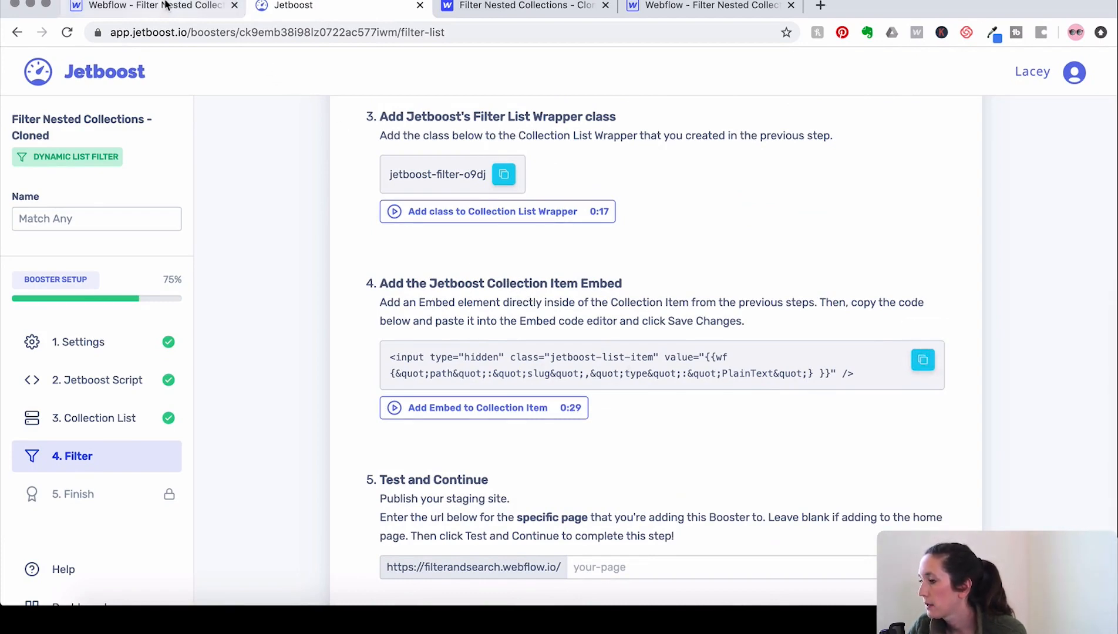
Add an Embed with the Jetboost code inside the category Collection Item and save it.
click(147, 6)
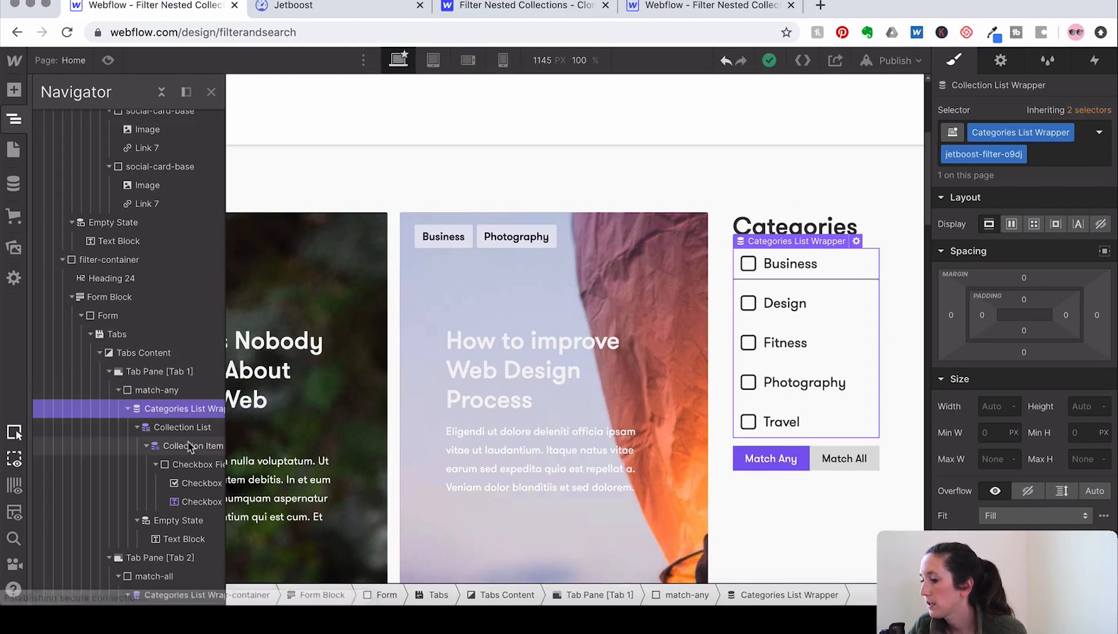
click(192, 447)
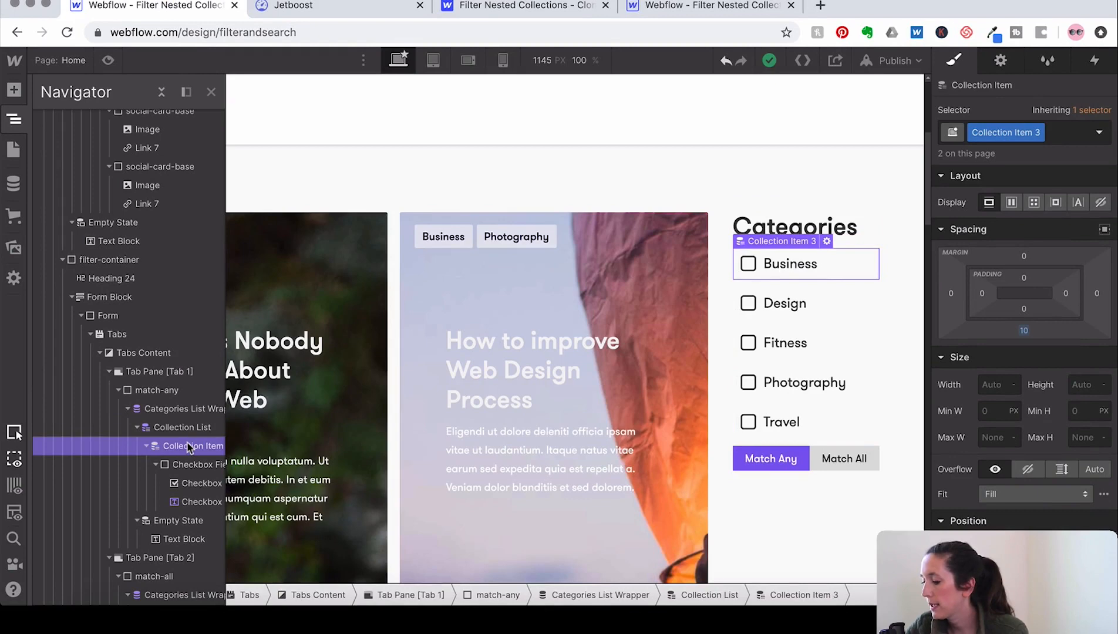
text(embe)
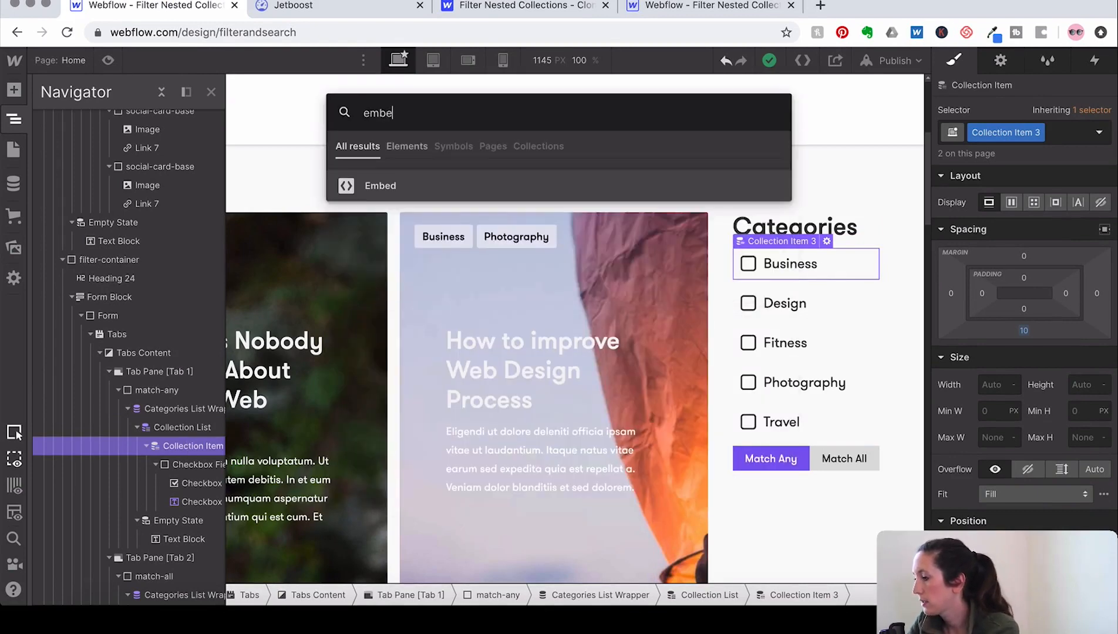
click(380, 185)
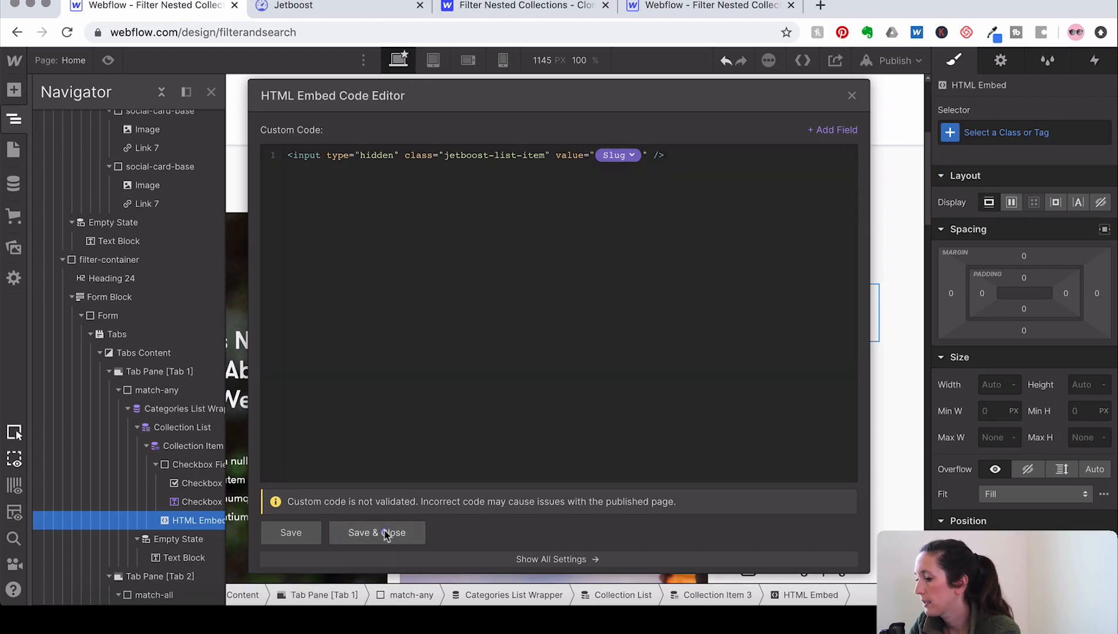
click(378, 533)
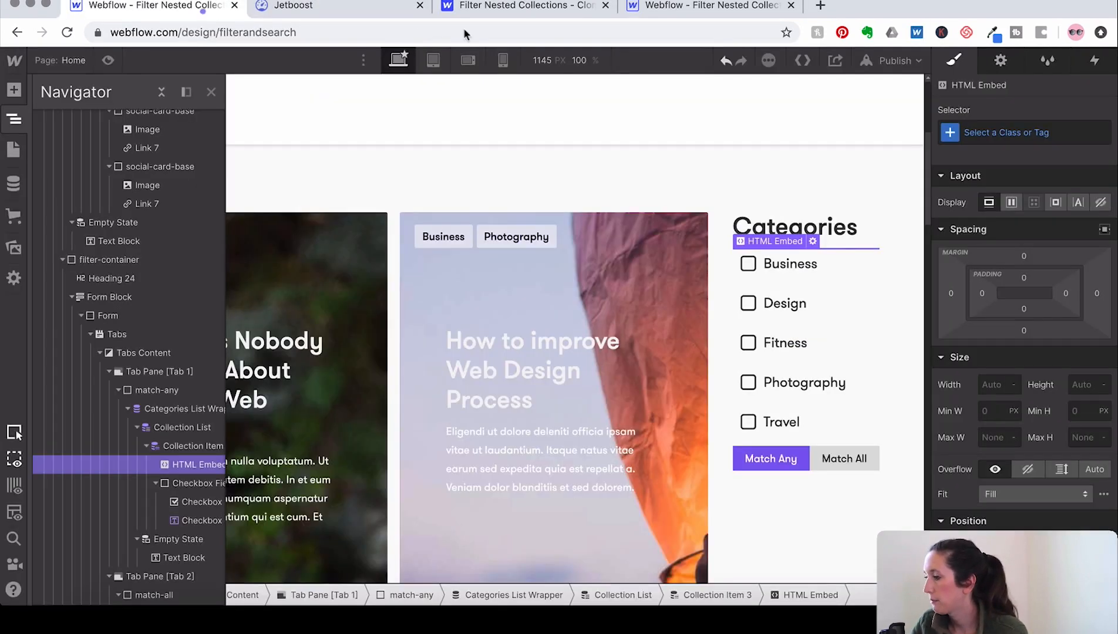
Publish to filterandsearch.webflow.io, then run Jetboost's Test and Continue to complete the filter step.
click(895, 61)
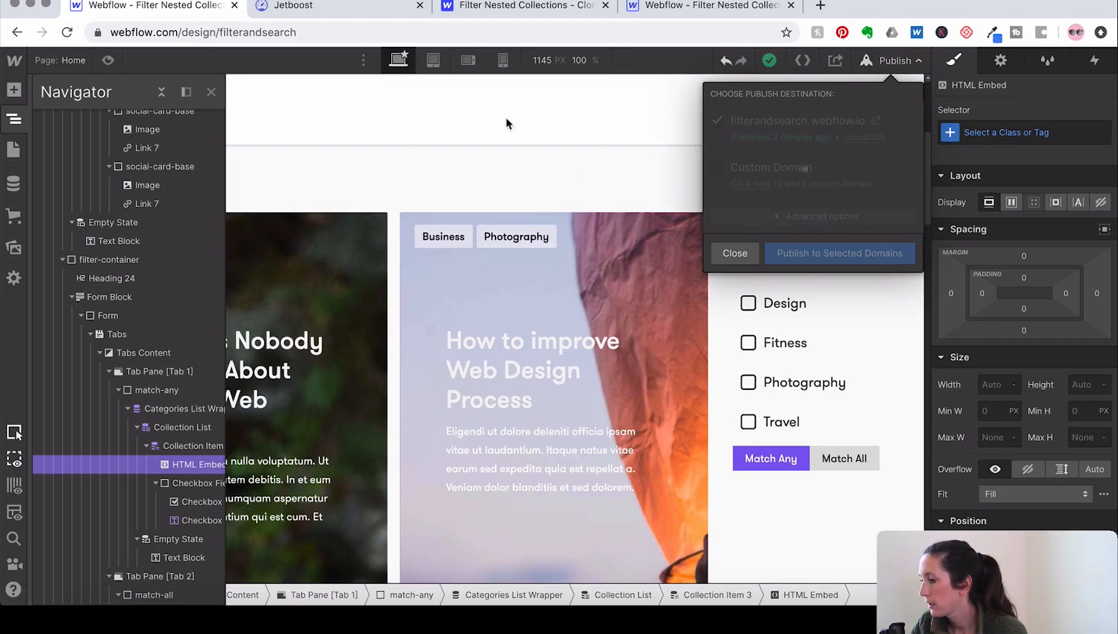
click(310, 6)
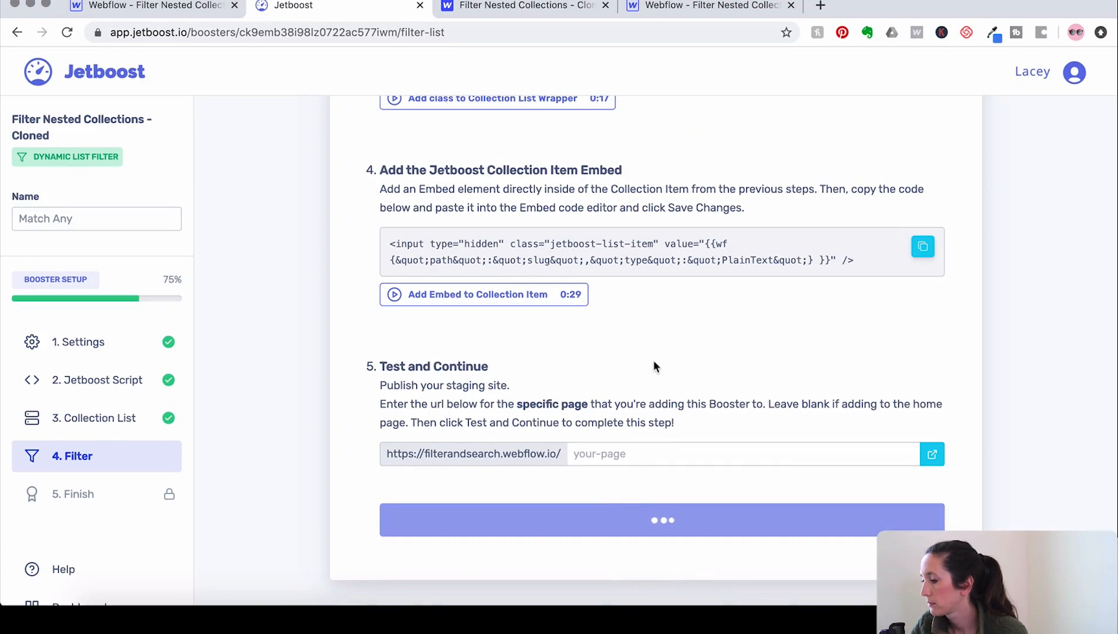
click(662, 521)
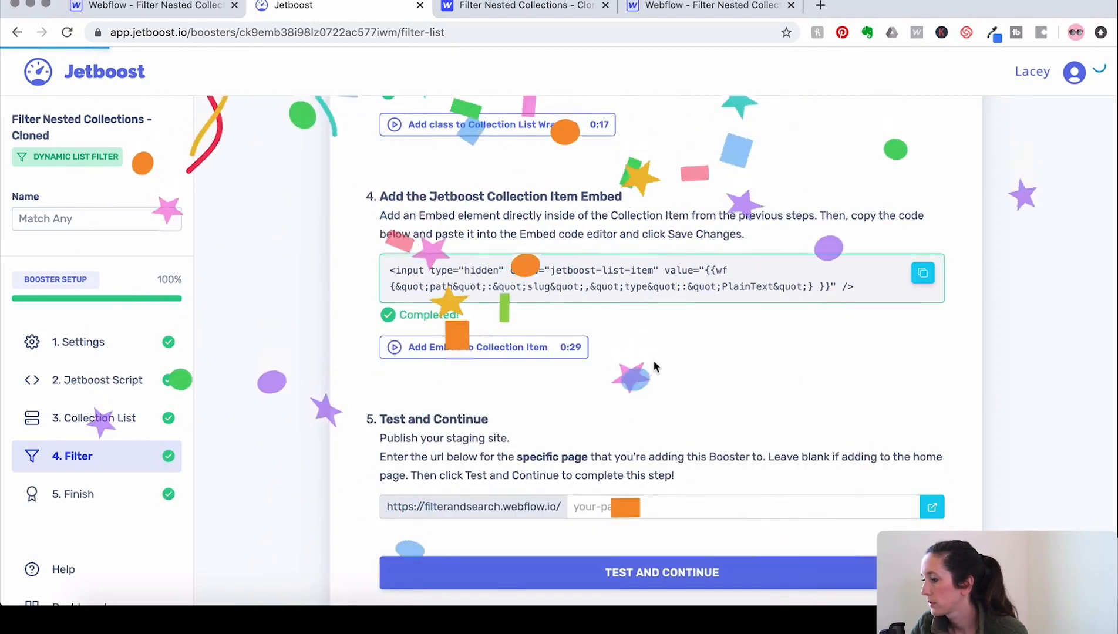
click(141, 6)
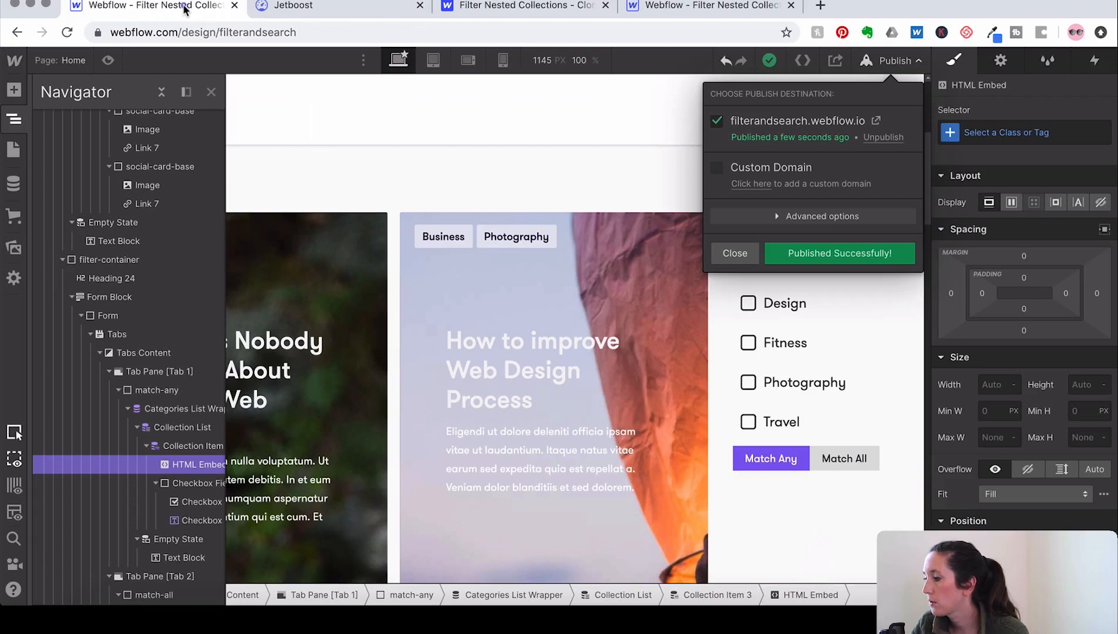
mouse_move(859, 159)
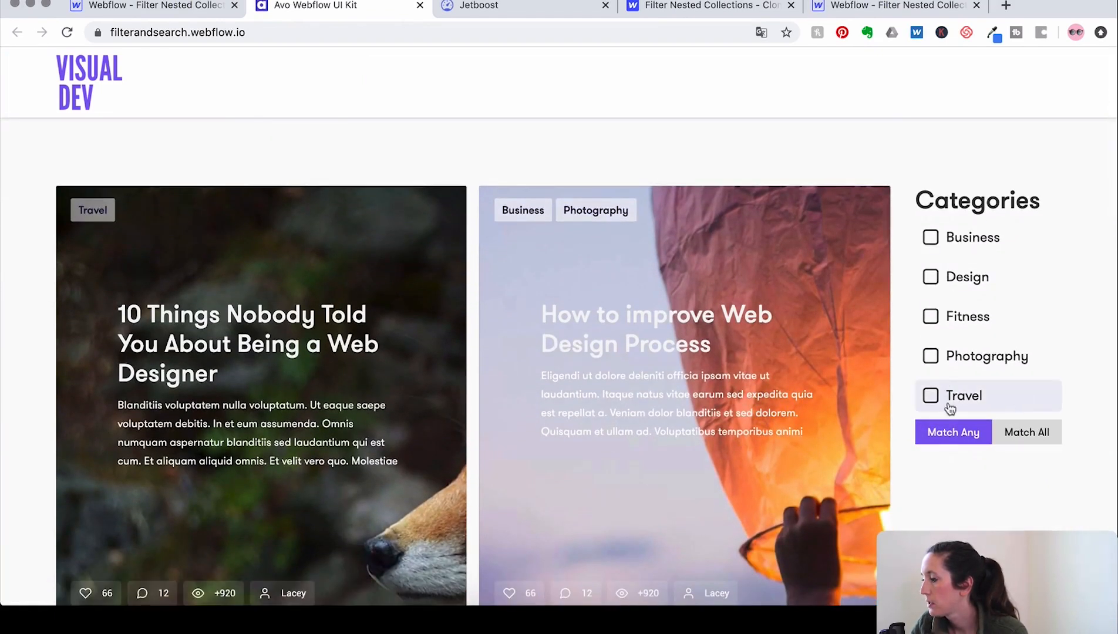
Tick Business and Travel under Match Any on the live site and review the filtered posts.
click(930, 237)
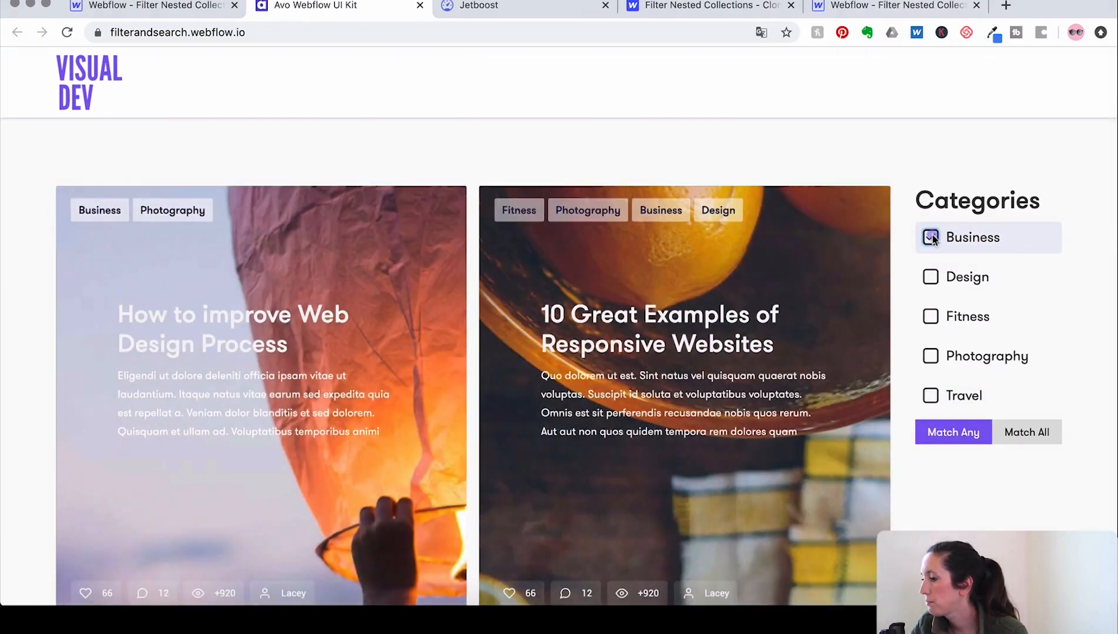
click(930, 237)
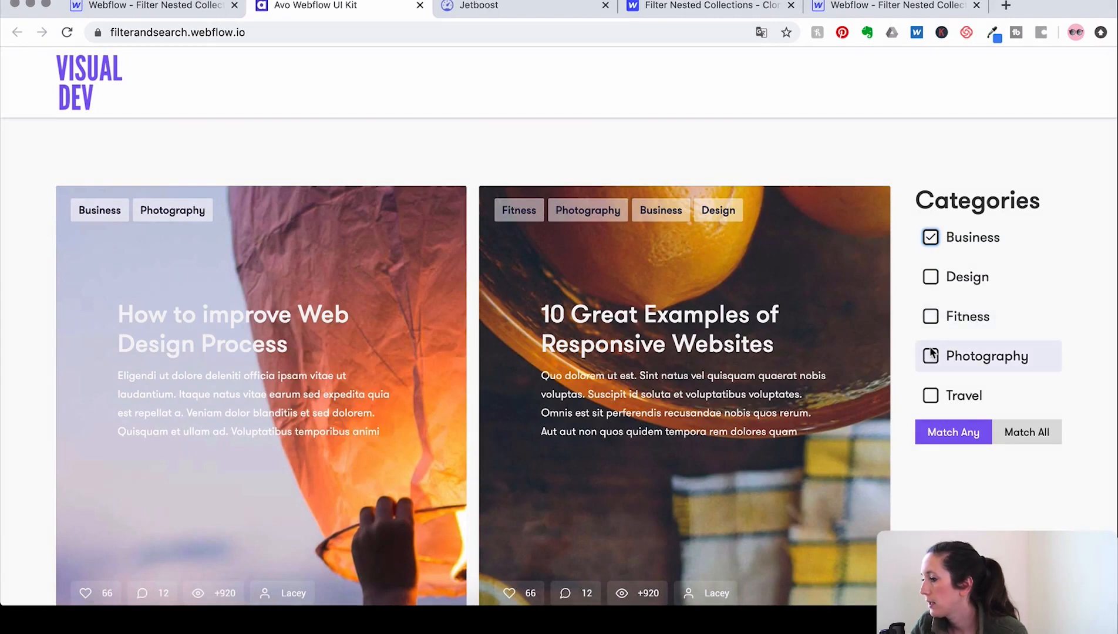
click(930, 395)
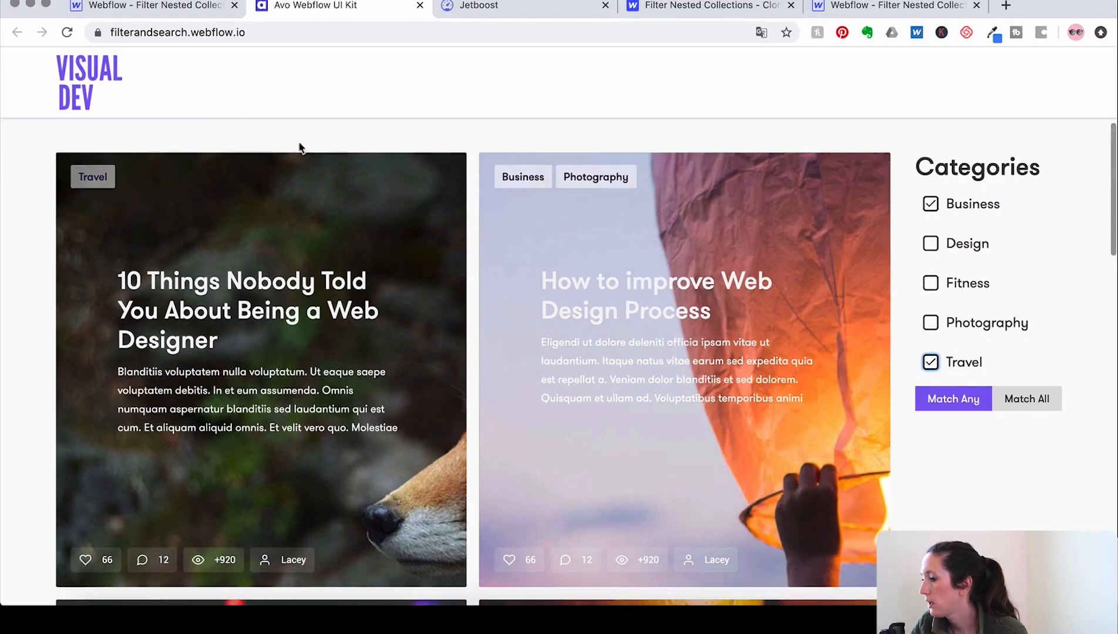
scroll(down, 3)
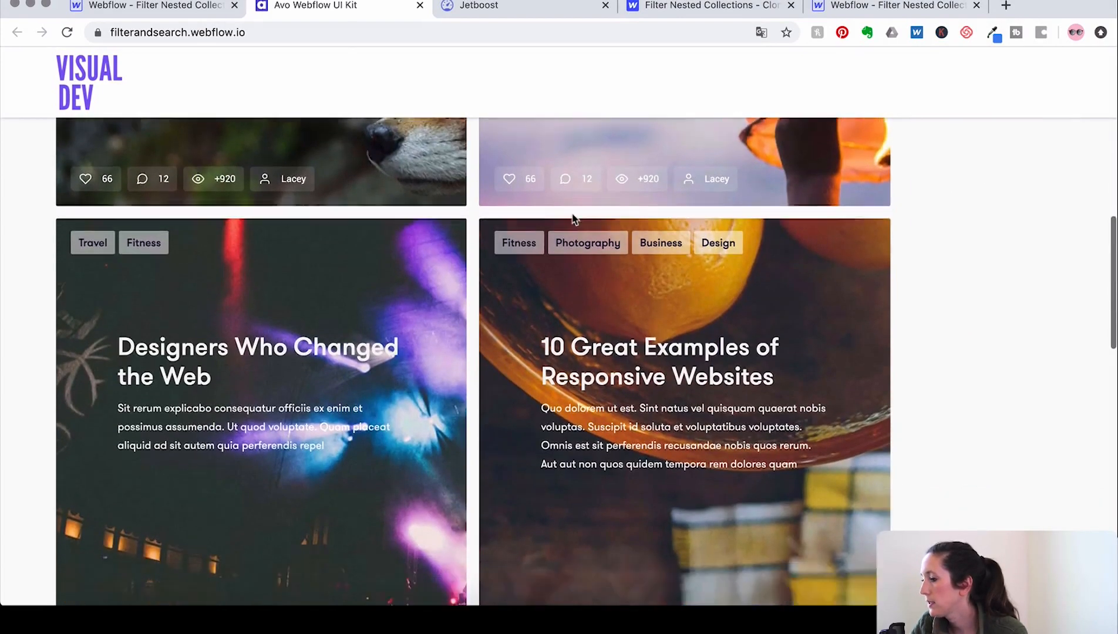
scroll(down, 3)
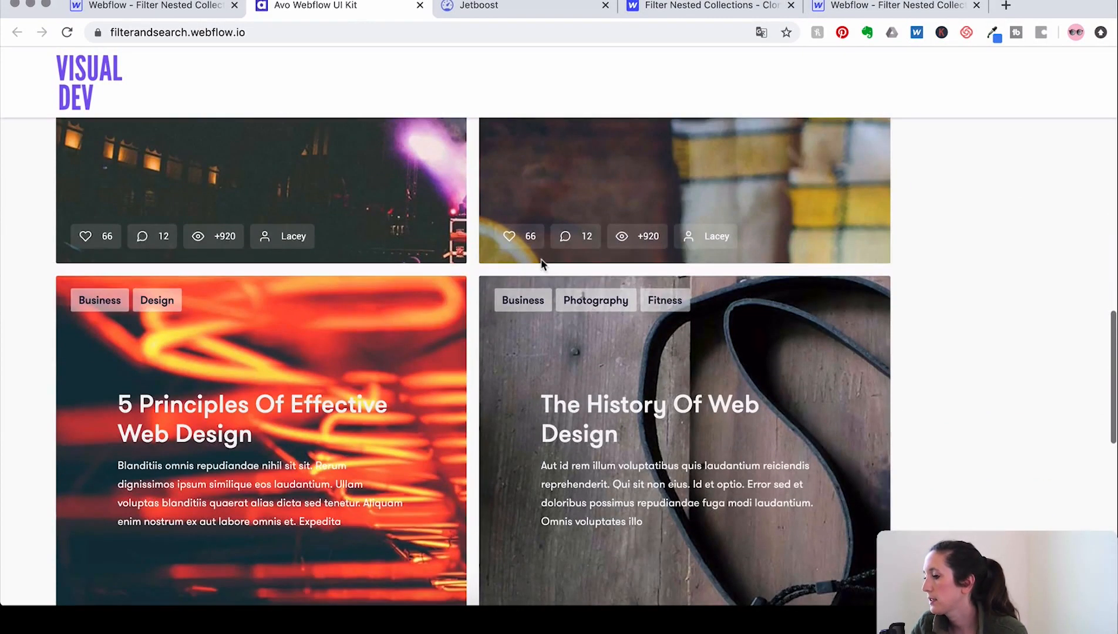
scroll(up, 3)
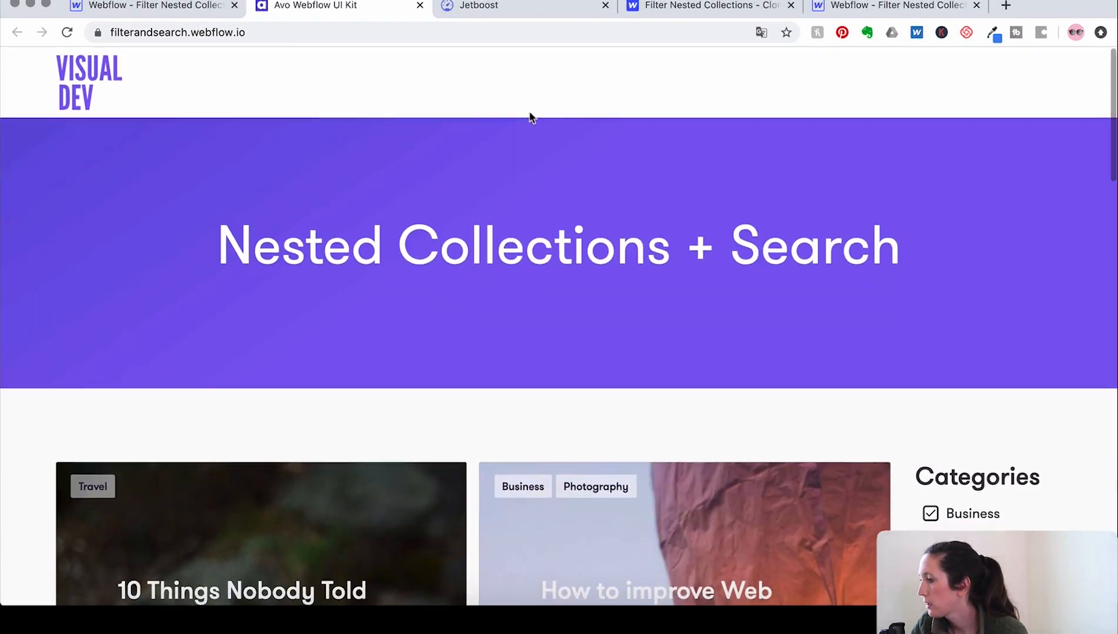
click(147, 6)
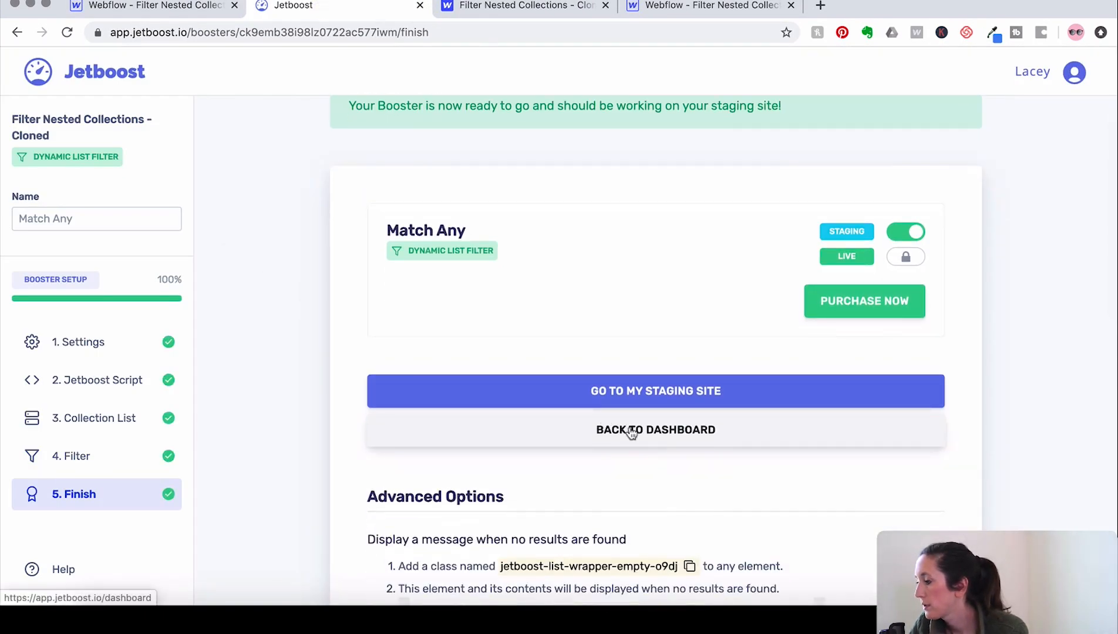
From the Jetboost dashboard, add and create a second Dynamic List Filter booster.
click(656, 430)
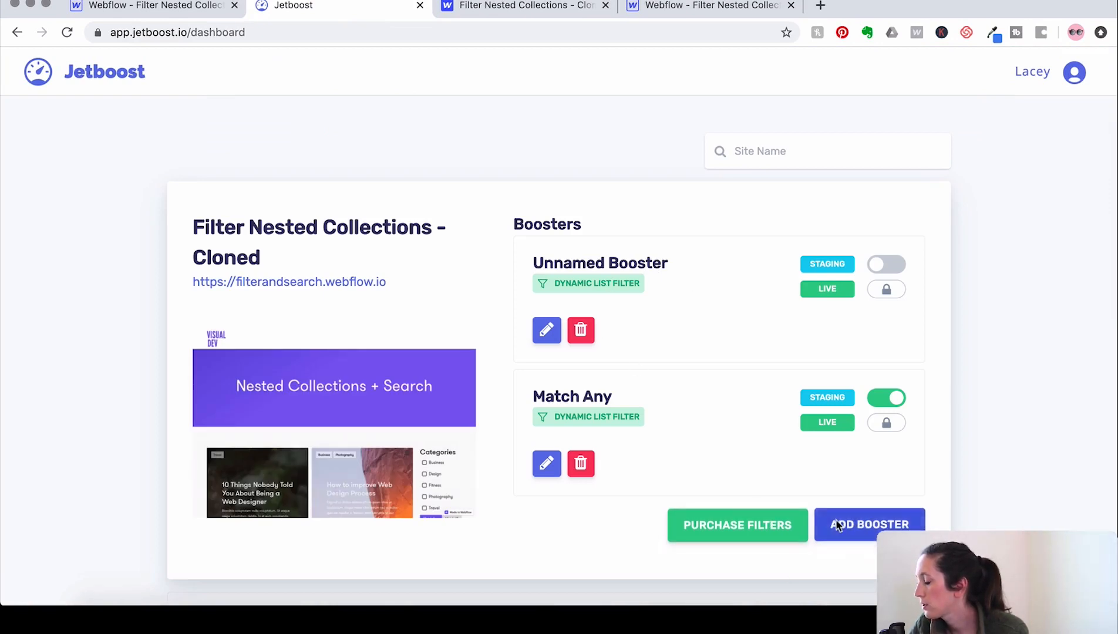
click(869, 525)
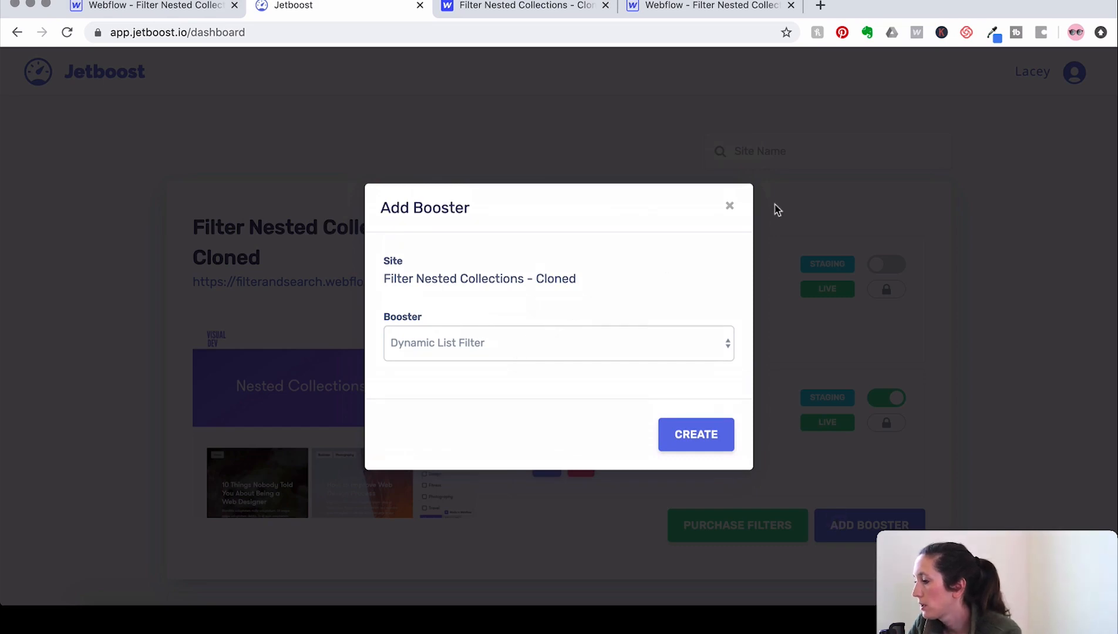
click(697, 435)
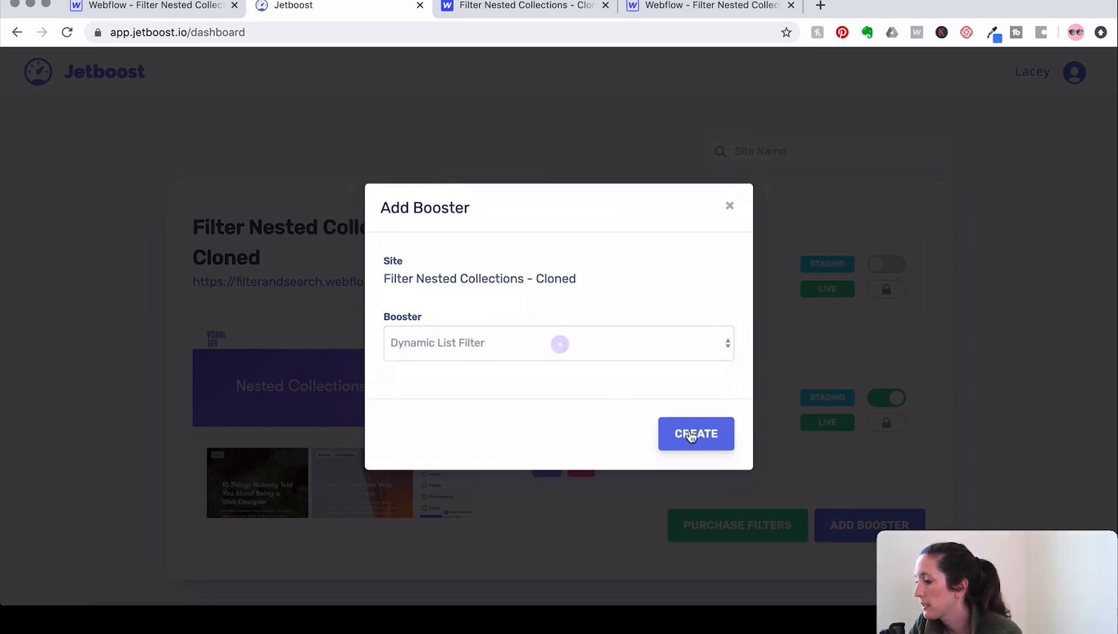
click(697, 434)
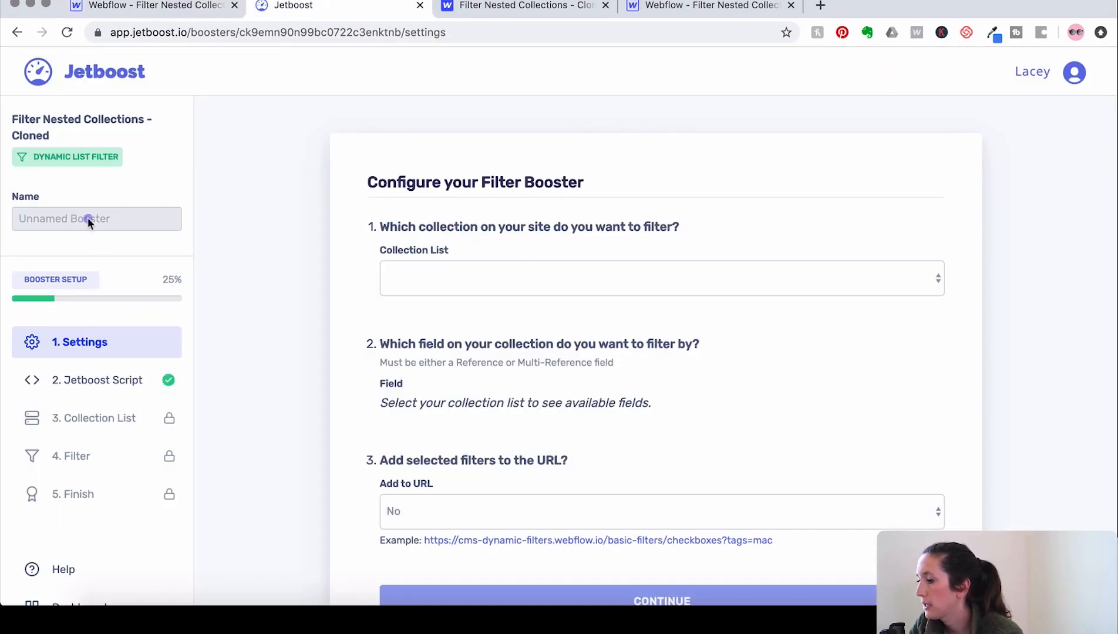
Name the booster Match All and set it to filter Blog Posts by the Categories field.
click(97, 219)
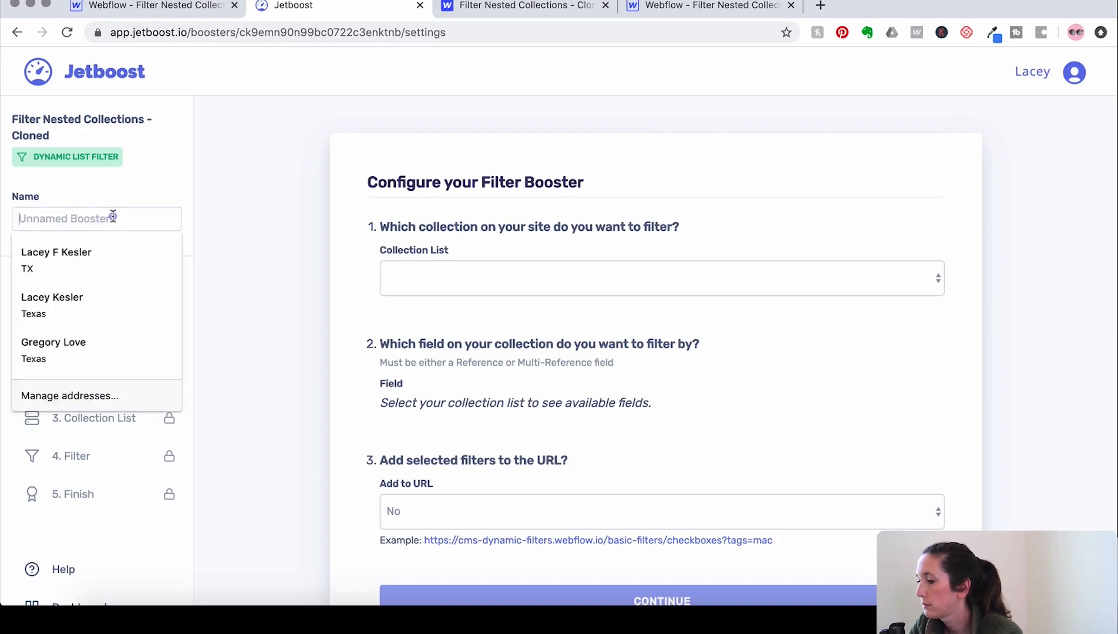
text(MAtch)
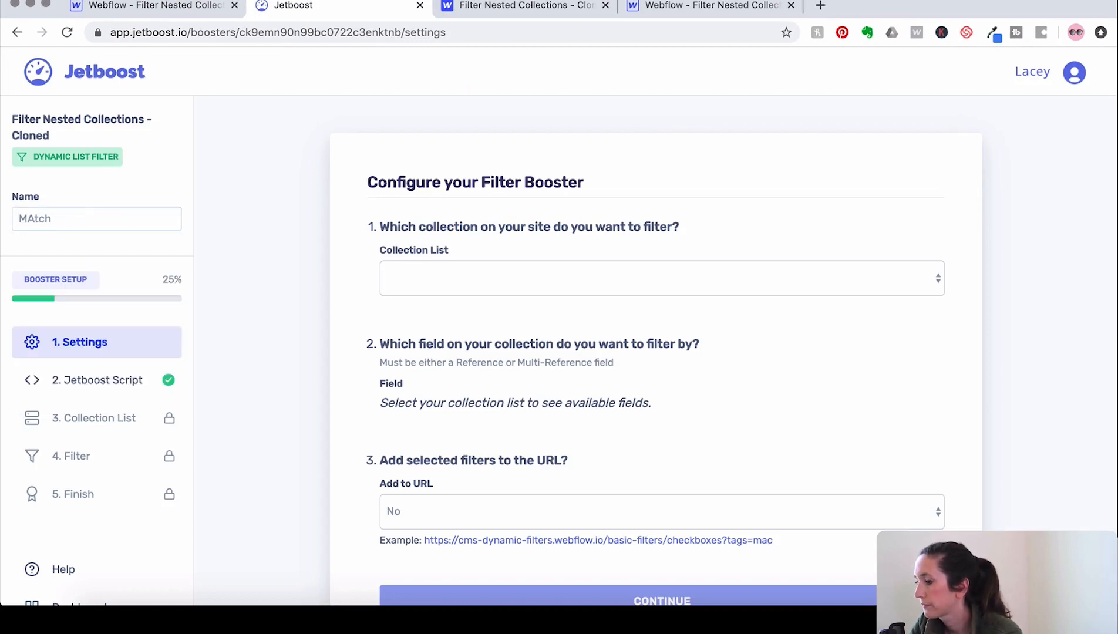
text(Match)
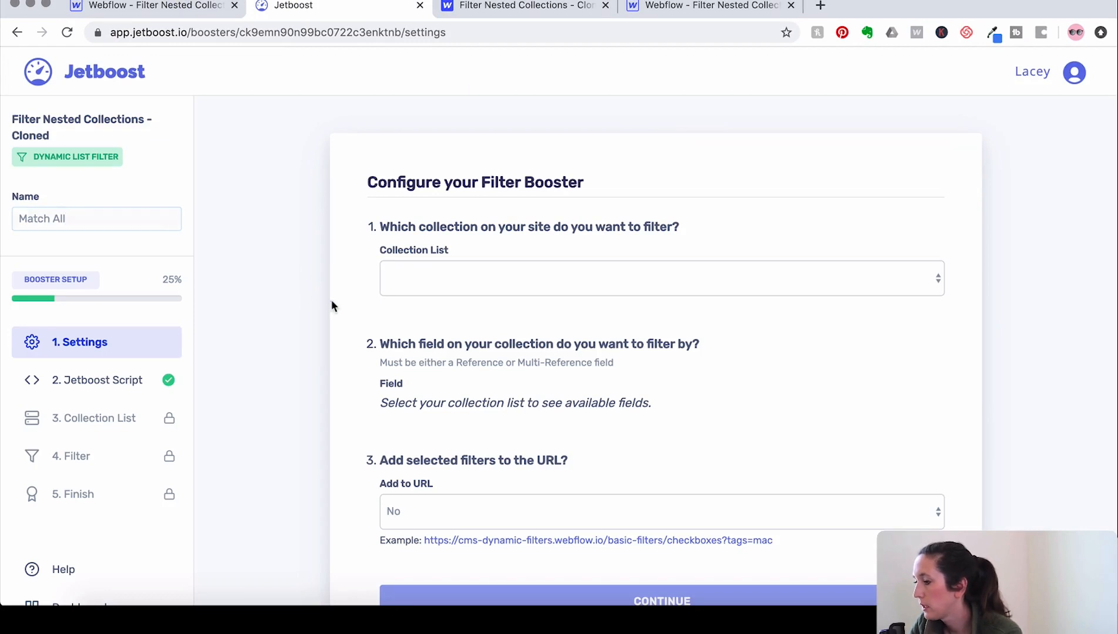
click(660, 261)
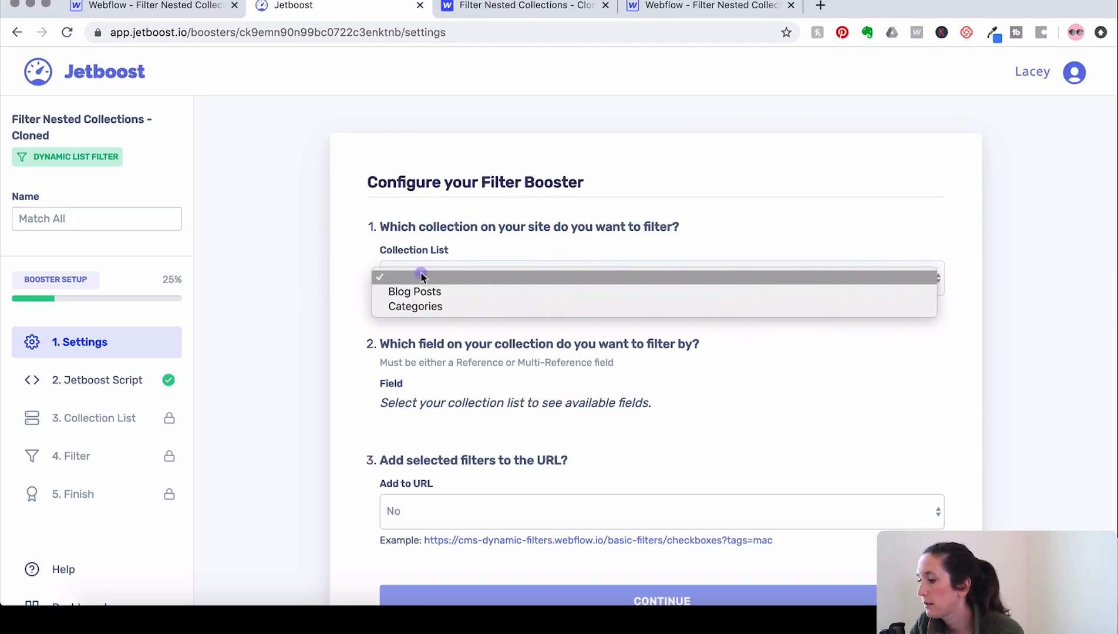
click(415, 293)
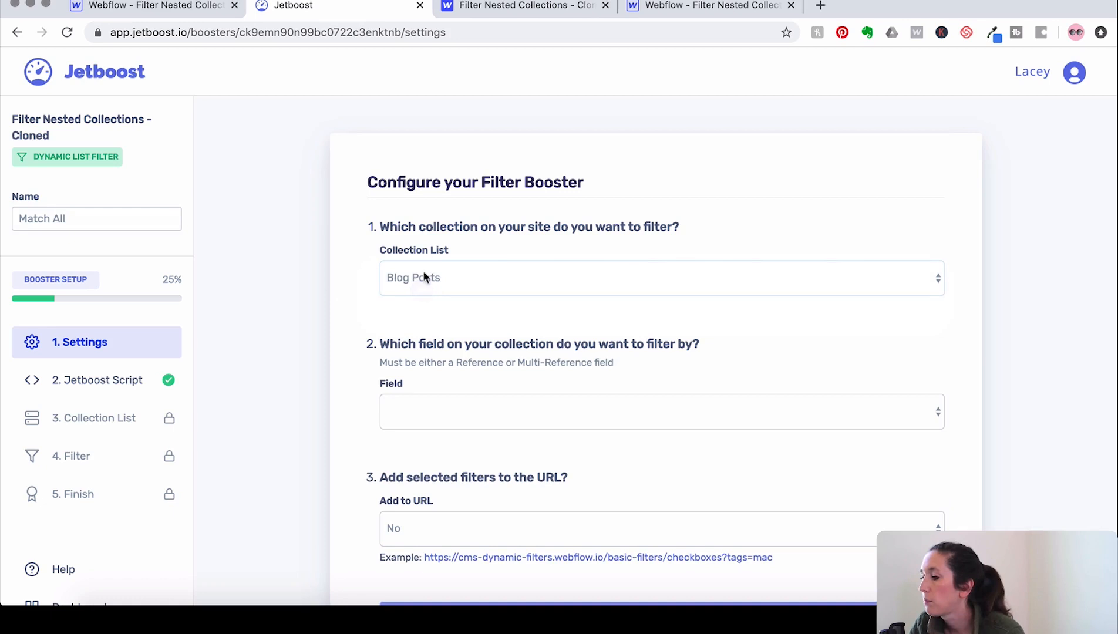
click(660, 411)
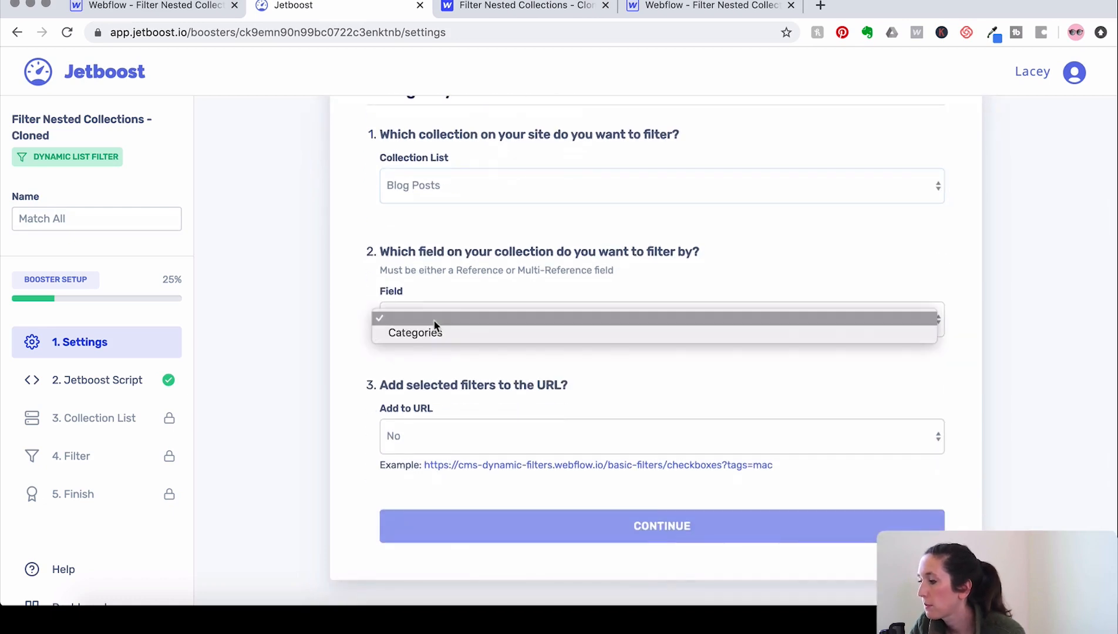
click(416, 333)
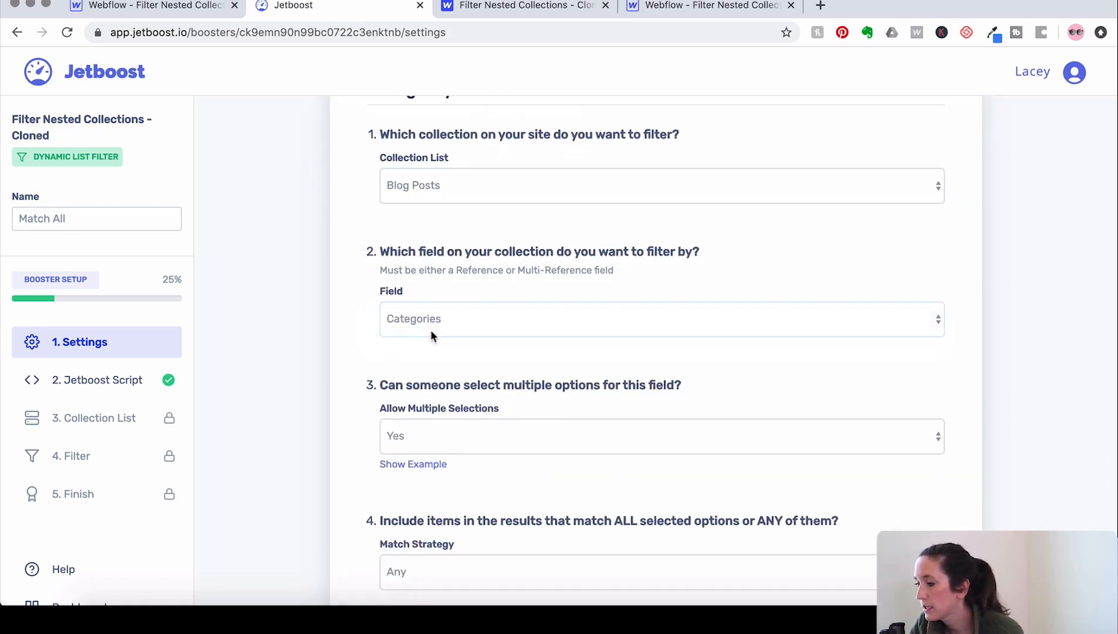
Set the Match Strategy to All, save the booster settings and continue to the collection list step.
scroll(down, 3)
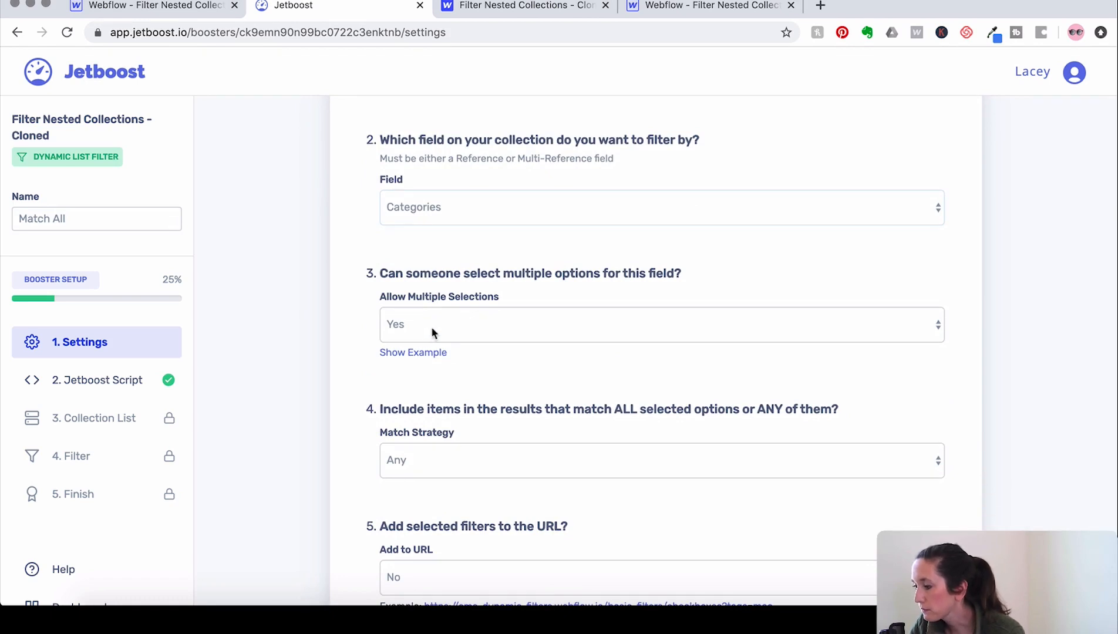
scroll(down, 3)
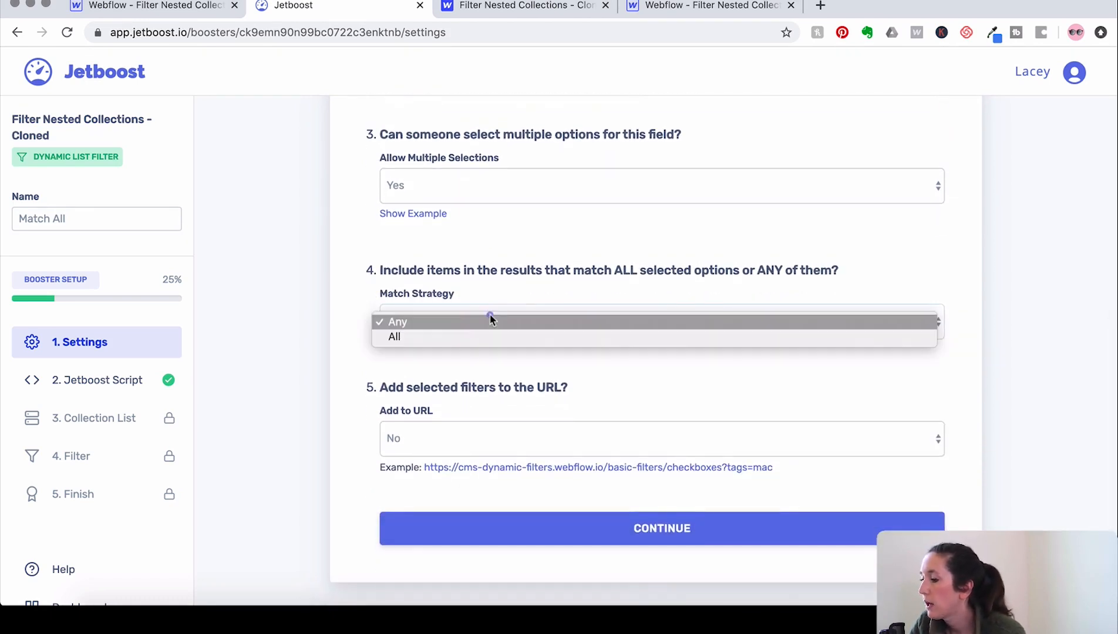
click(394, 337)
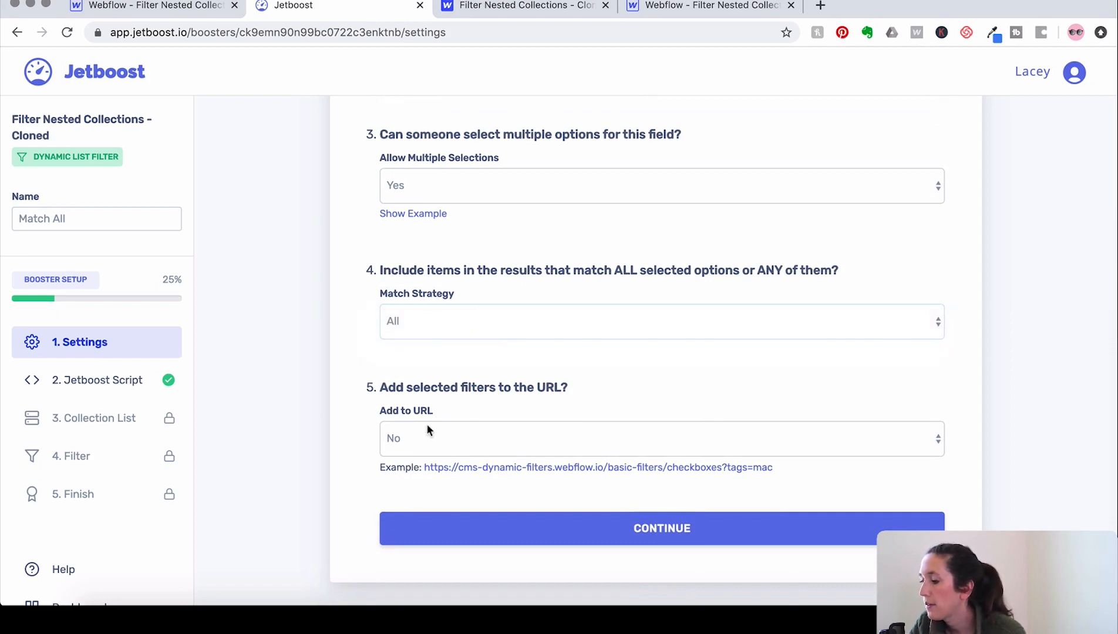
click(583, 528)
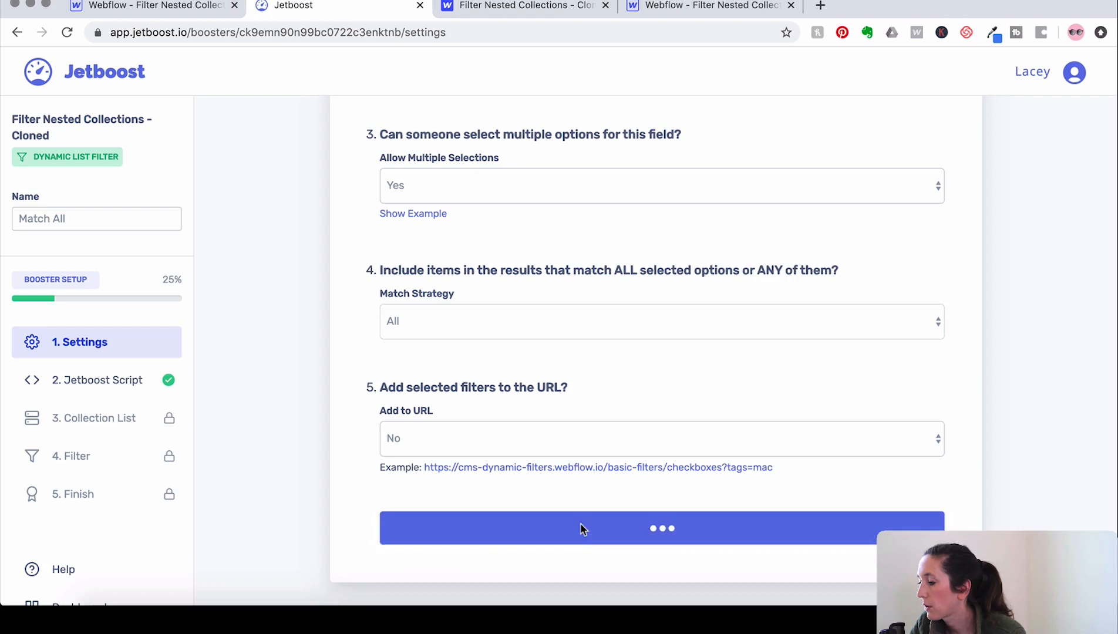
click(583, 528)
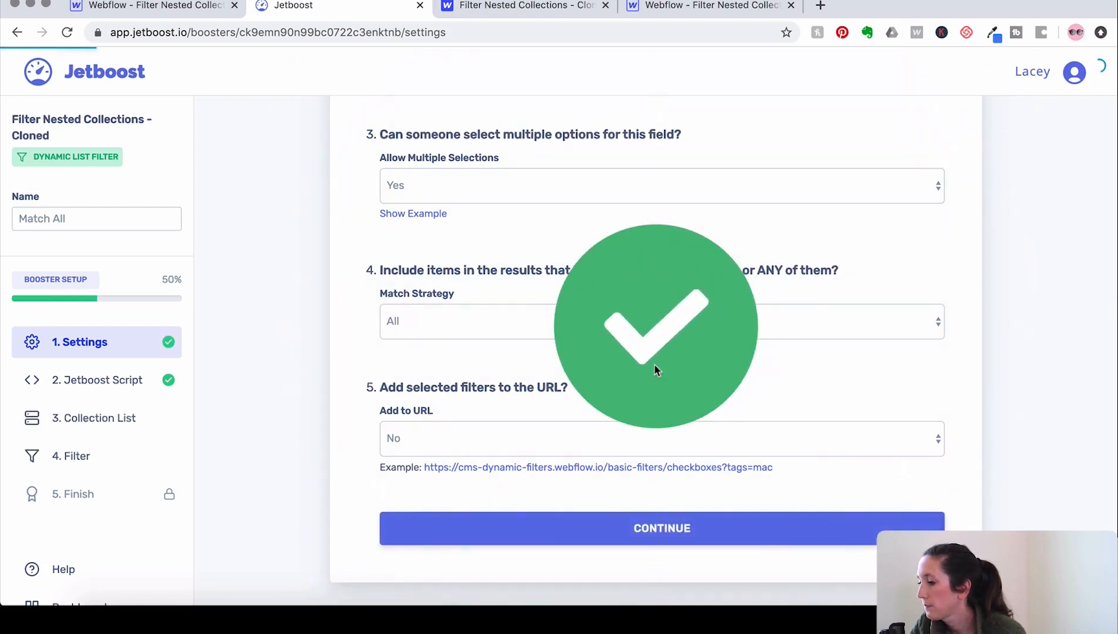
click(662, 528)
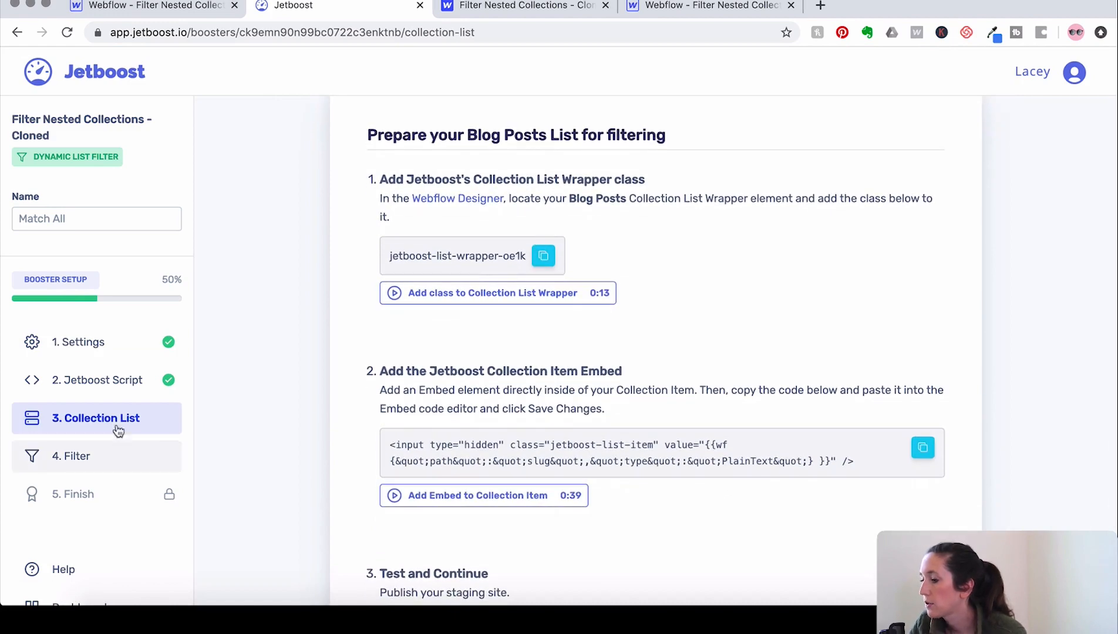
Review the script step, then copy the jetboost-list-wrapper-oe1k class from the Collection List step.
click(98, 380)
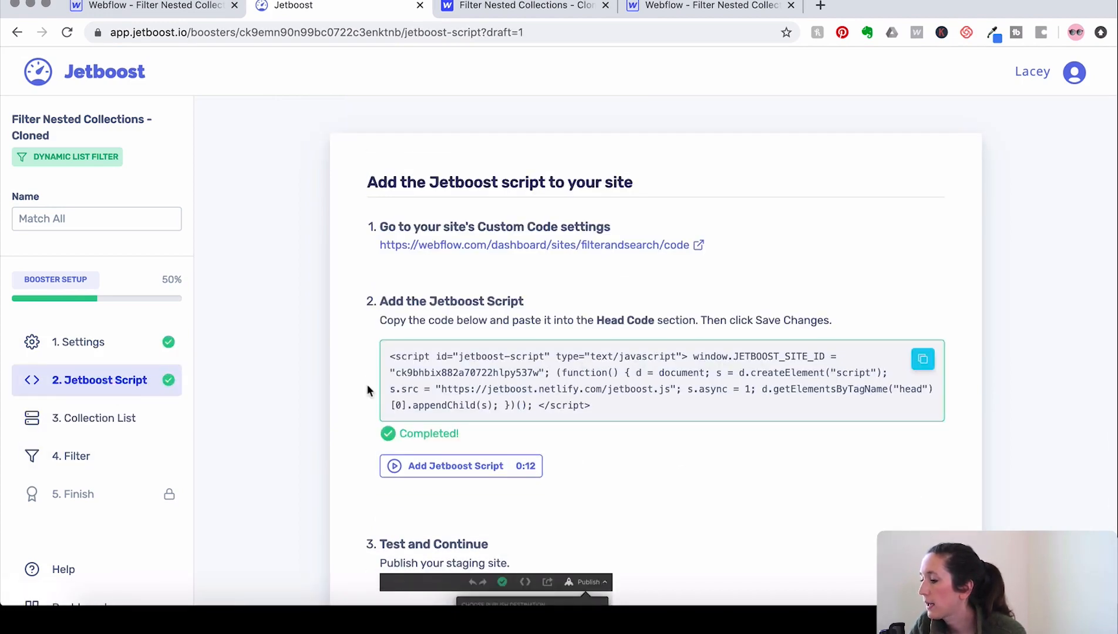
click(94, 418)
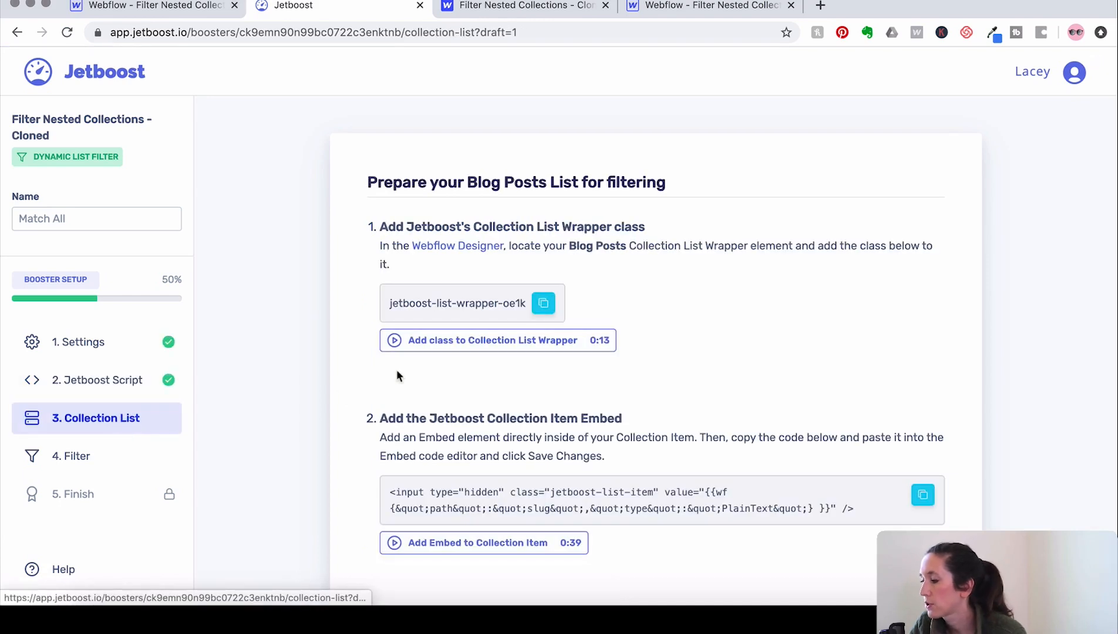
click(542, 303)
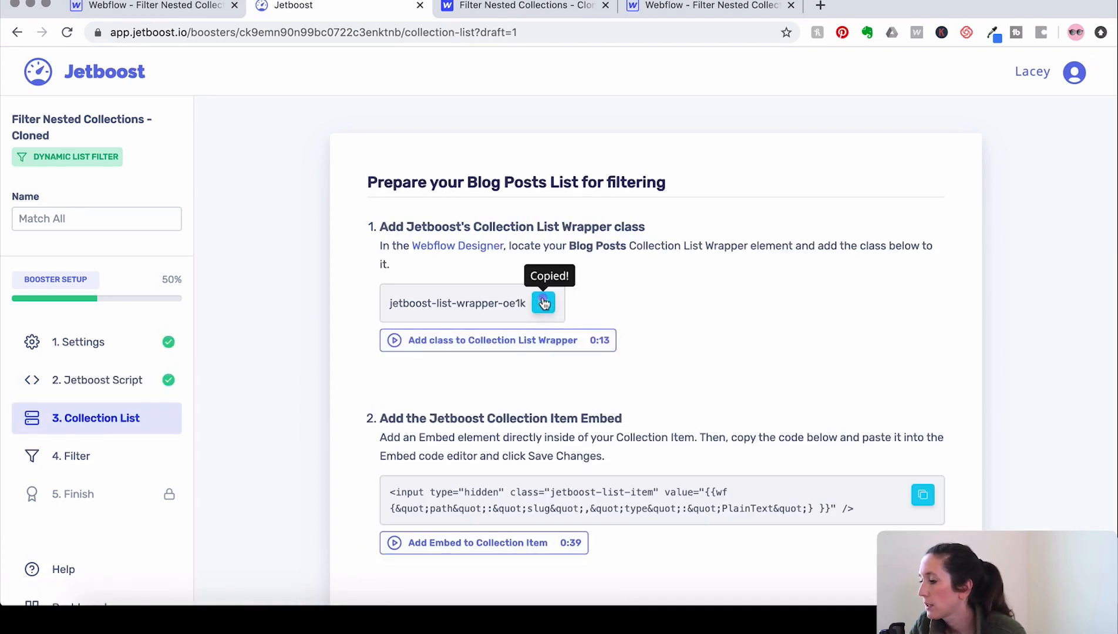
mouse_move(164, 12)
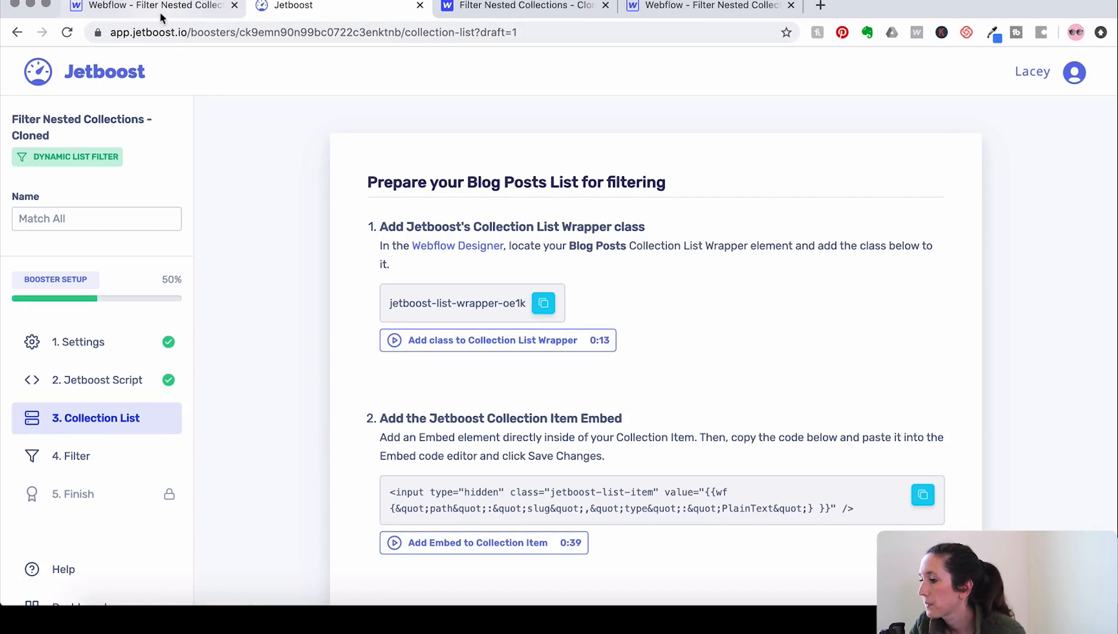
Add jetboost-list-wrapper-oe1k as a combo class on the blog Collection List Wrapper.
click(146, 7)
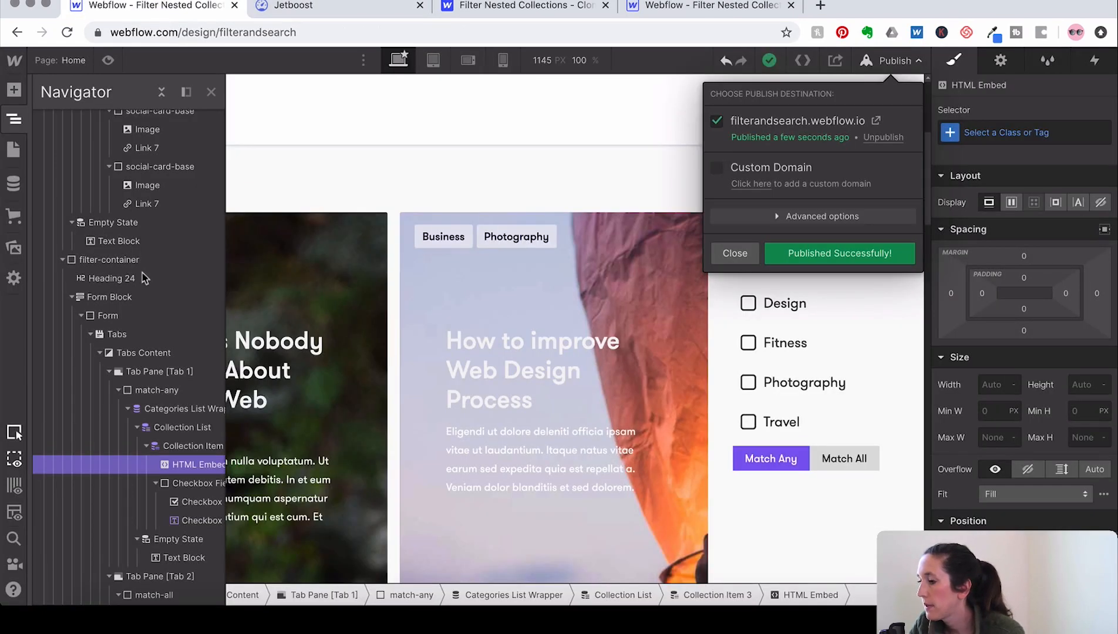
click(735, 254)
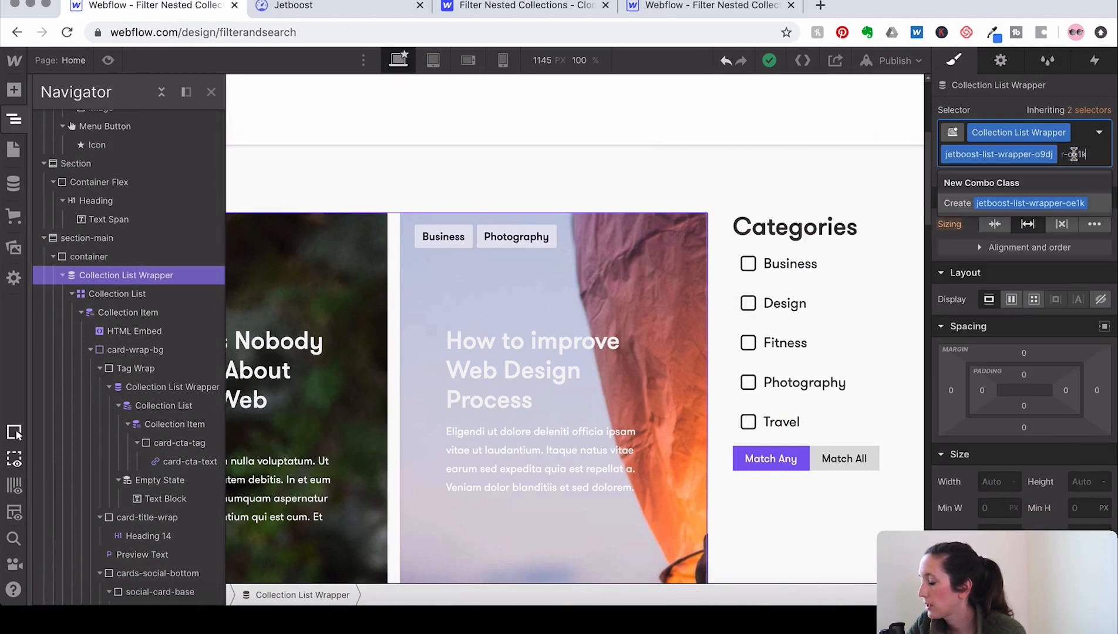
key(Enter)
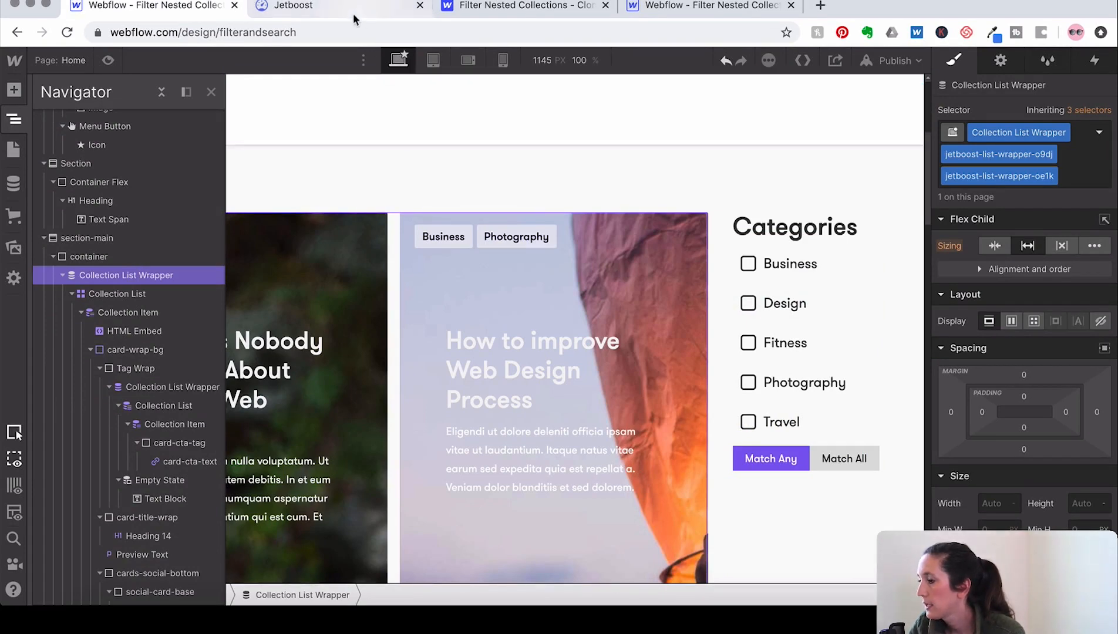
click(301, 6)
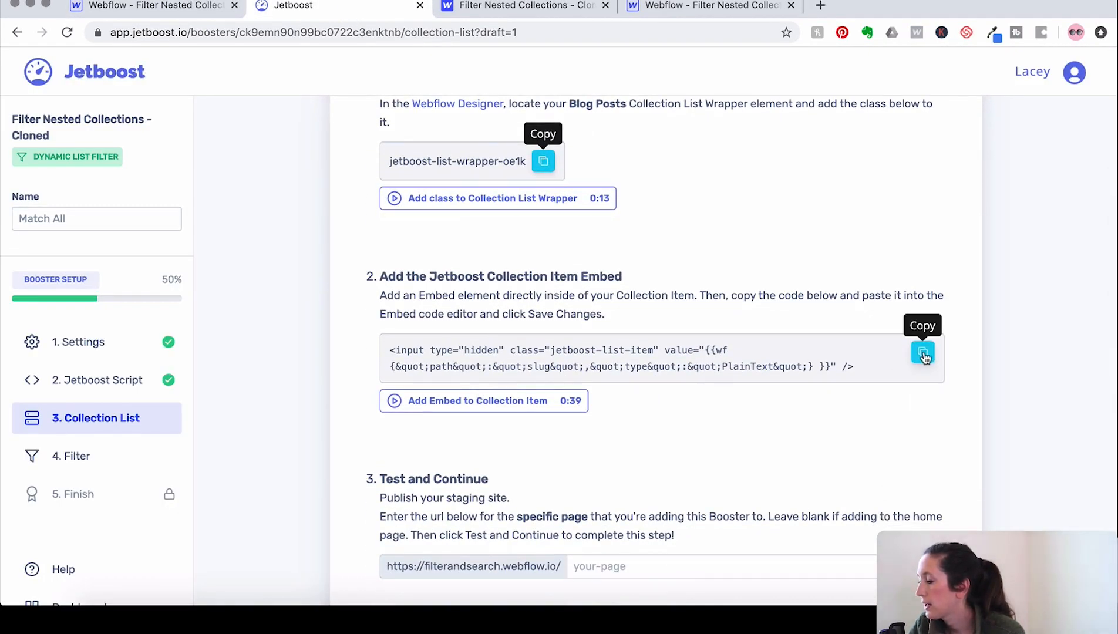
Copy Jetboost's item code and place it in a new Embed inside the blog Collection Item.
click(923, 354)
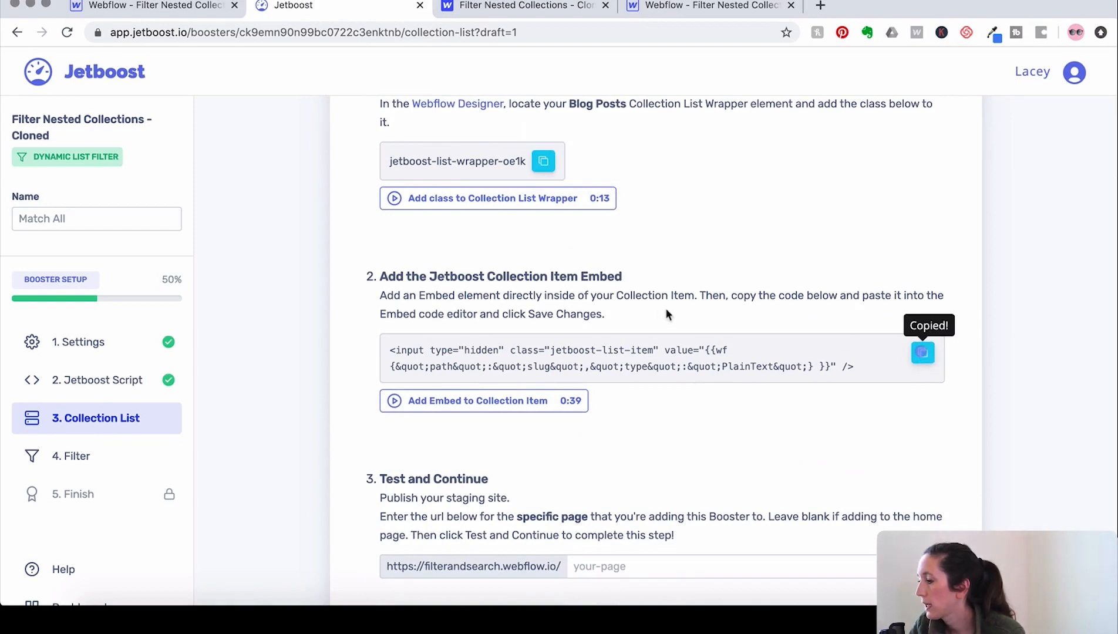
click(146, 6)
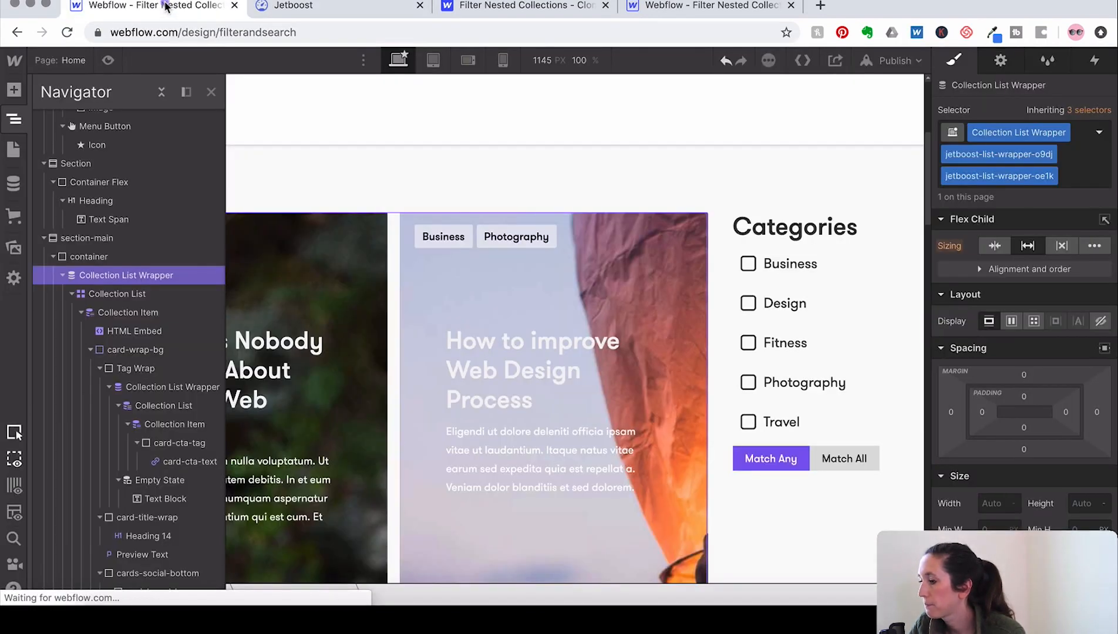
click(128, 313)
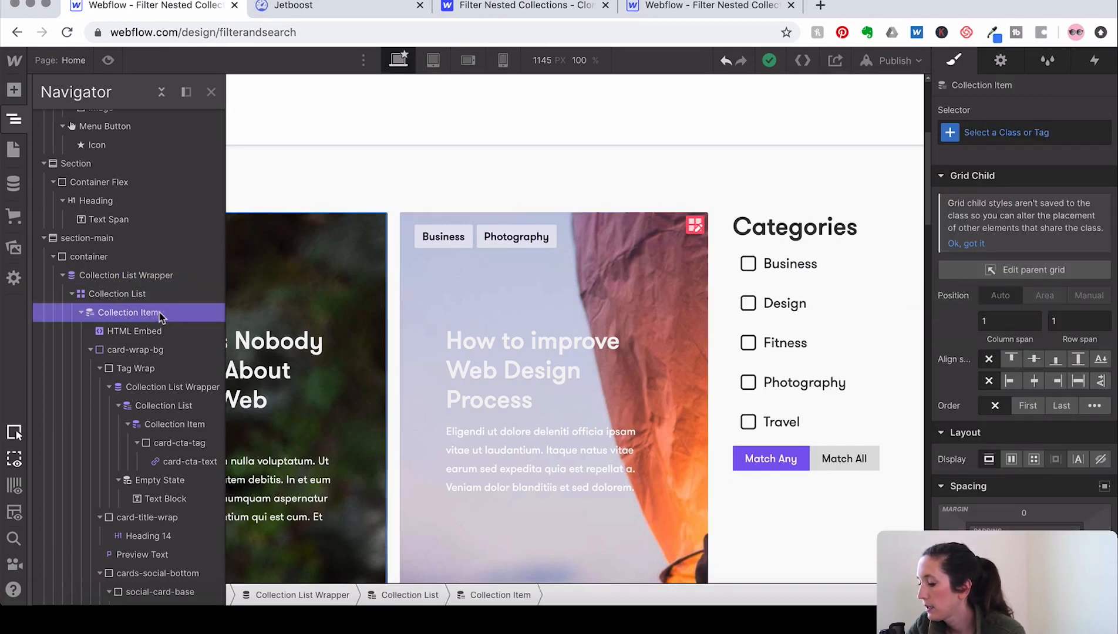
text(embed)
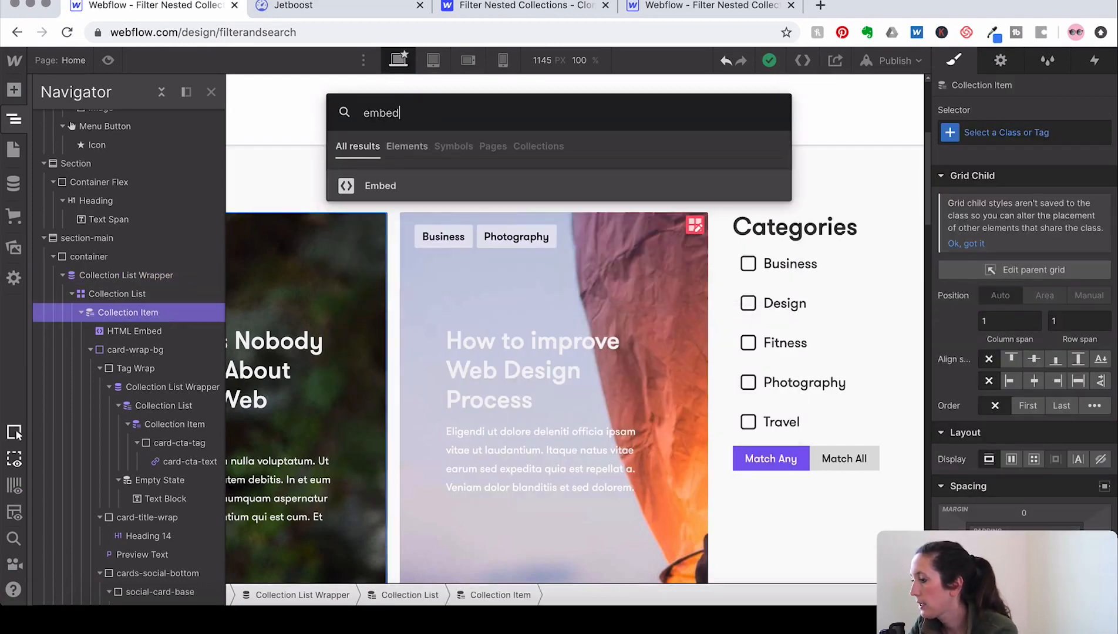
click(381, 185)
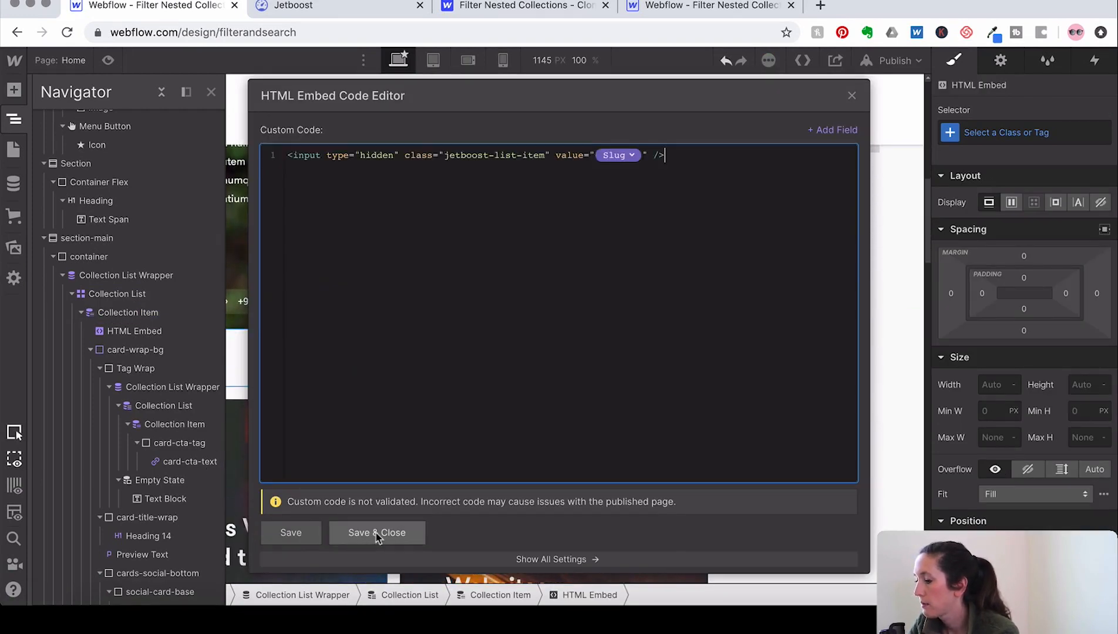
click(377, 533)
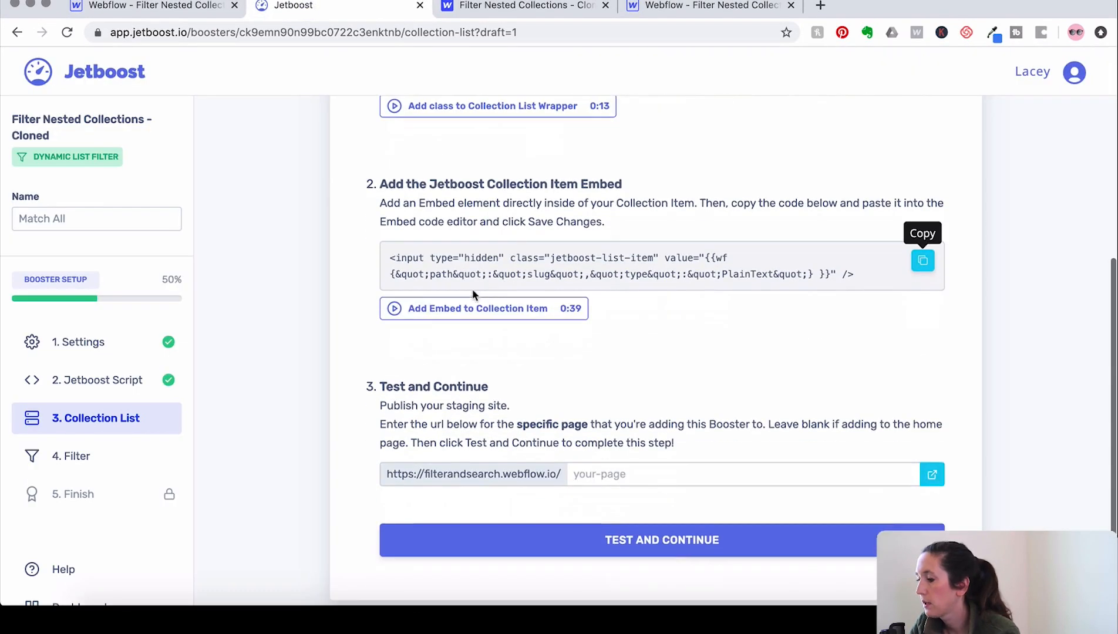
Republish the site in Webflow and run Test and Continue to finish the Collection List step.
click(147, 7)
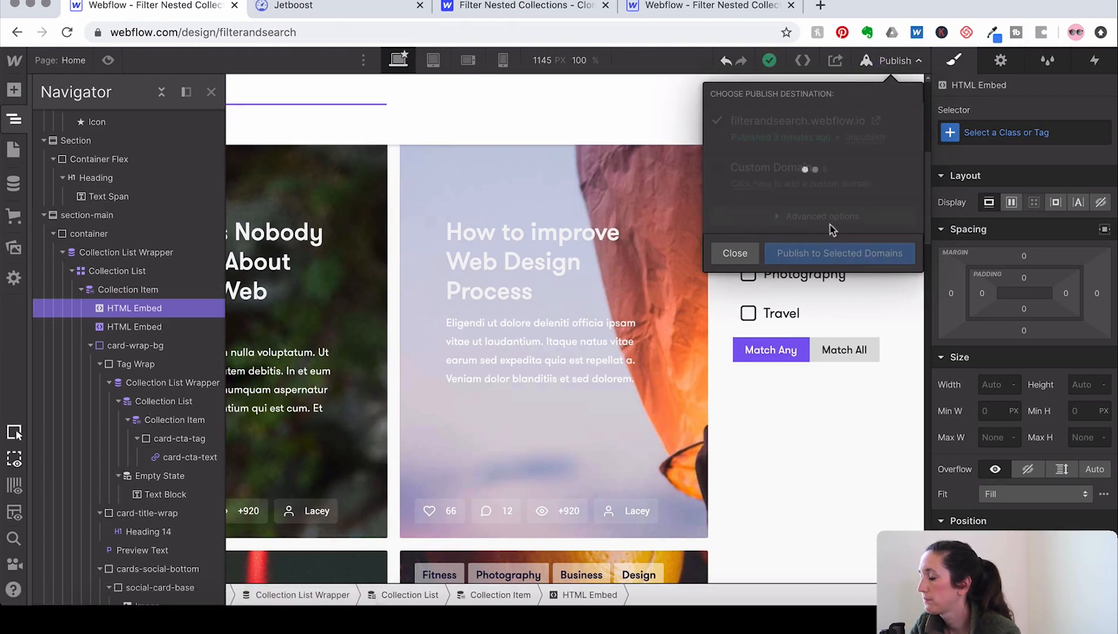
click(840, 254)
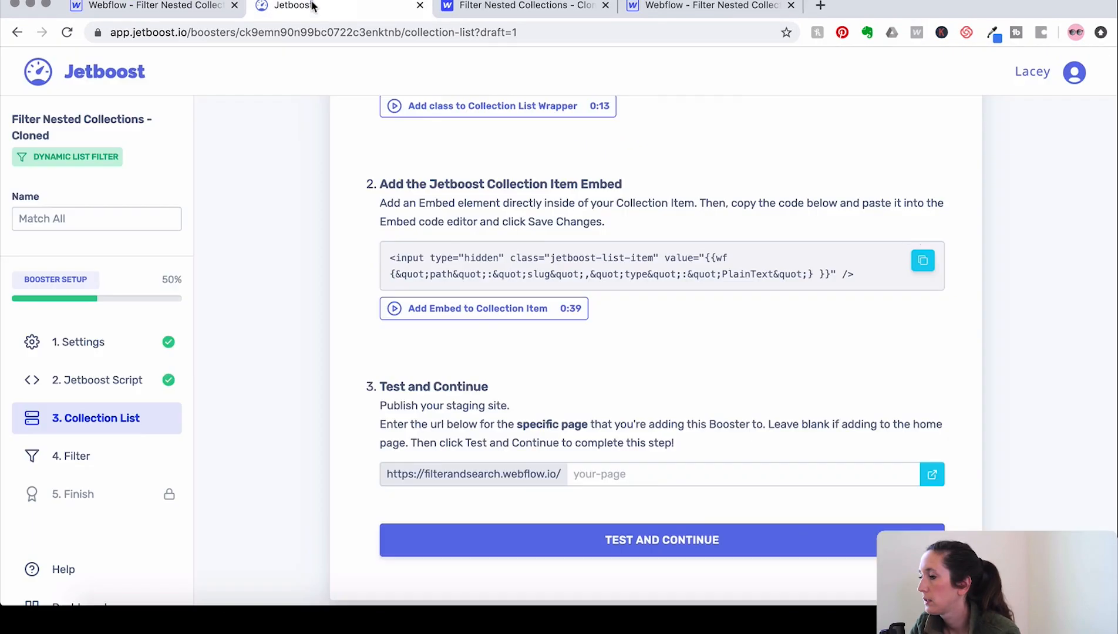
click(663, 540)
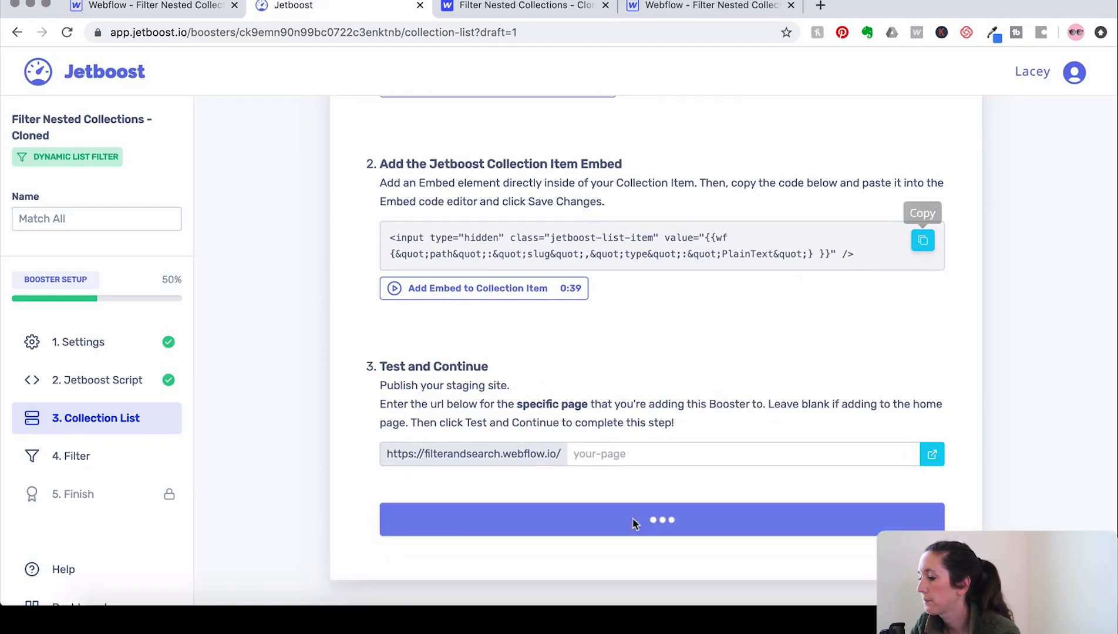
click(660, 520)
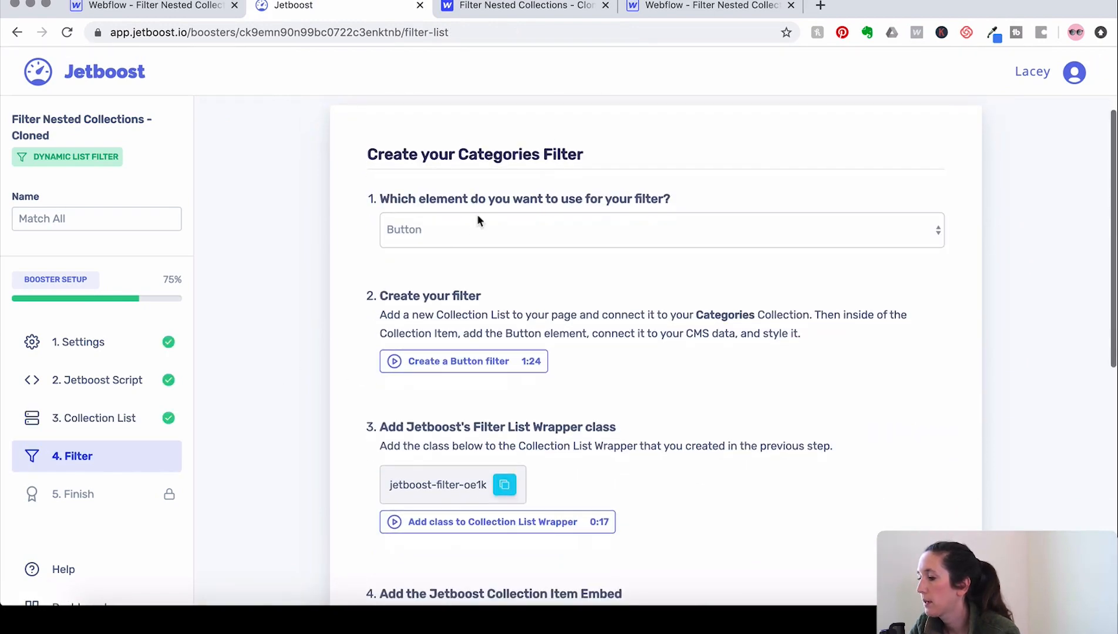
Choose Checkbox as the filter element and copy the jetboost-filter-oe1k class.
click(660, 225)
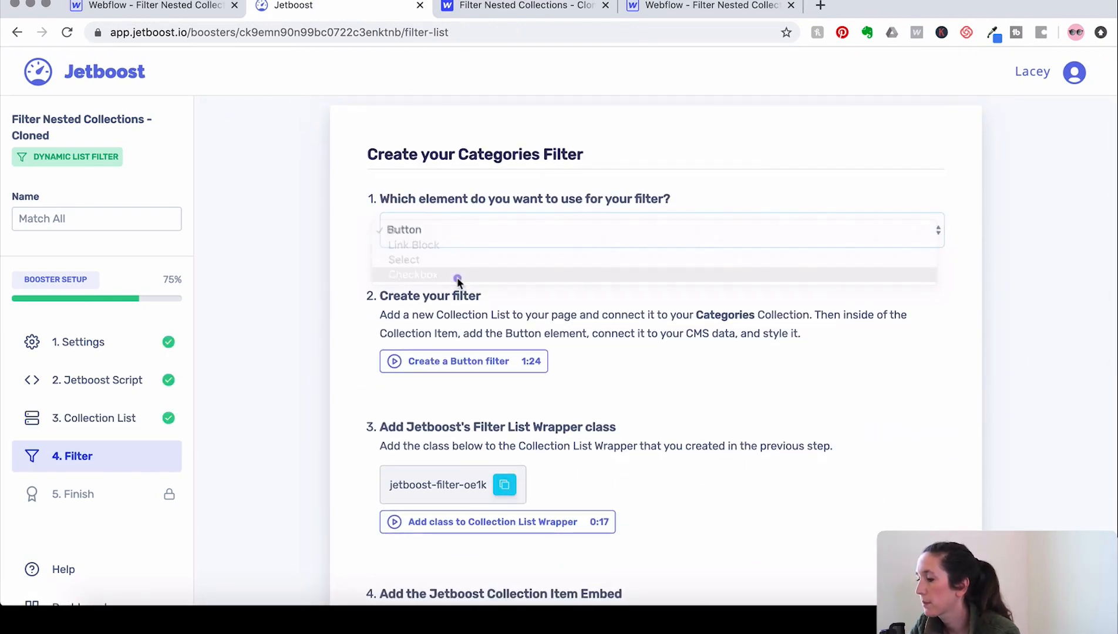
click(412, 274)
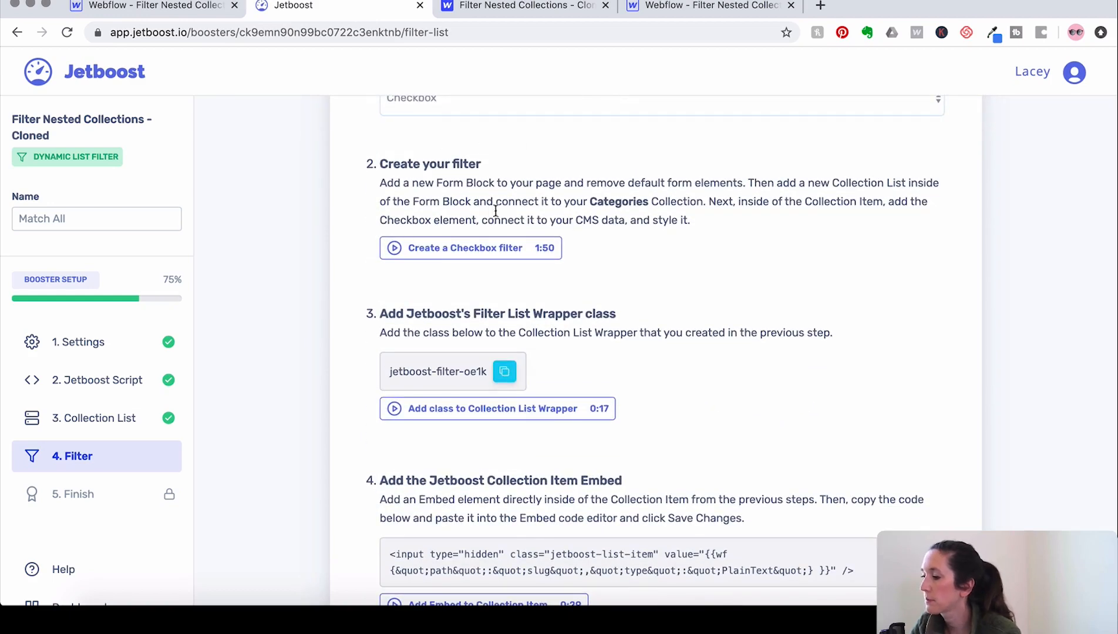
scroll(down, 3)
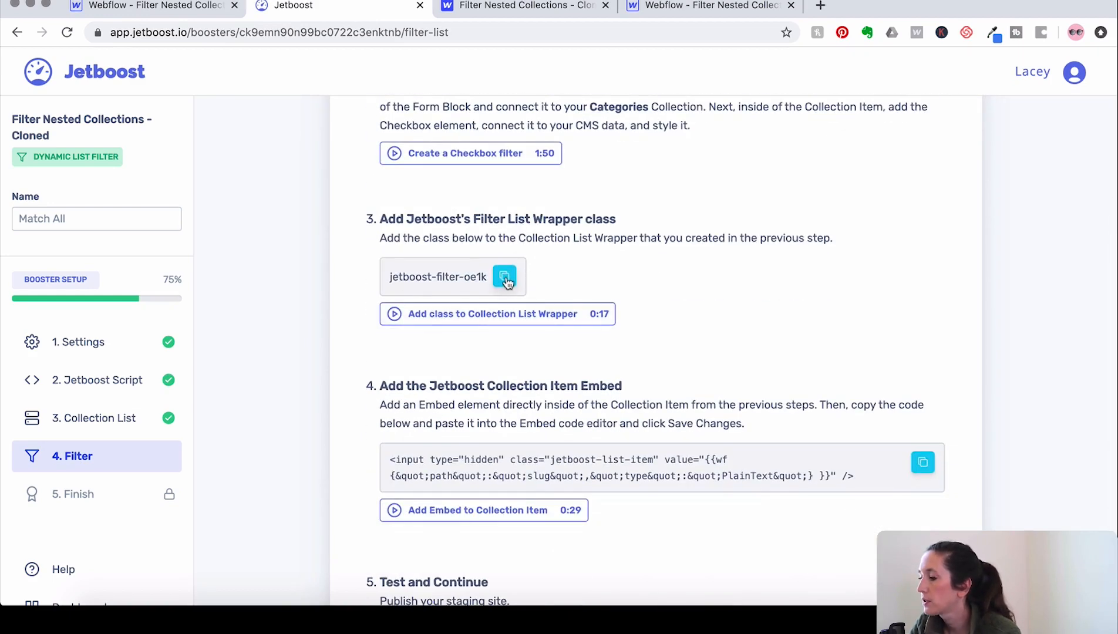
click(505, 277)
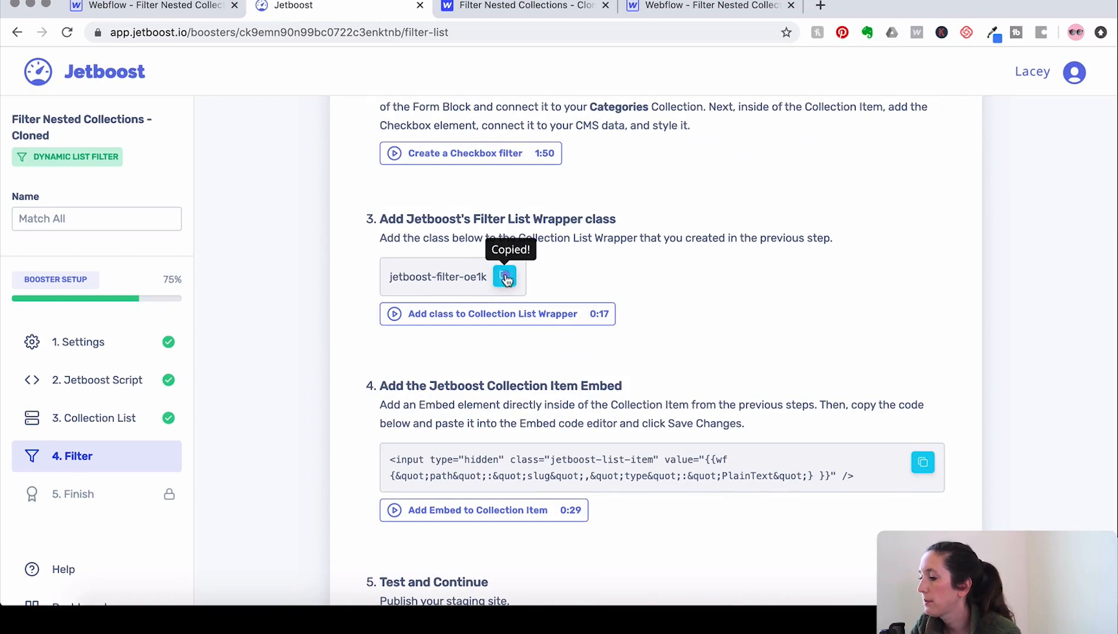
mouse_move(115, 207)
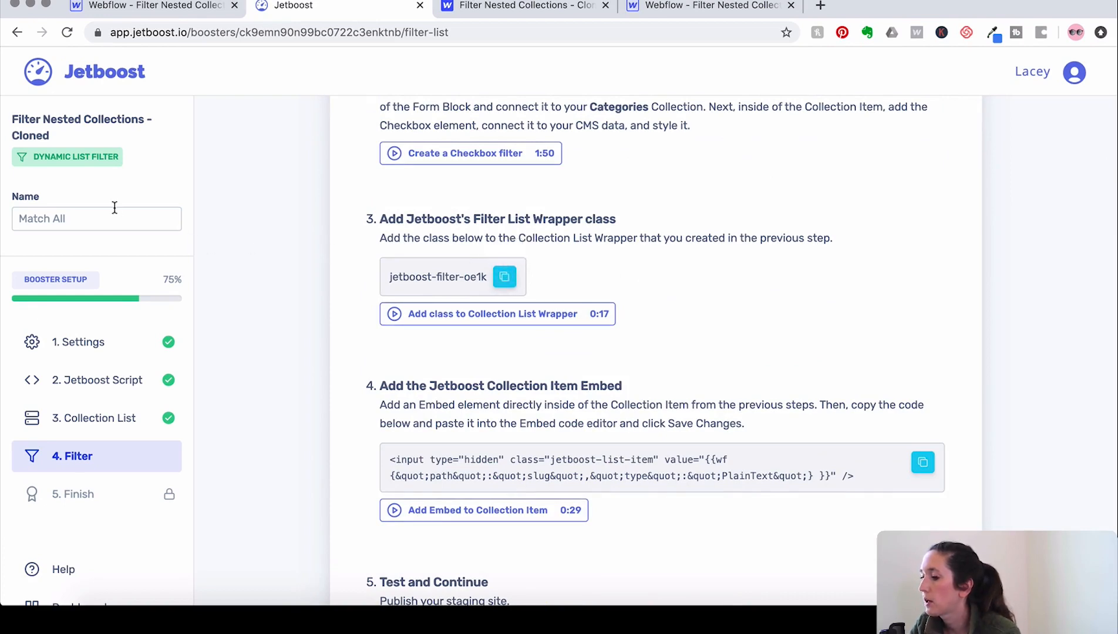
Add jetboost-filter-oe1k to the Categories List Wrapper and copy the filter item embed code.
click(150, 7)
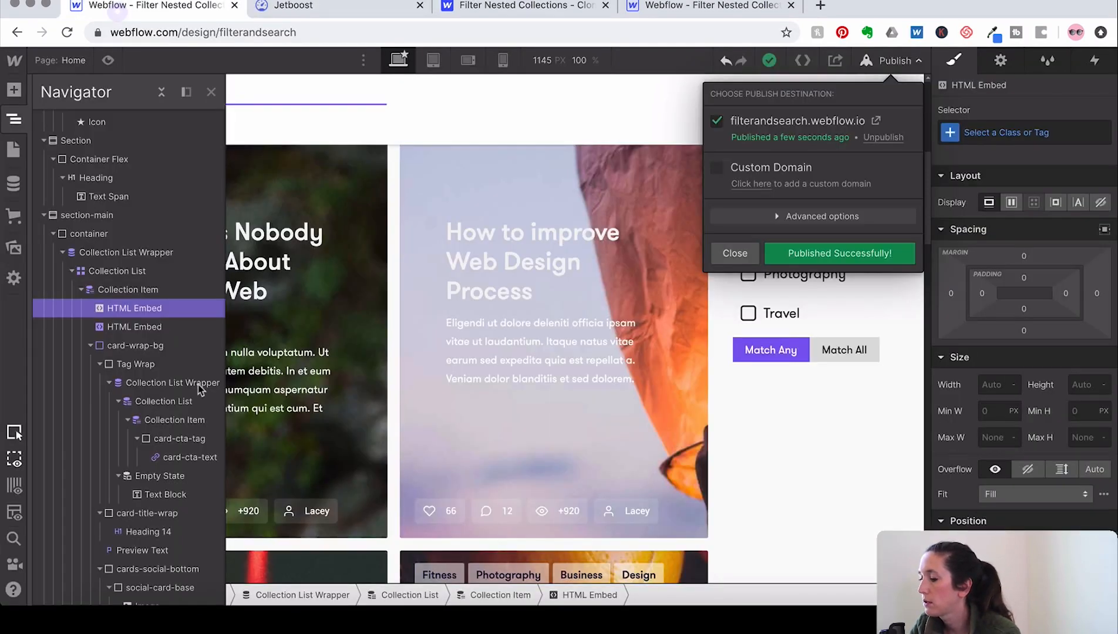
mouse_move(170, 432)
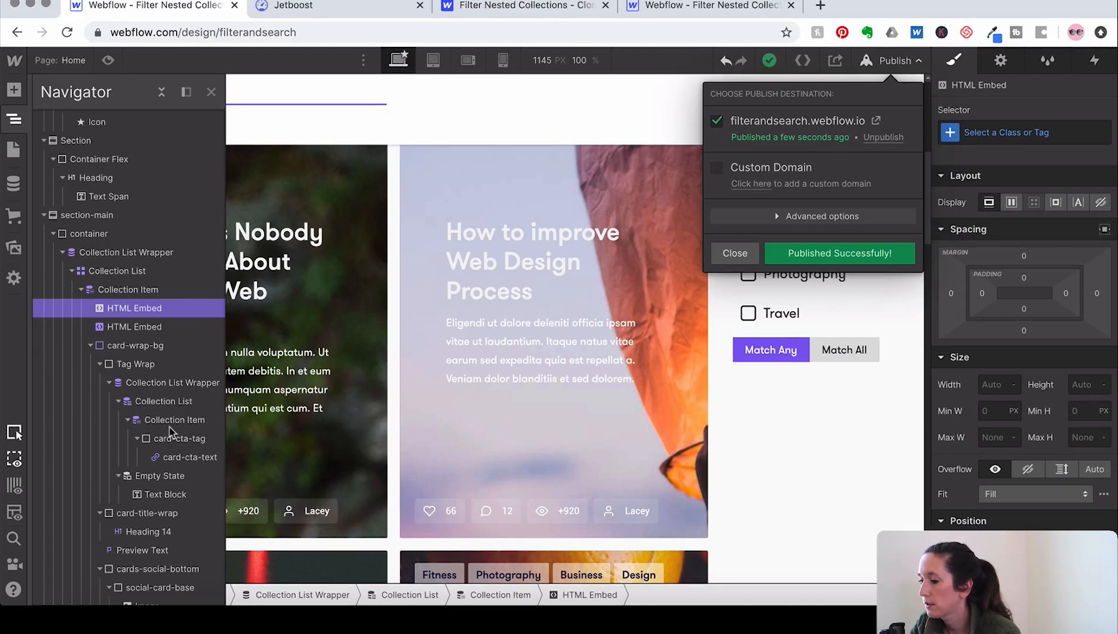
click(735, 254)
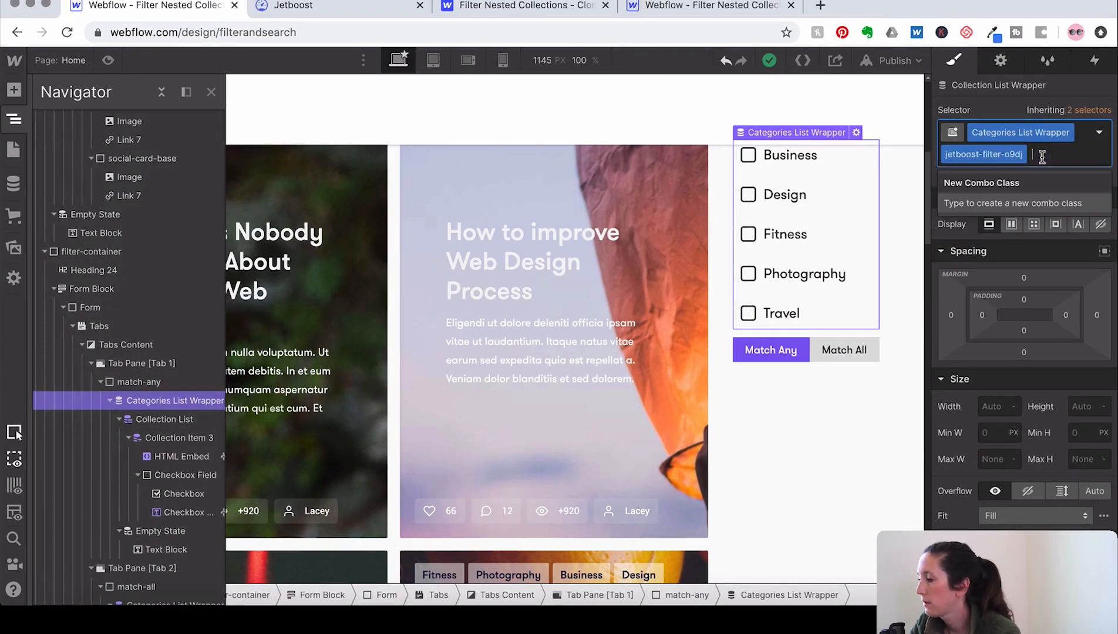
text(jetboost-filter-oe1k)
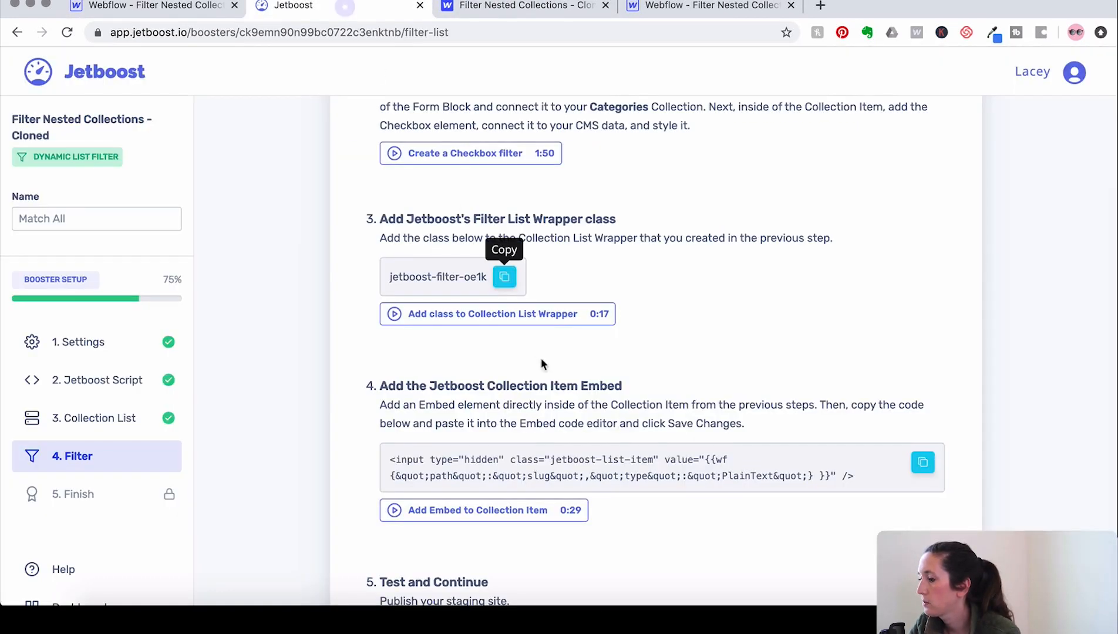
scroll(down, 3)
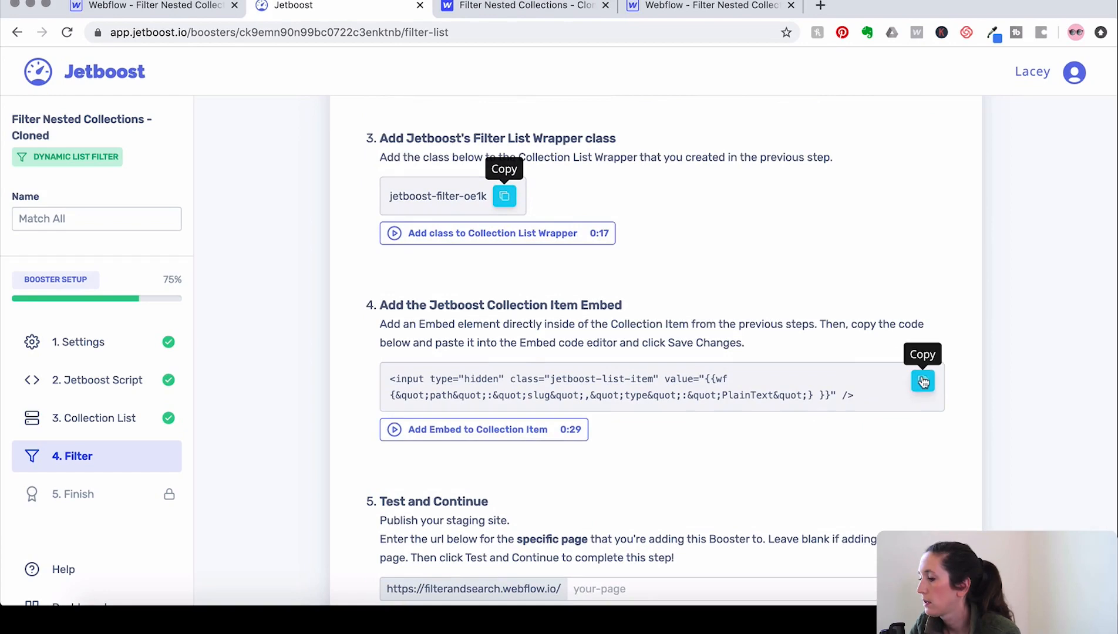
click(923, 382)
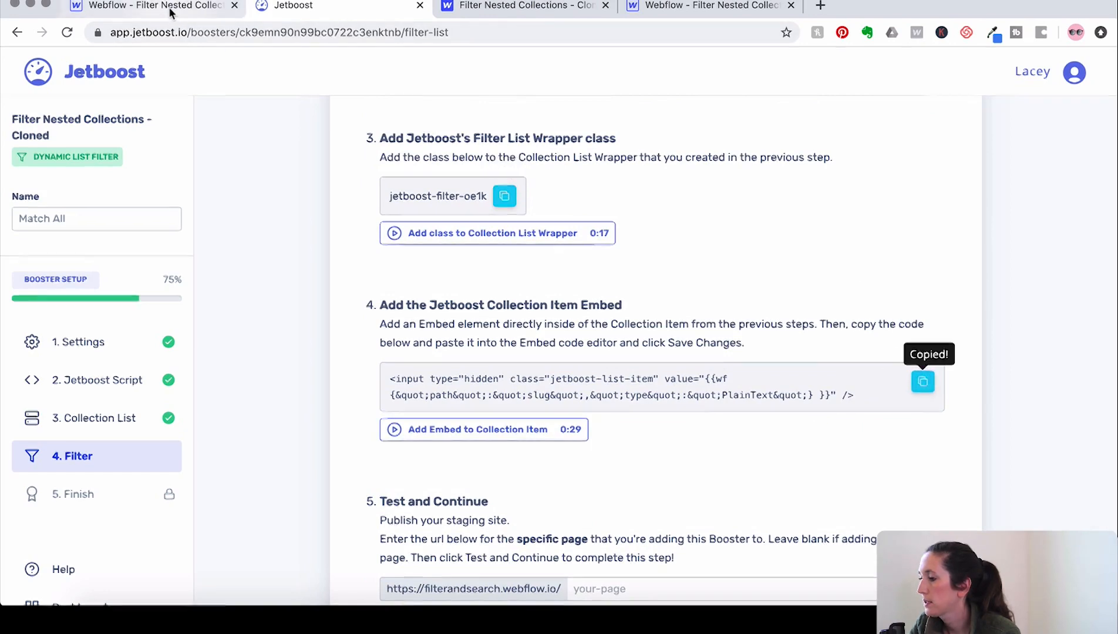
Add a Jetboost HTML Embed inside the Match Any category Collection Item, above the checkbox field.
click(150, 6)
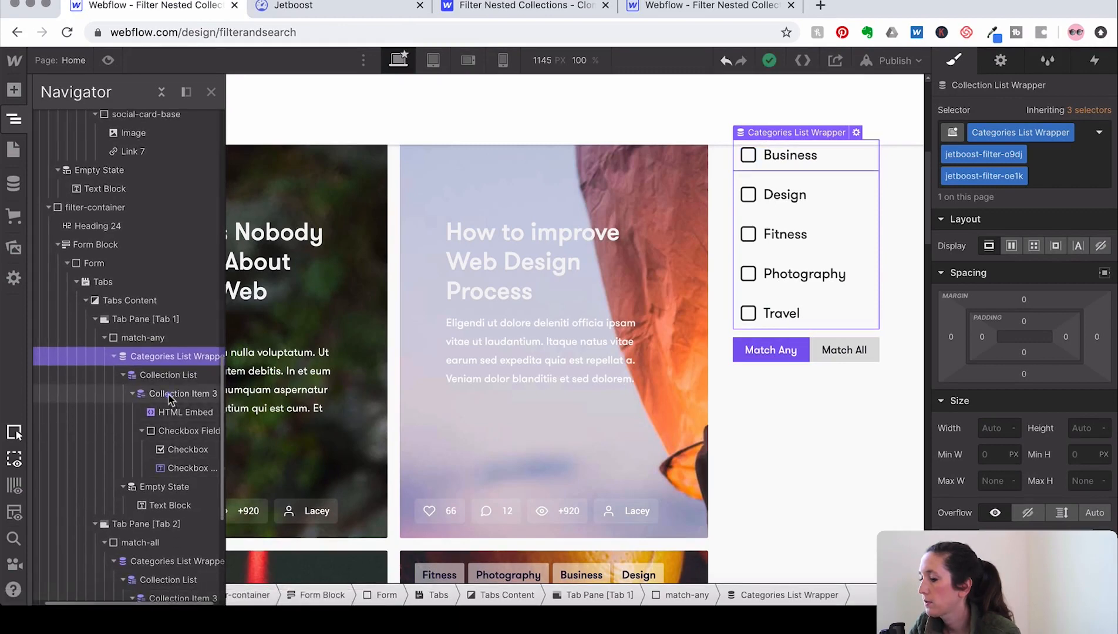
click(171, 393)
text(embe)
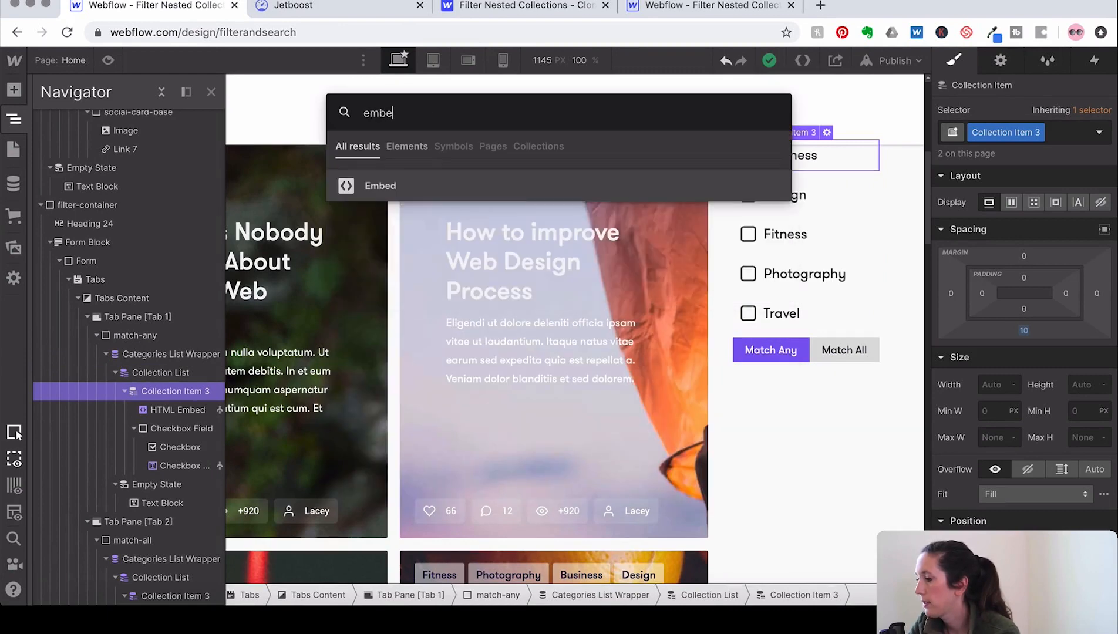
click(380, 186)
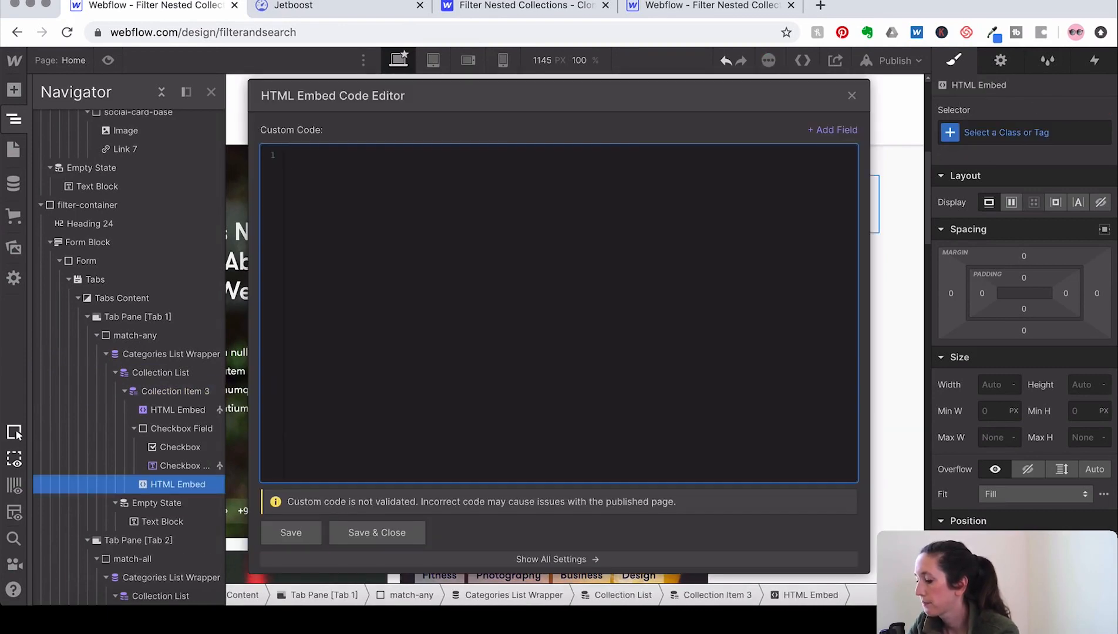
click(377, 533)
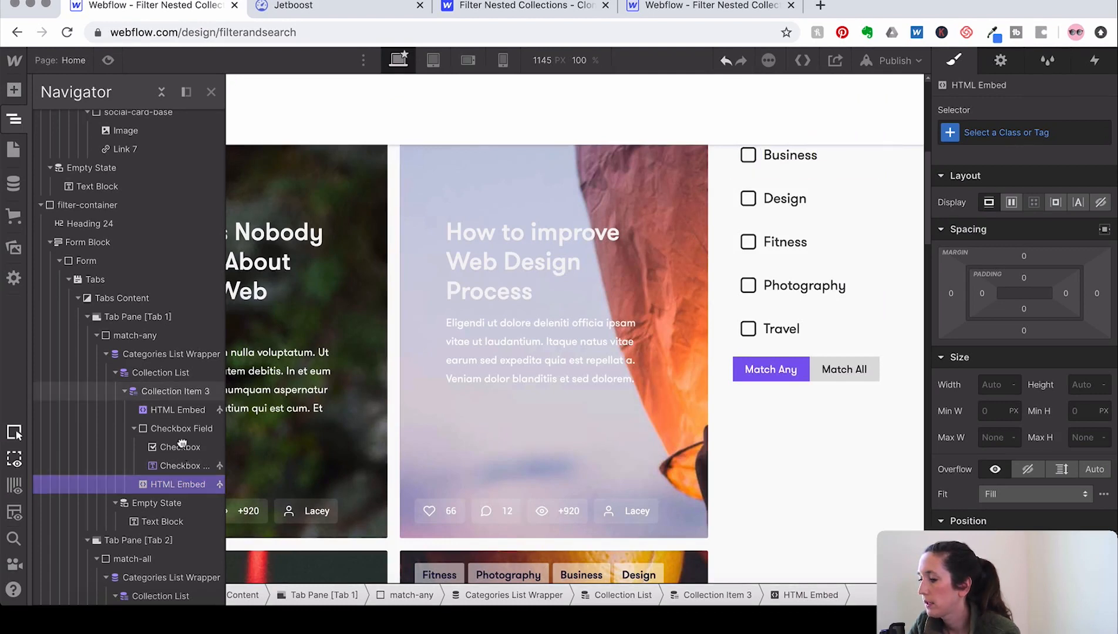
click(177, 410)
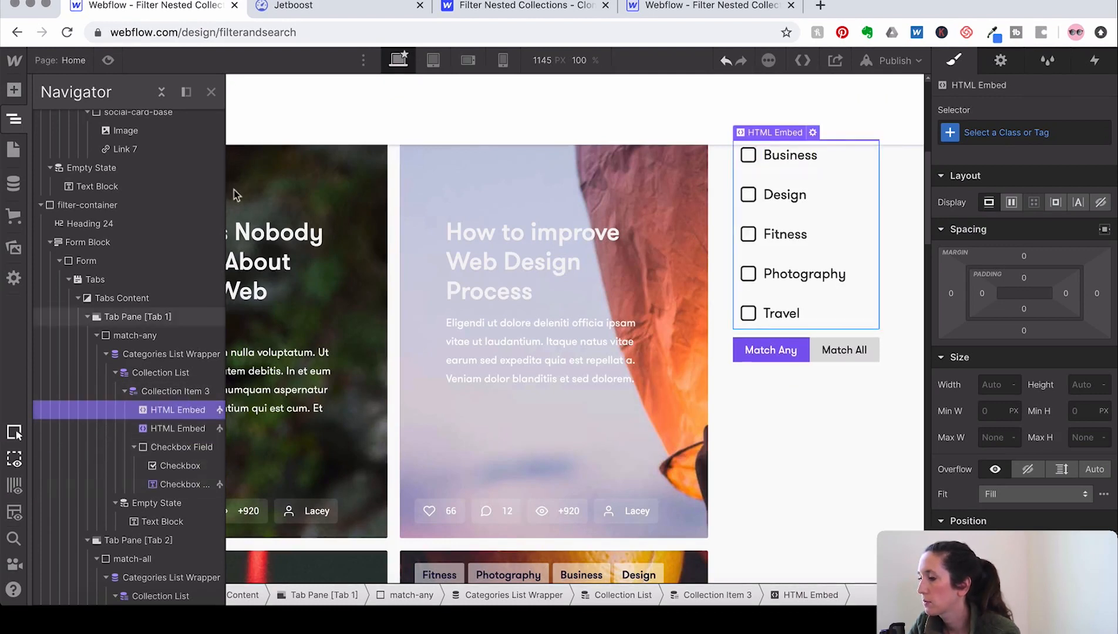
Publish the site to the filterandsearch.webflow.io staging domain and go to the Jetboost setup.
click(895, 61)
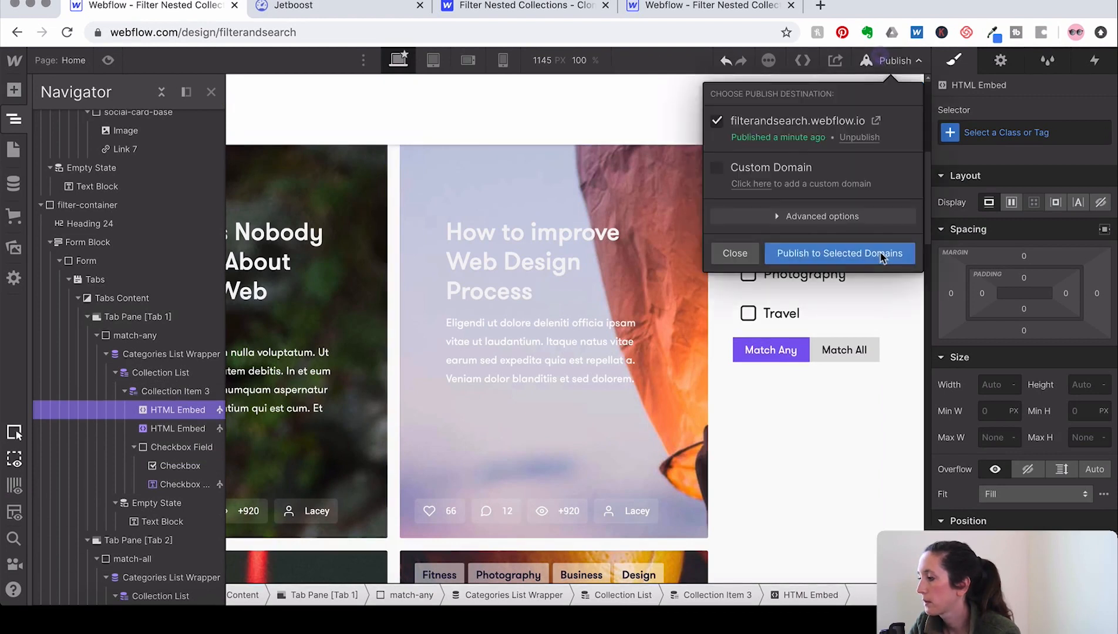
click(841, 253)
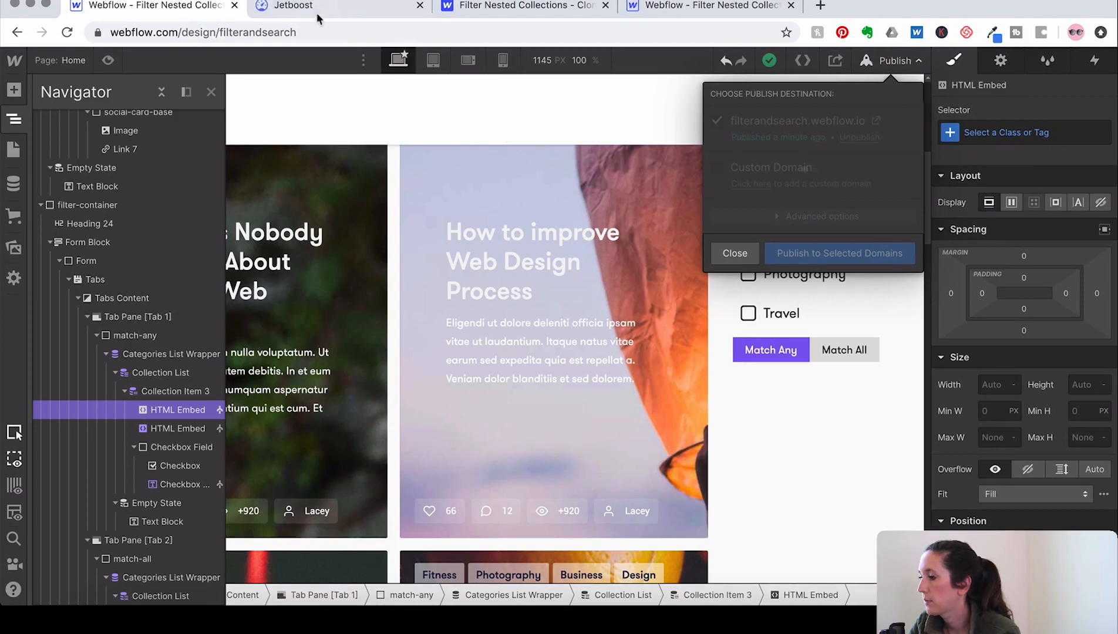
click(292, 4)
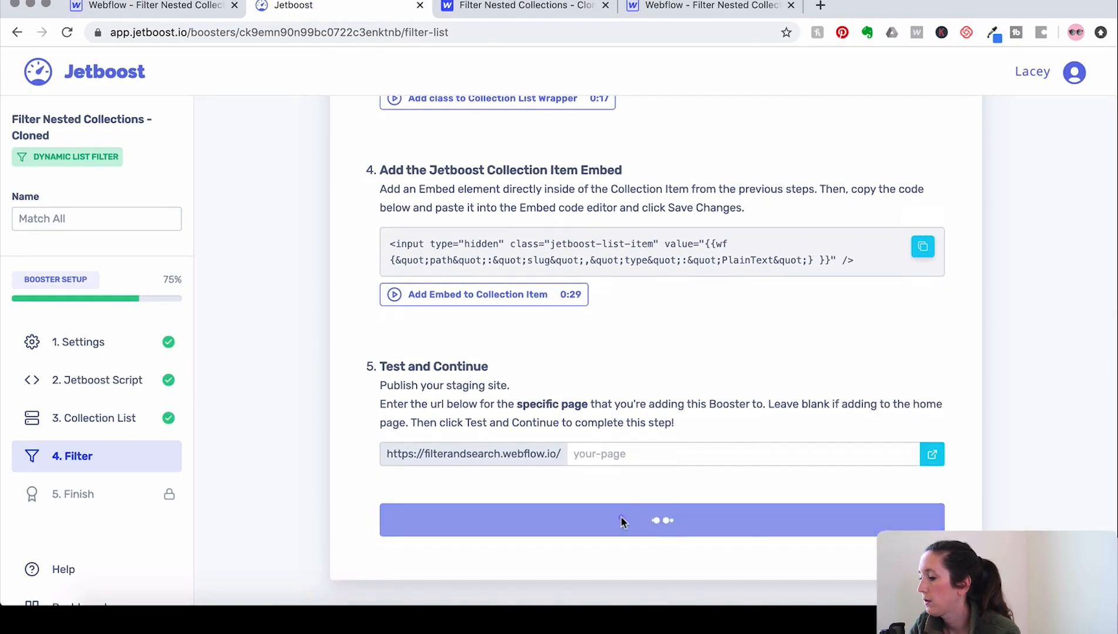
Run the booster test on the live site, filtering by Business, then by Travel under Match All.
click(622, 521)
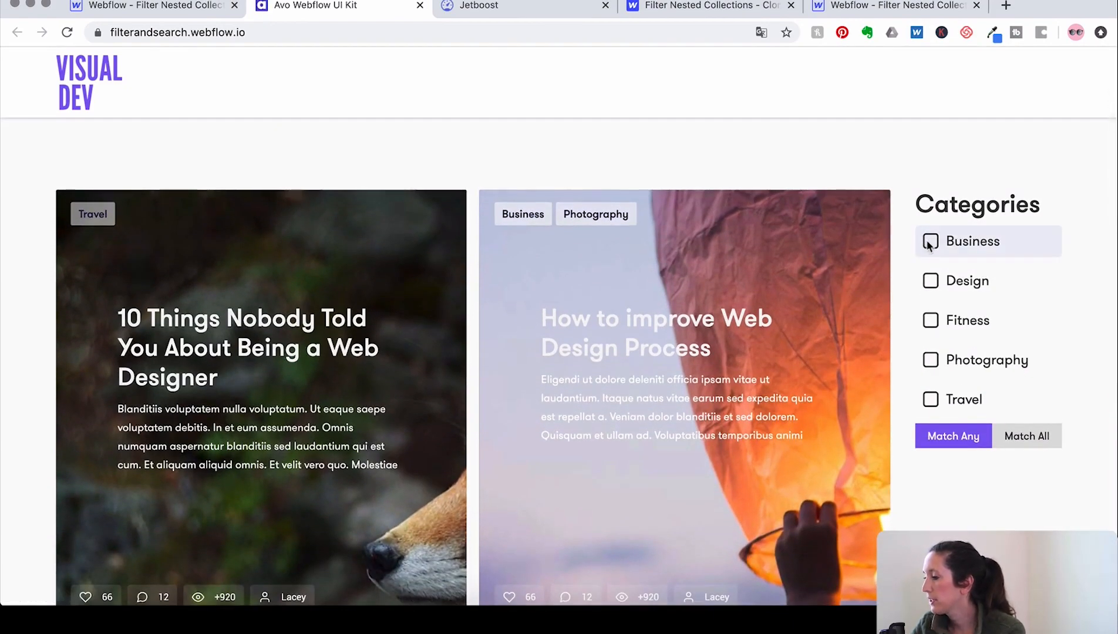
click(932, 242)
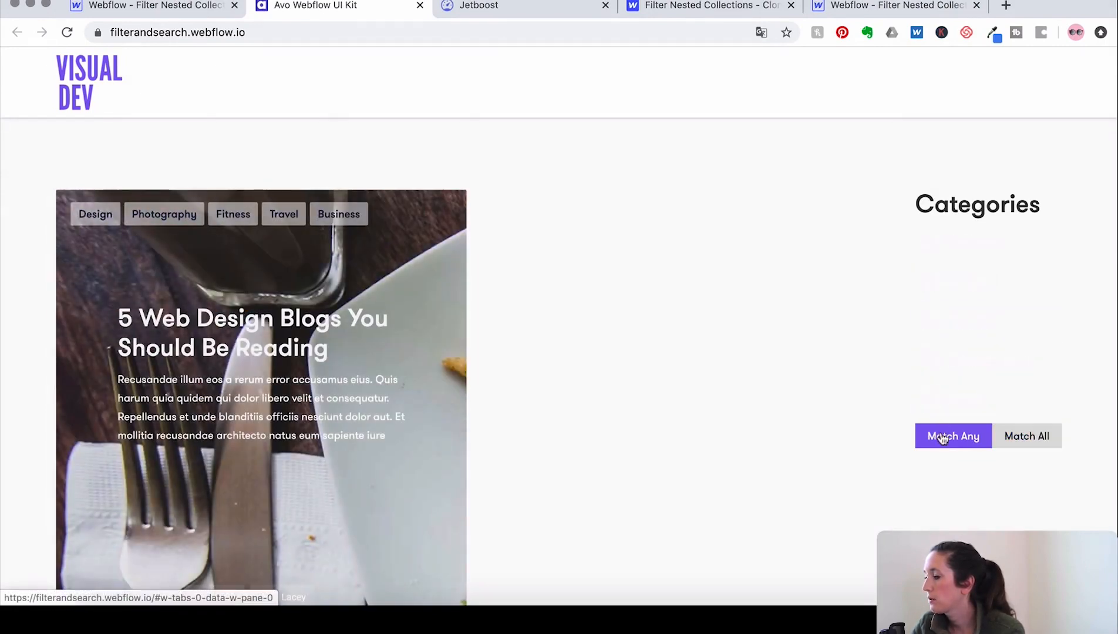
click(931, 242)
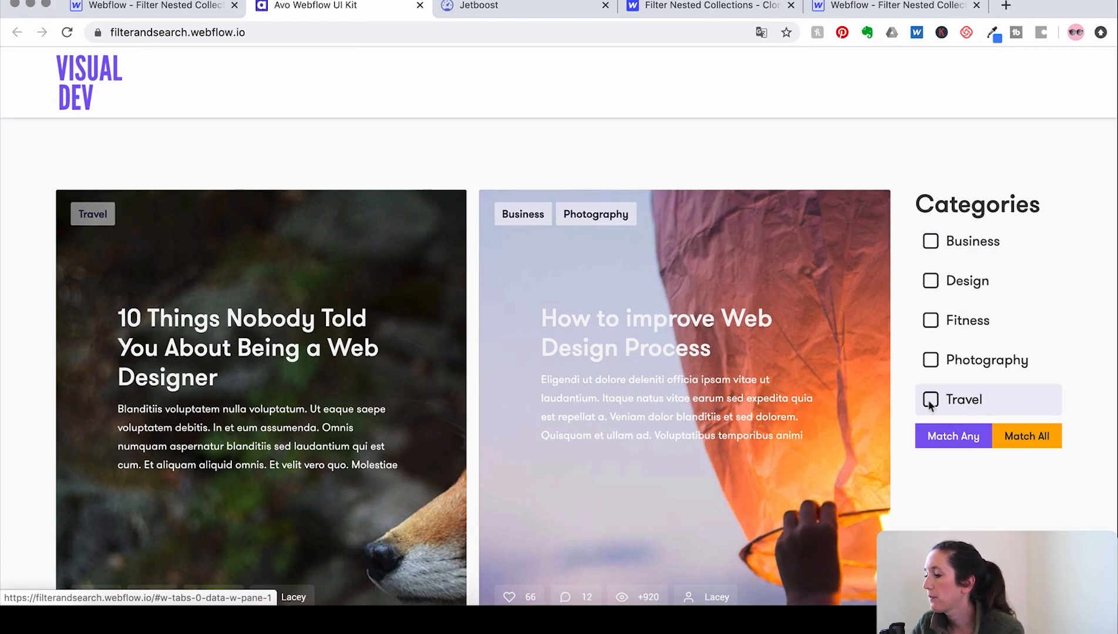
click(930, 399)
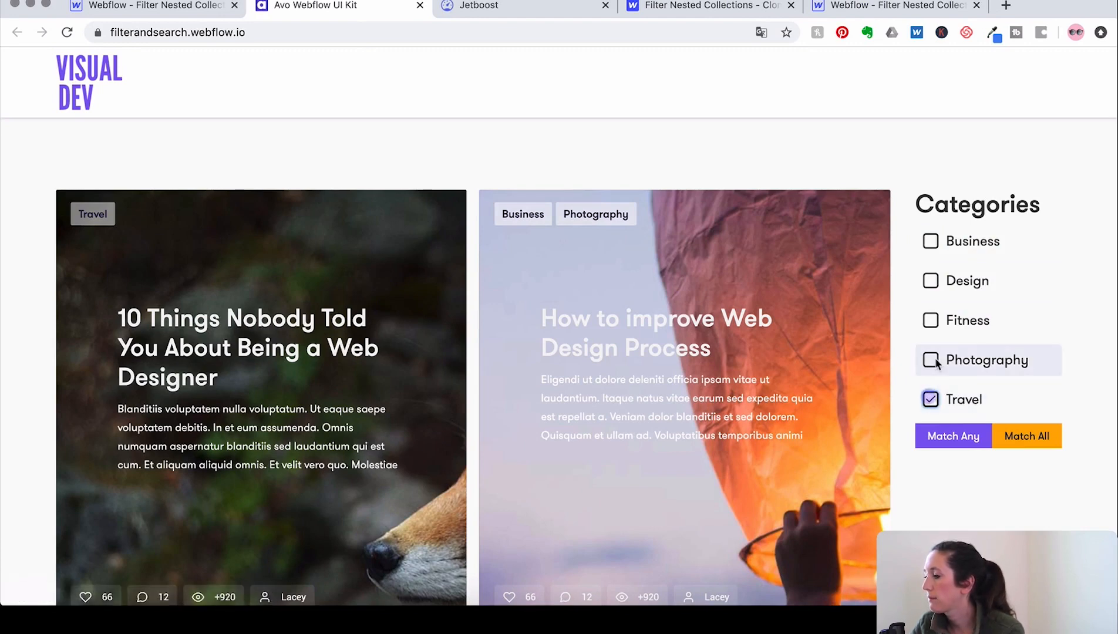
scroll(down, 3)
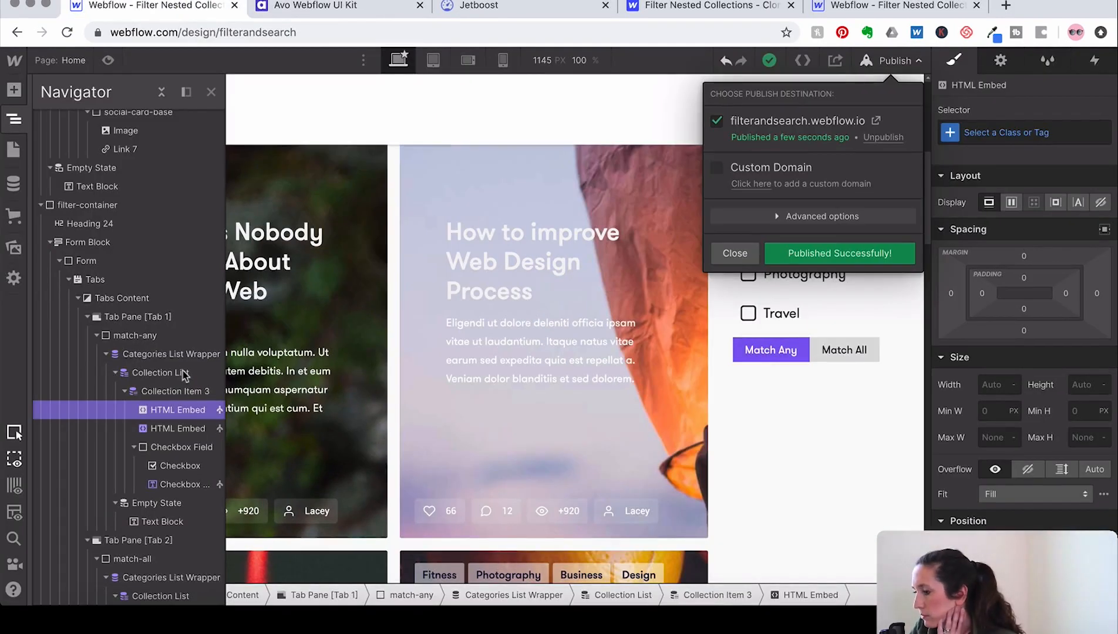
Compare the category item structure with the cloned reference project's Navigator.
click(177, 429)
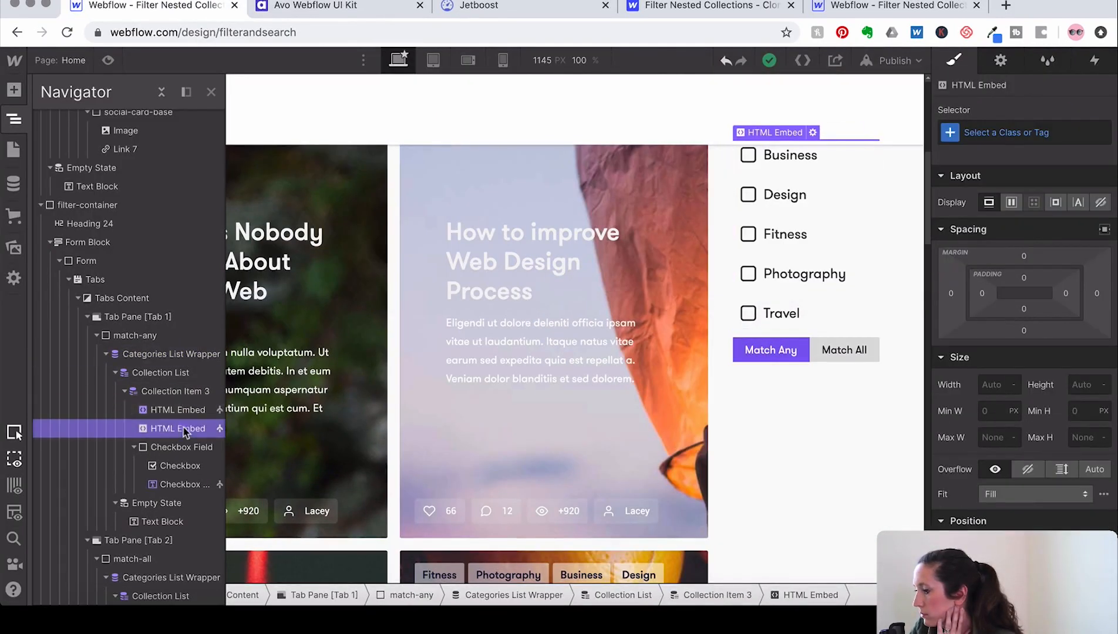
click(715, 7)
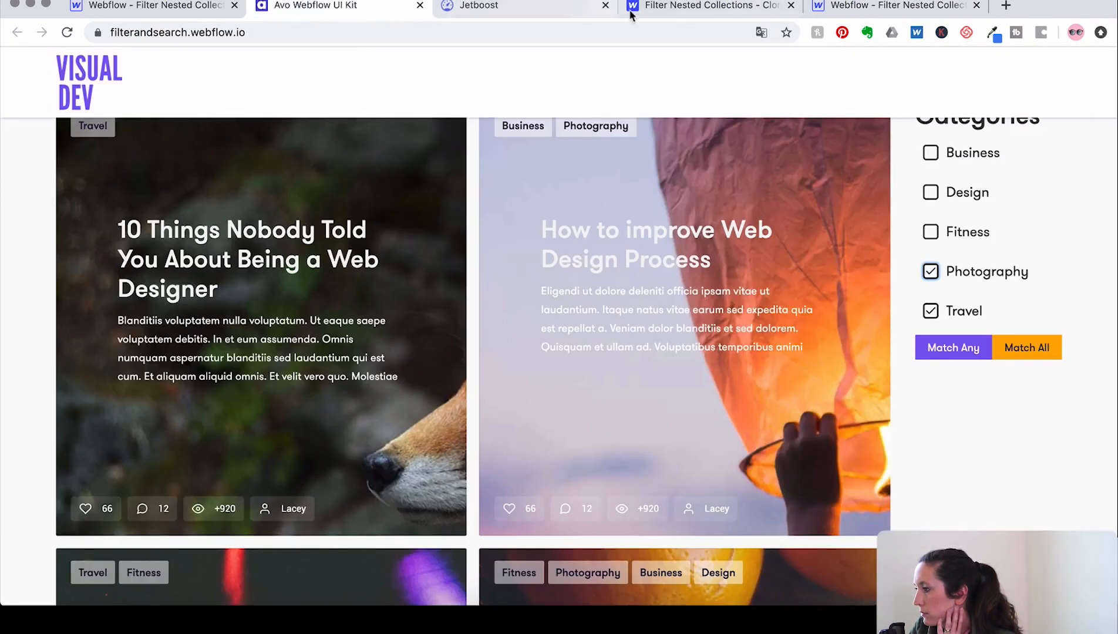
click(708, 6)
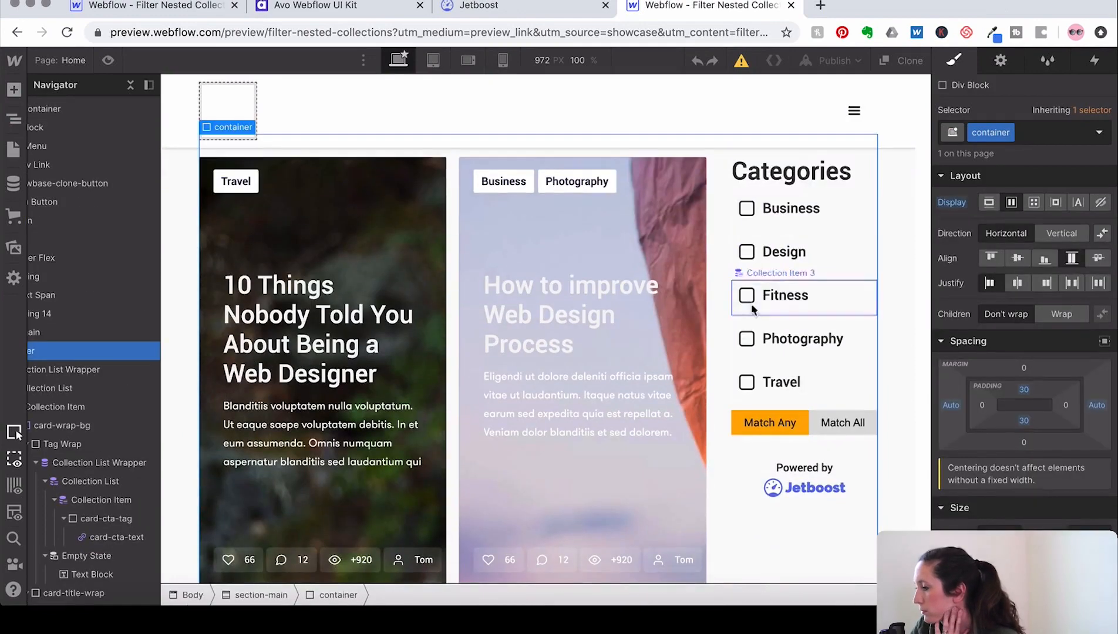
click(103, 277)
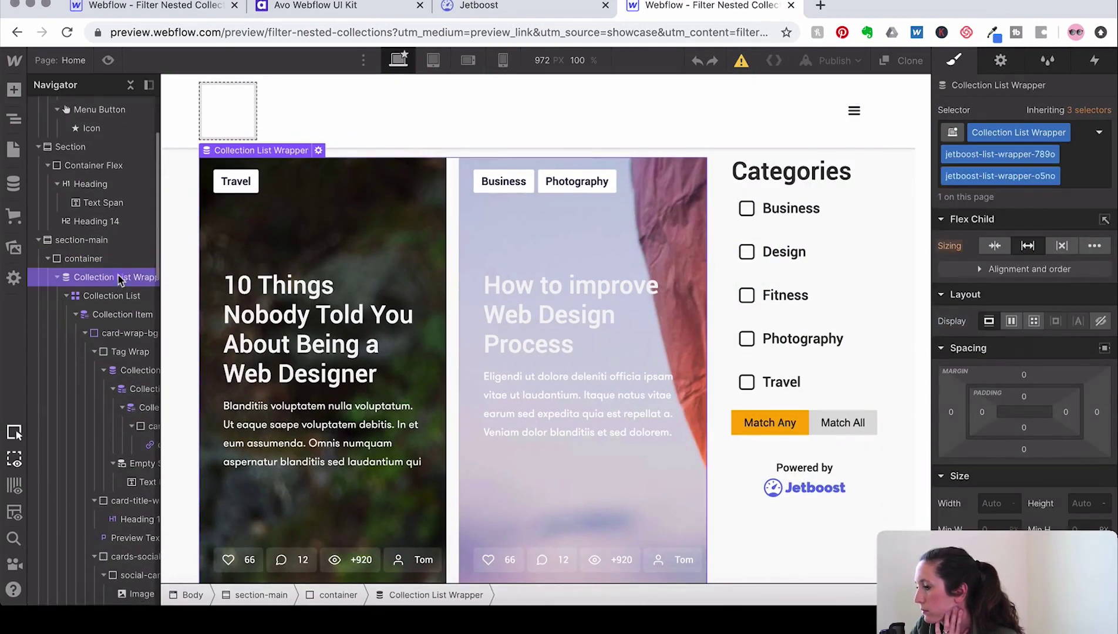
scroll(down, 3)
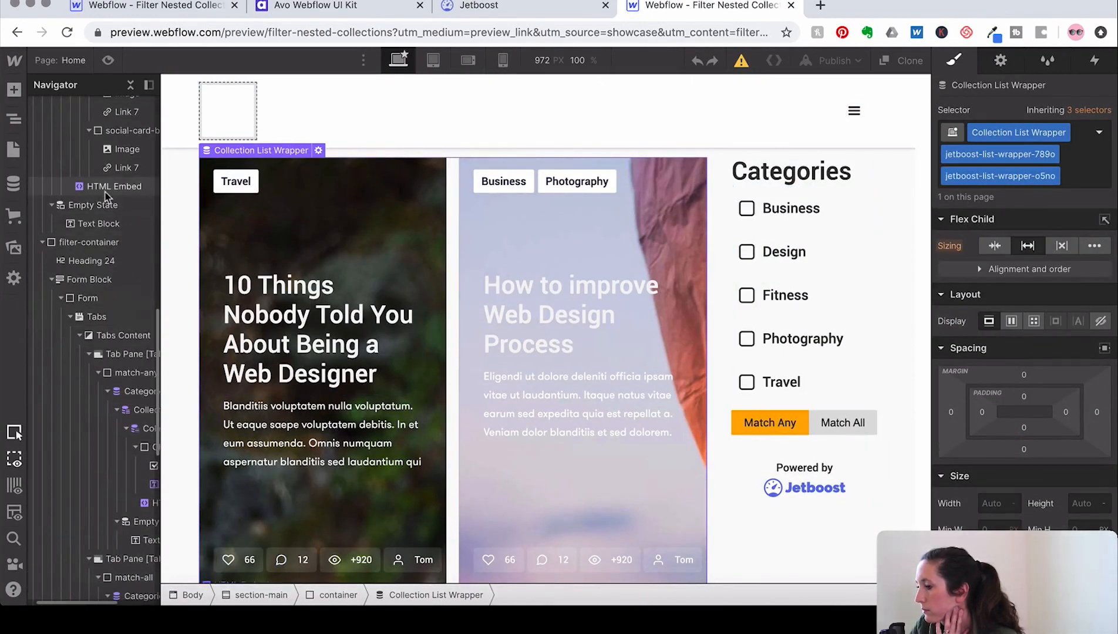
click(119, 222)
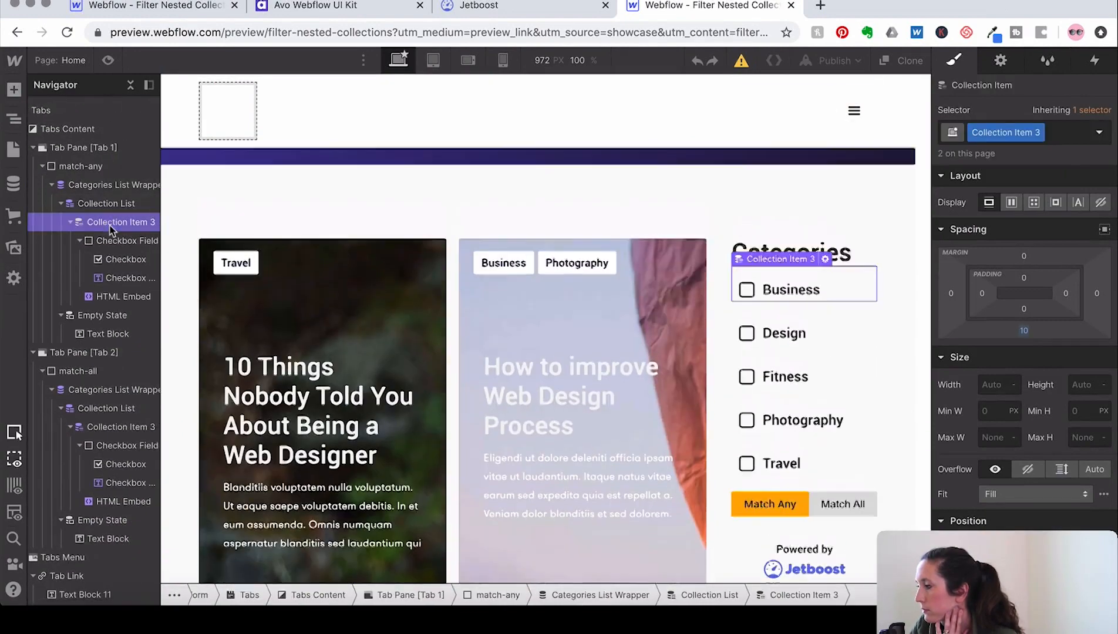
click(104, 203)
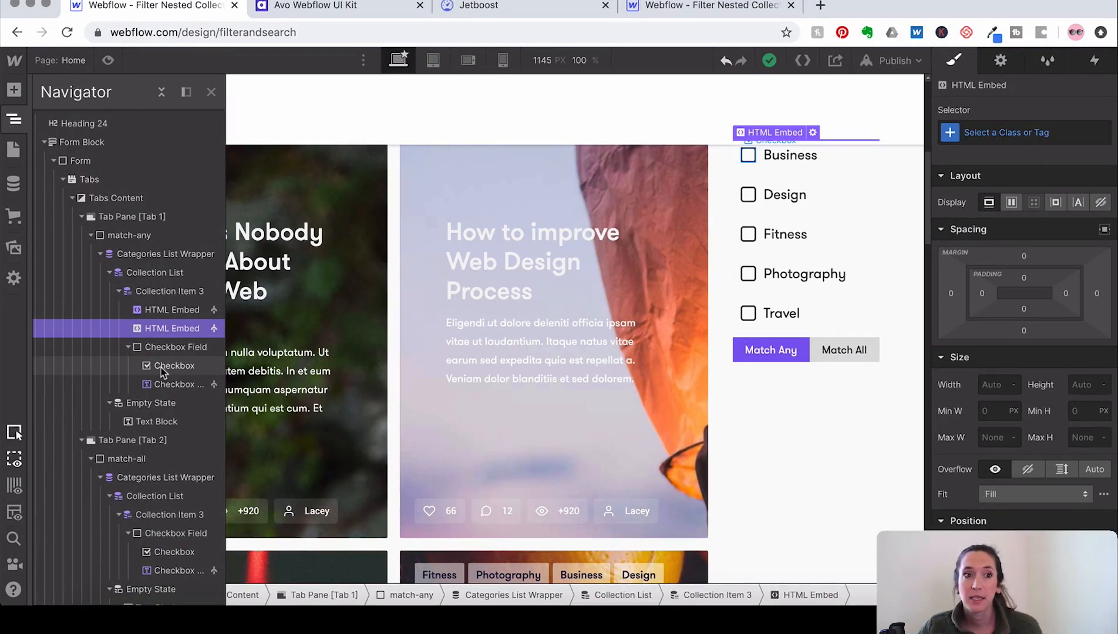
Move the second Jetboost embed from the Match Any item into the Match All category item.
click(172, 329)
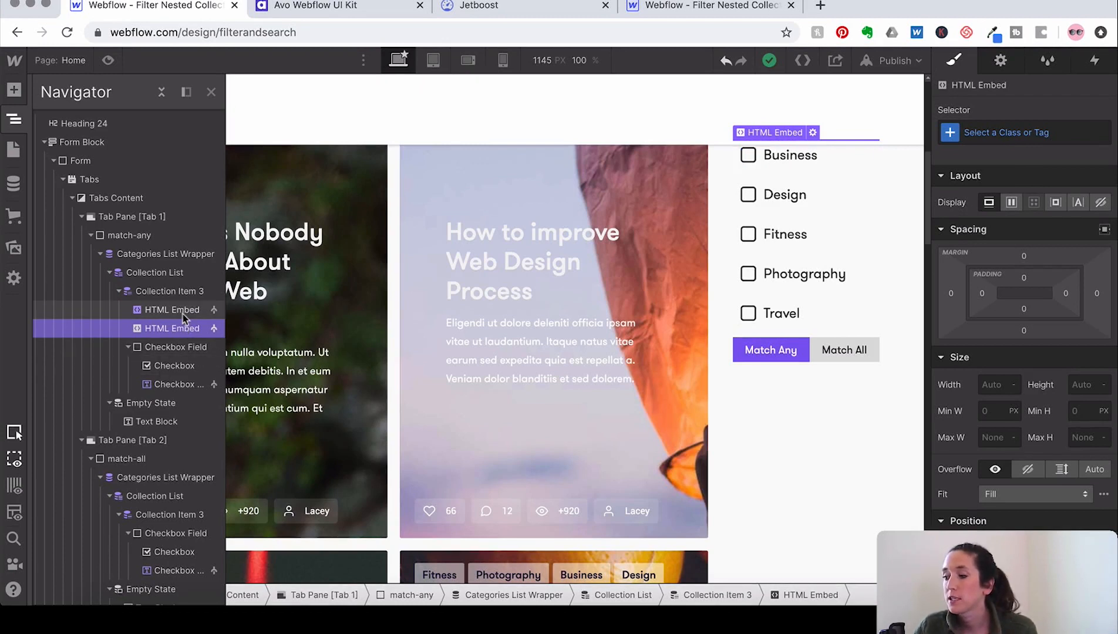
click(172, 310)
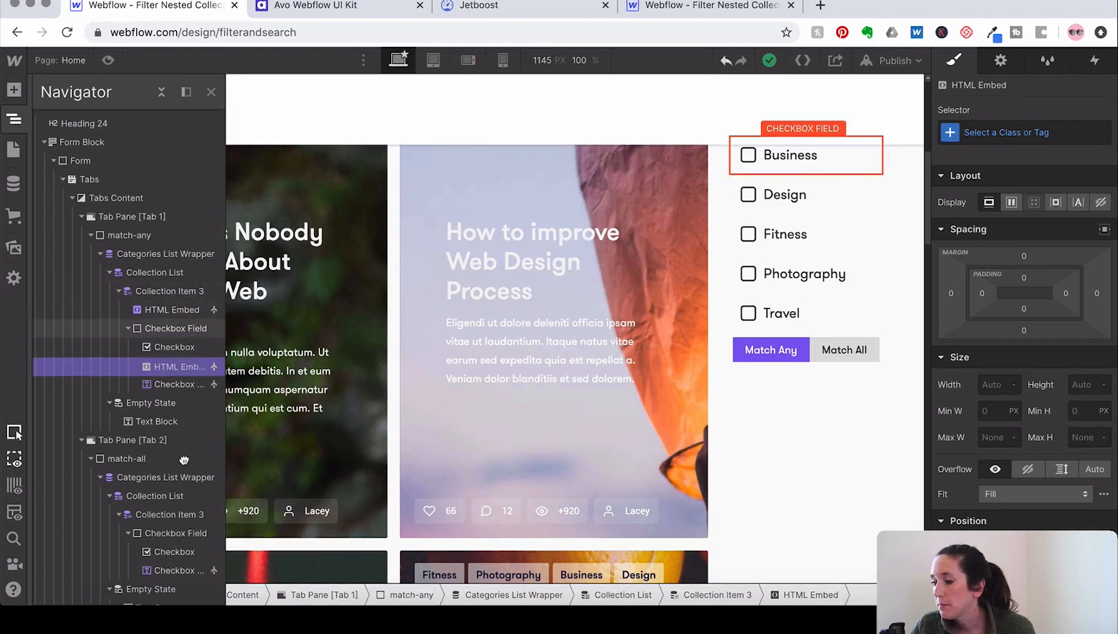
click(176, 570)
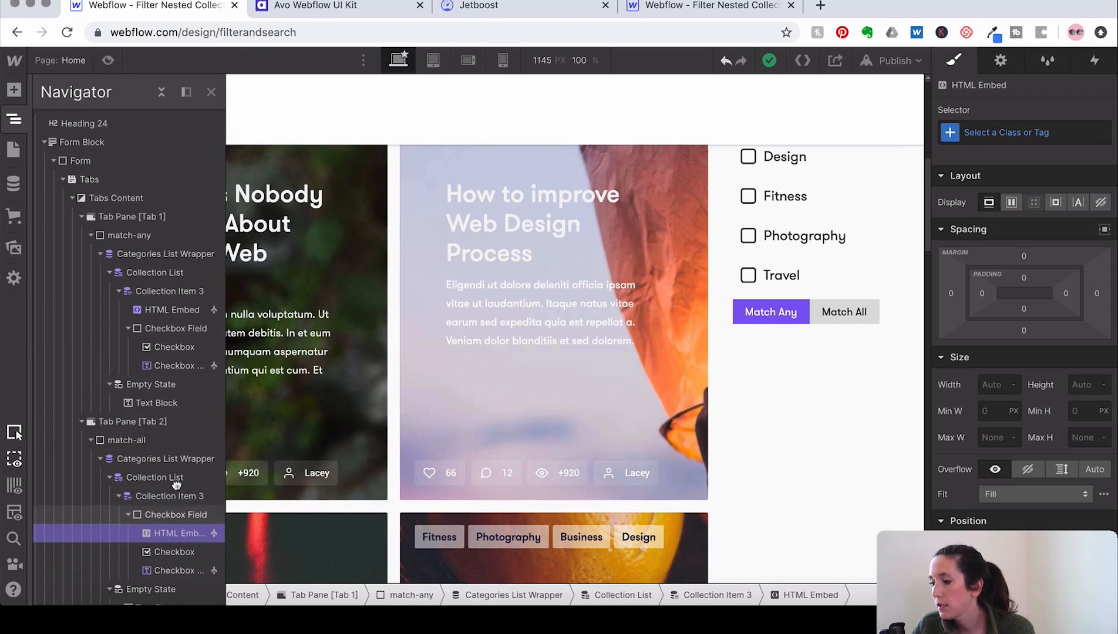
click(174, 534)
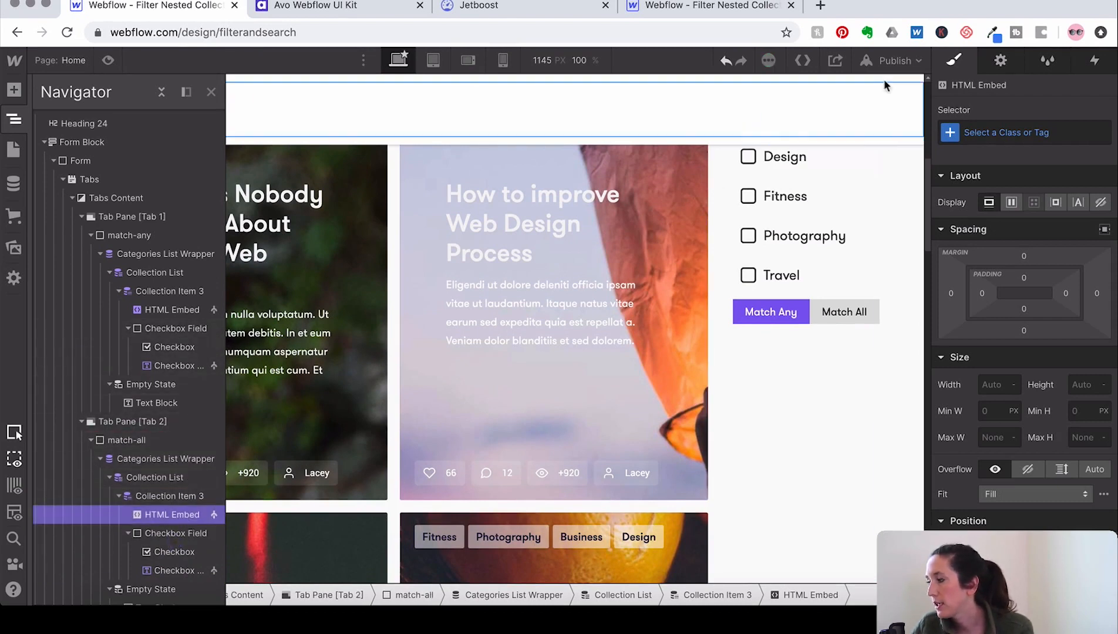
Republish to filterandsearch.webflow.io and try the Photography filter on the live page.
click(898, 61)
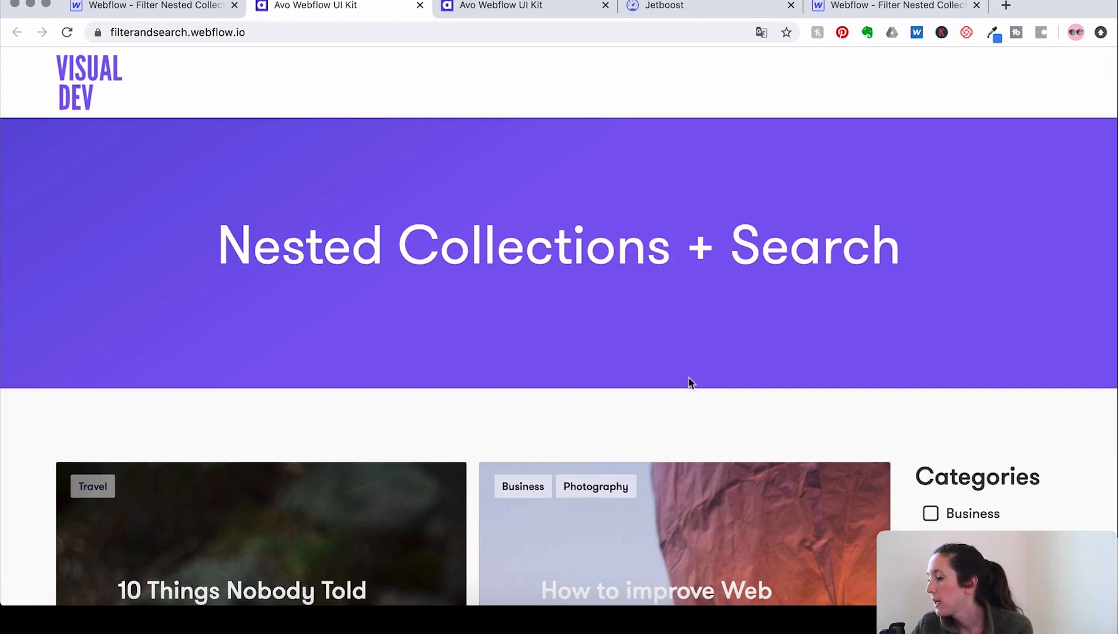
scroll(down, 3)
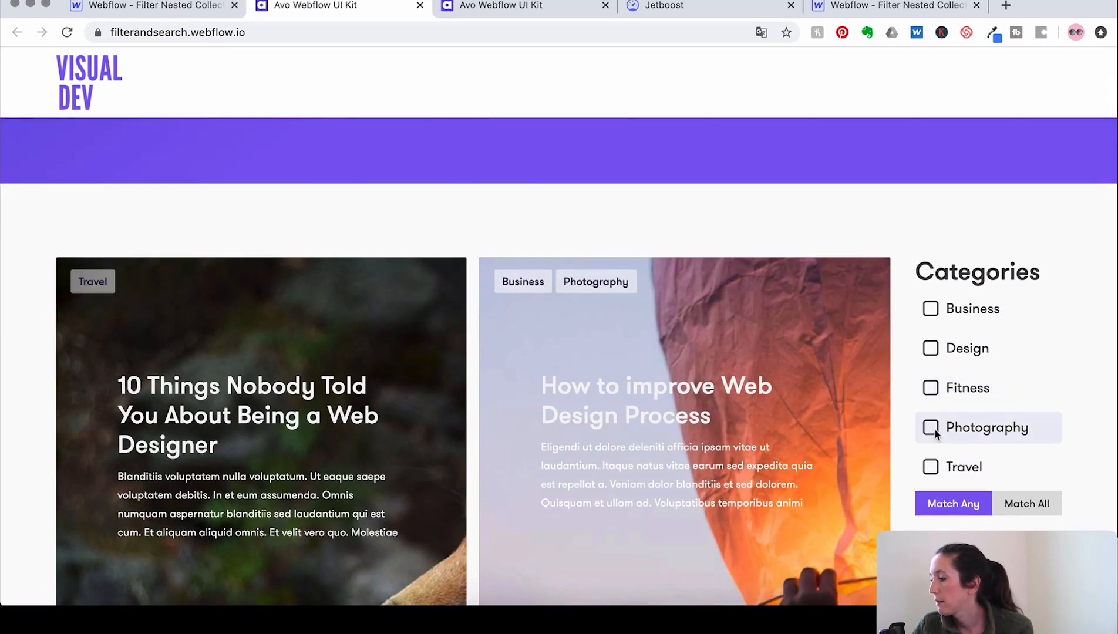
mouse_move(931, 443)
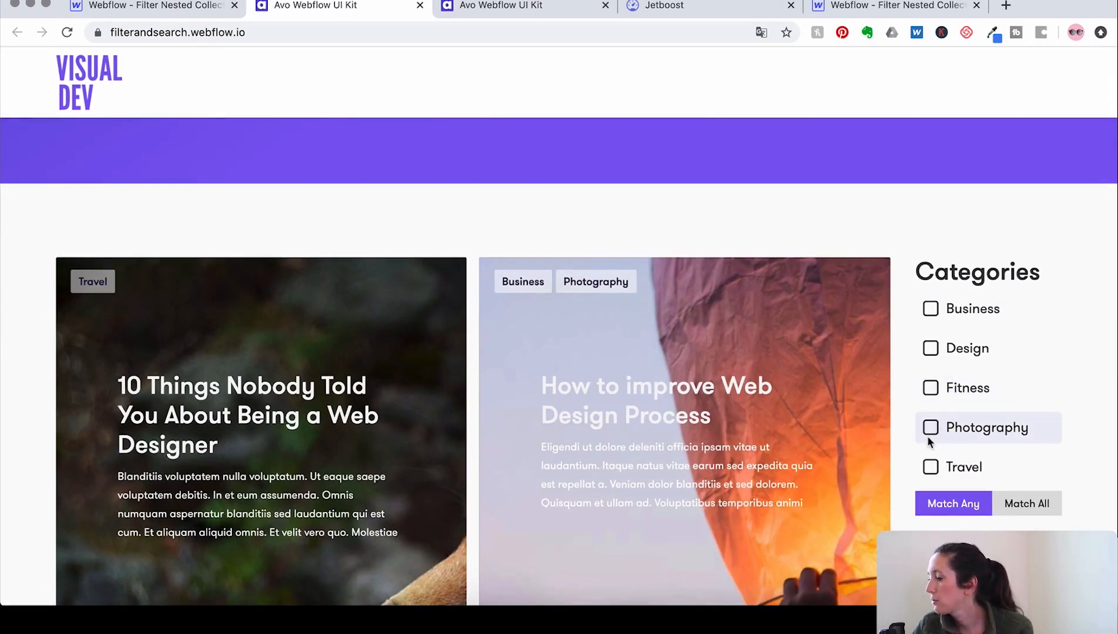
click(932, 428)
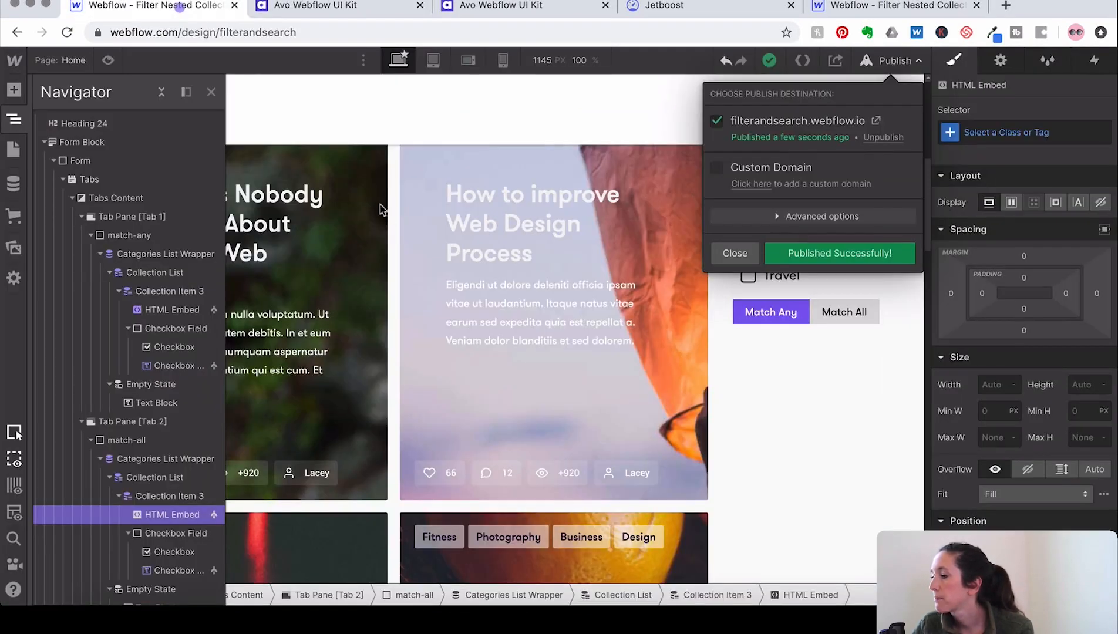
Reach the Jetboost Finish page for the Match All booster and review its Advanced Options.
click(664, 6)
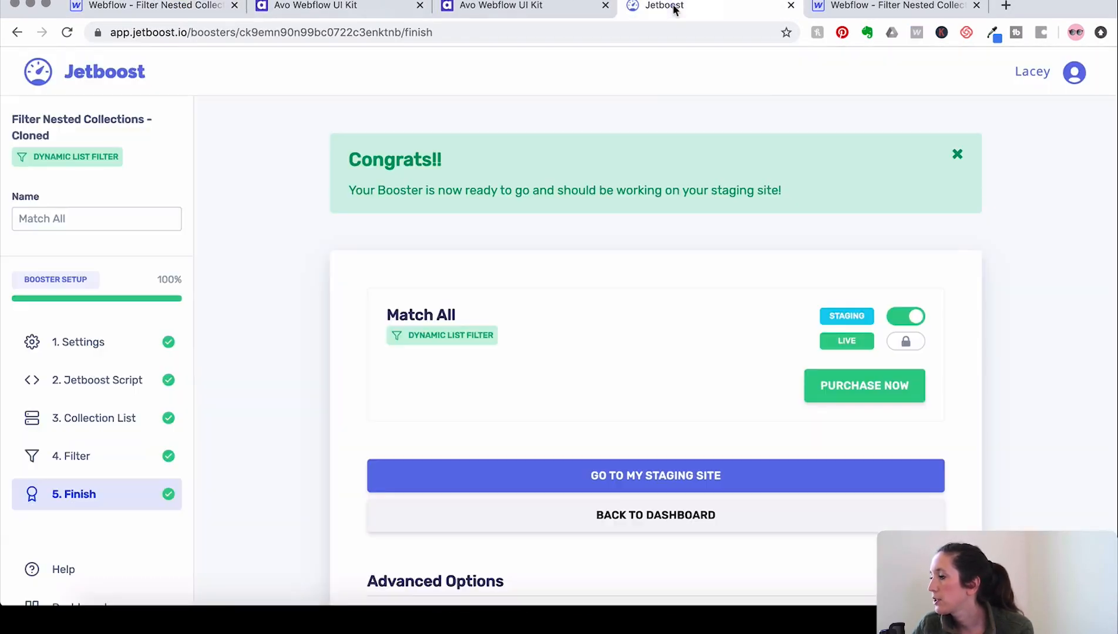
scroll(down, 3)
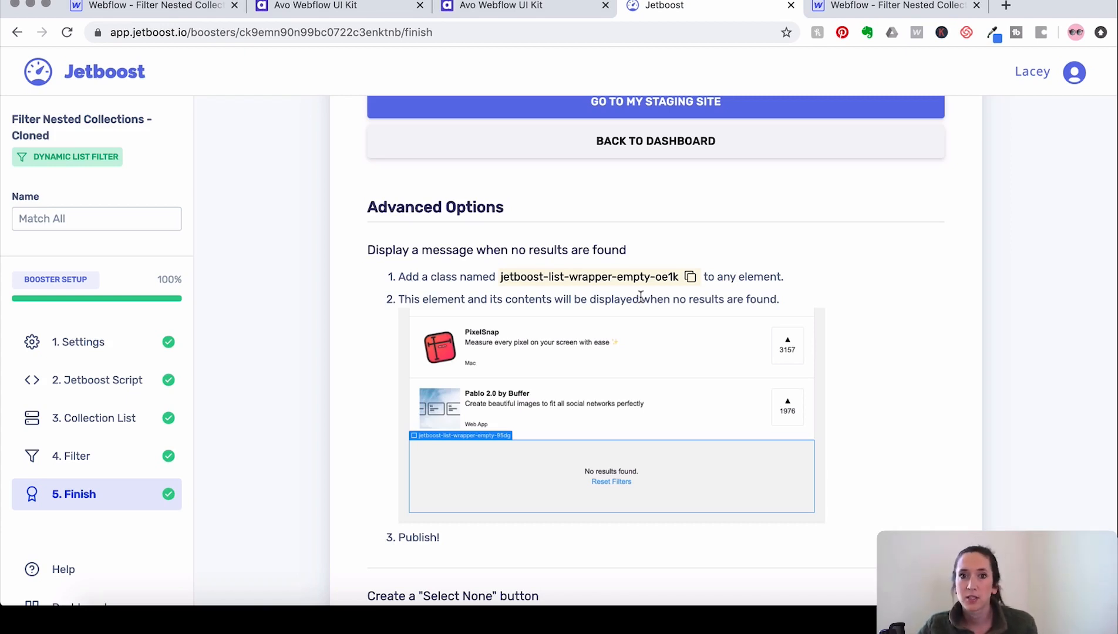
scroll(down, 3)
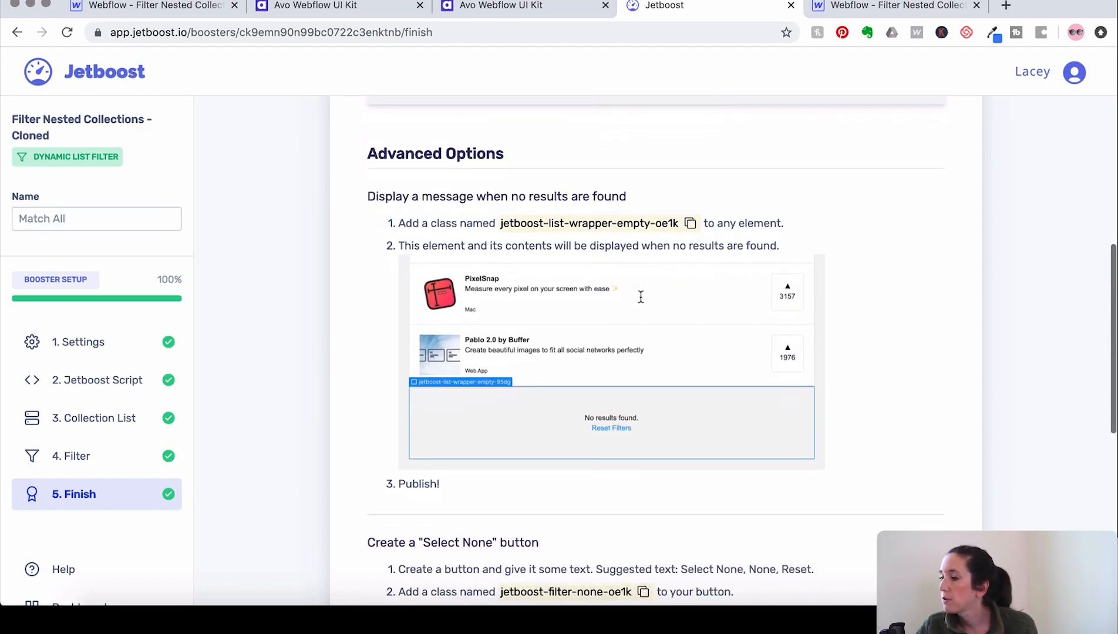
scroll(down, 3)
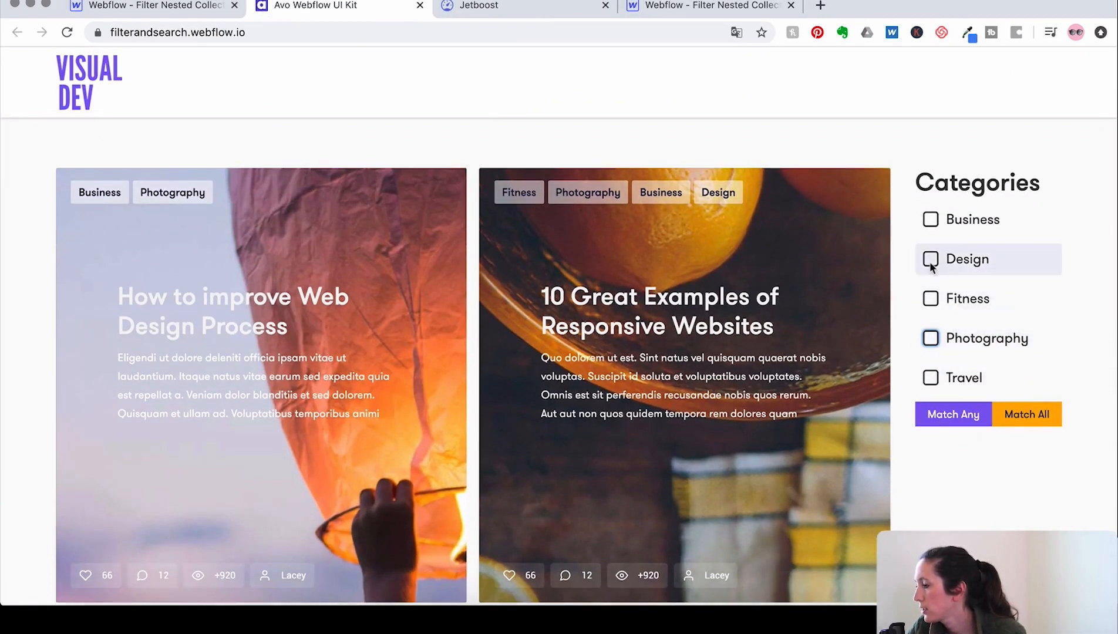
Confirm Design, Photography and Travel under Match All leave one post, then clear the checkboxes.
click(931, 337)
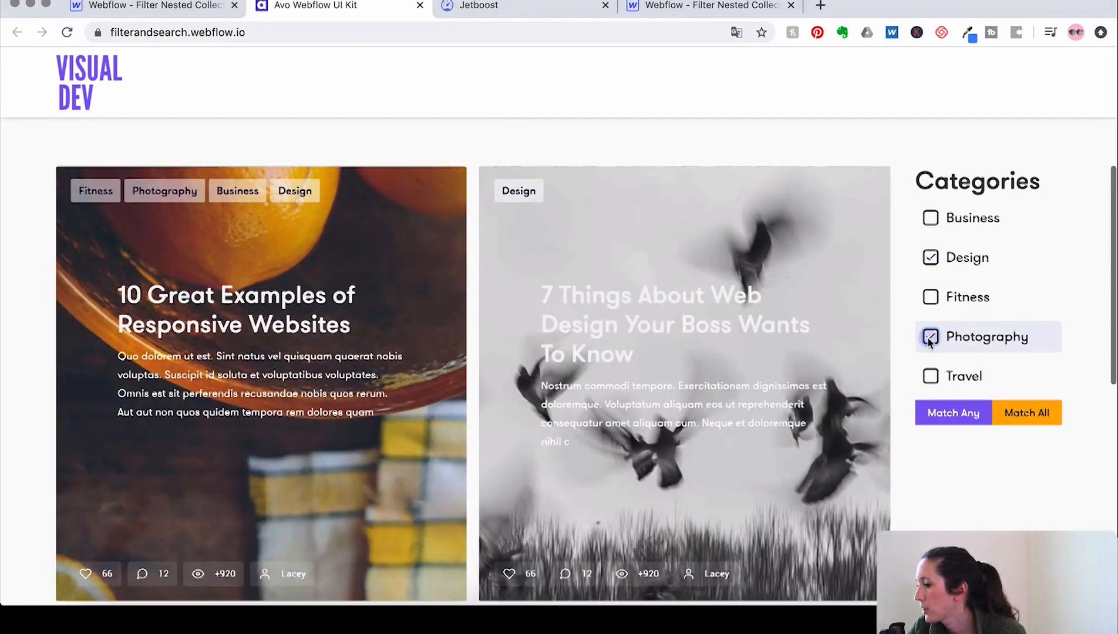
scroll(down, 3)
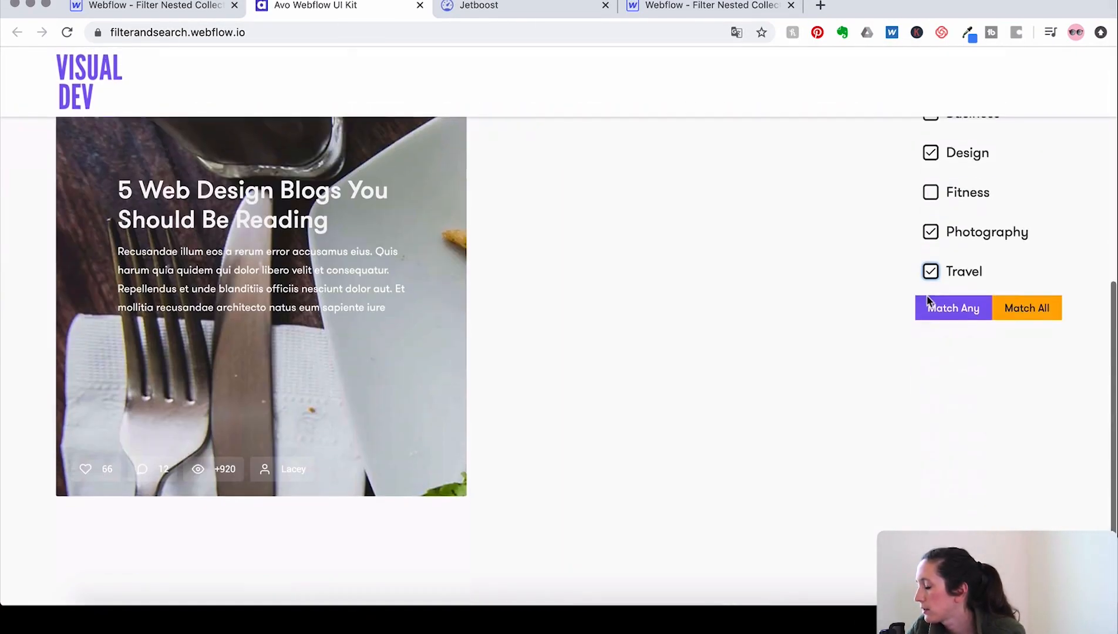
click(930, 272)
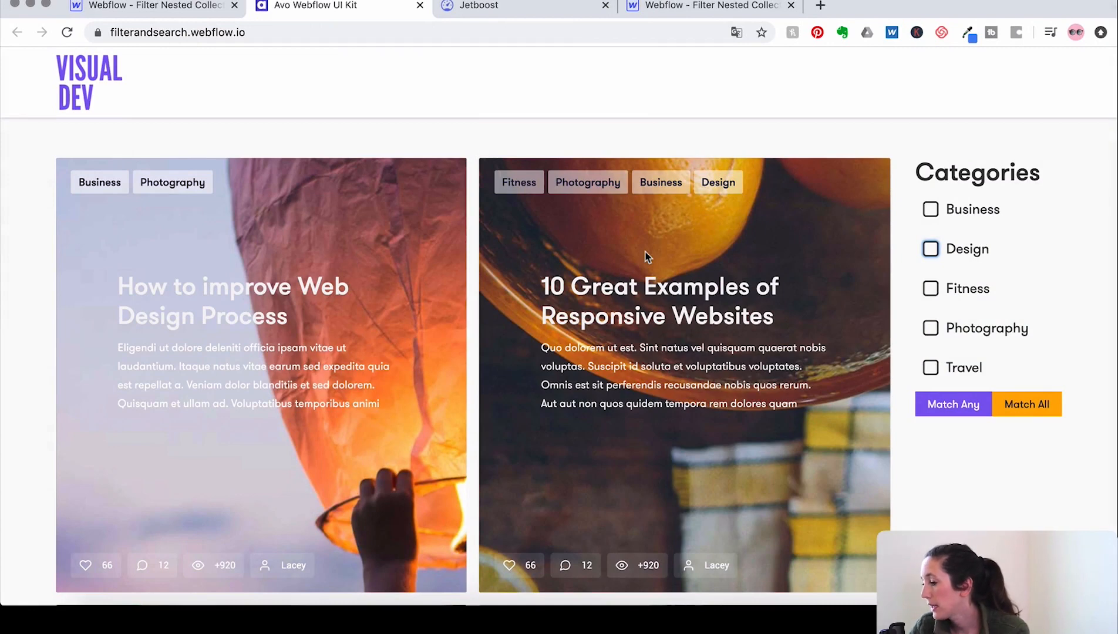
scroll(down, 3)
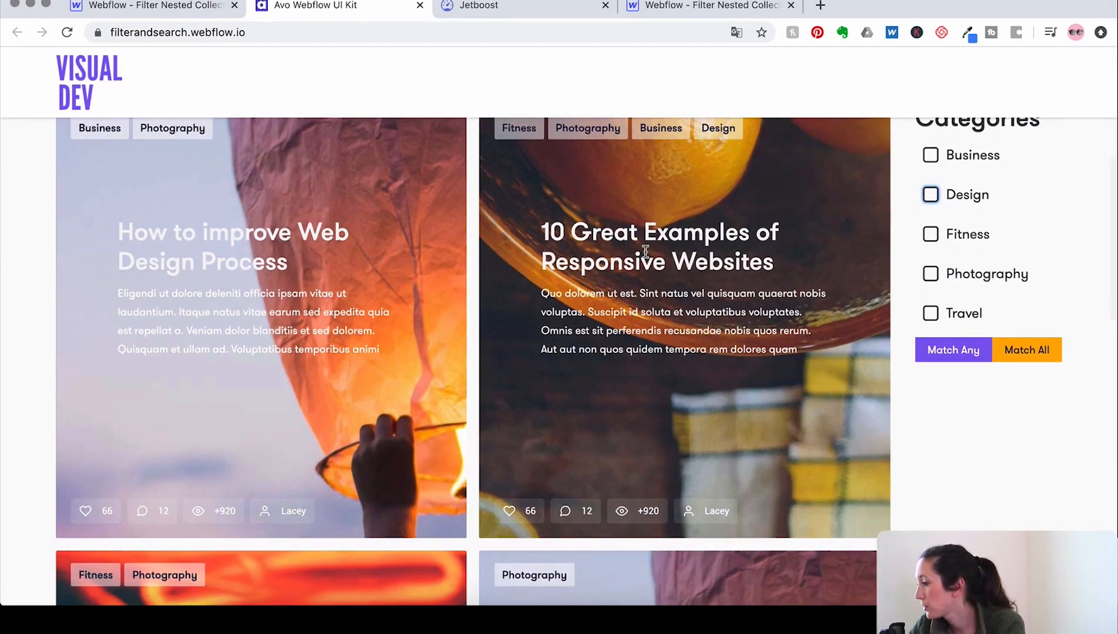